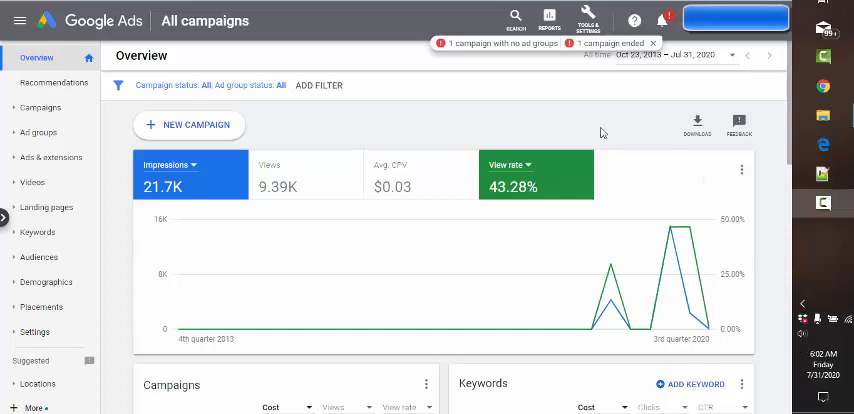
{"action": "mouse_move", "coordinate": [494, 87]}
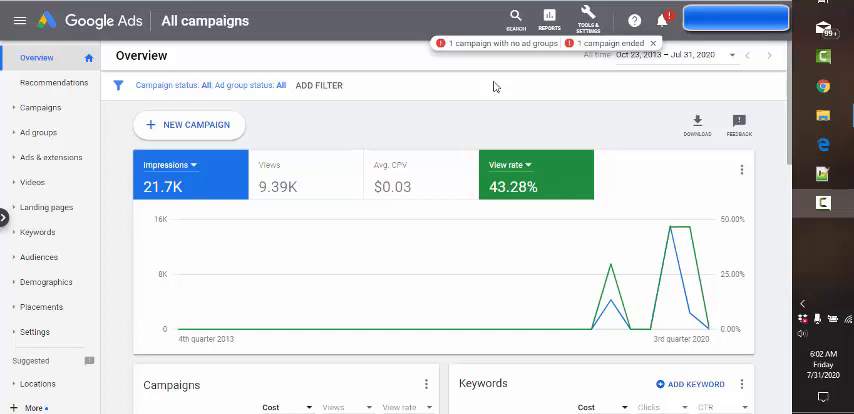
{"action": "mouse_move", "coordinate": [197, 328]}
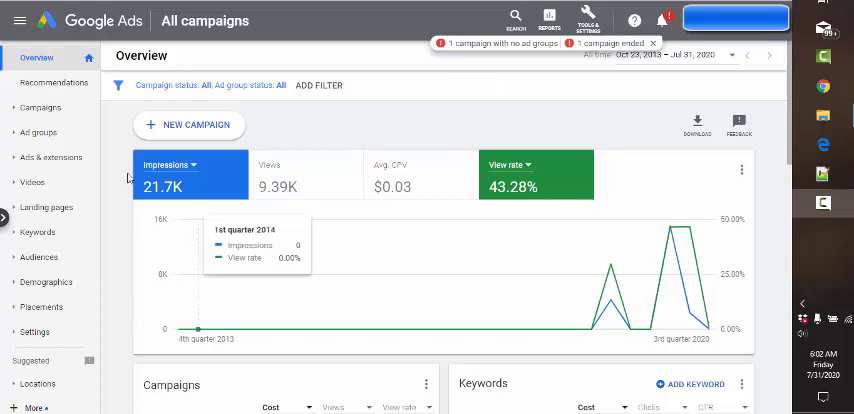
{"action": "mouse_move", "coordinate": [423, 115]}
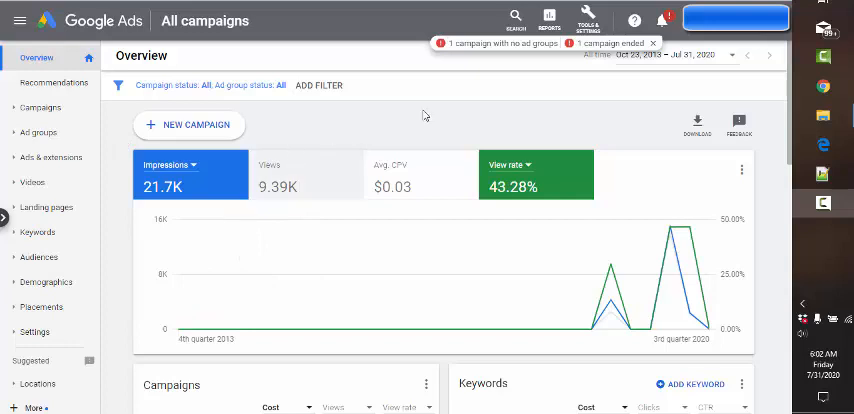
{"action": "mouse_move", "coordinate": [525, 101]}
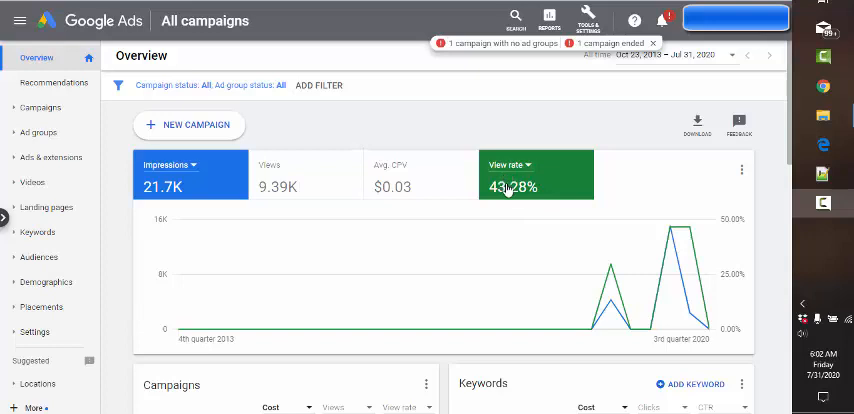
{"action": "mouse_move", "coordinate": [548, 323]}
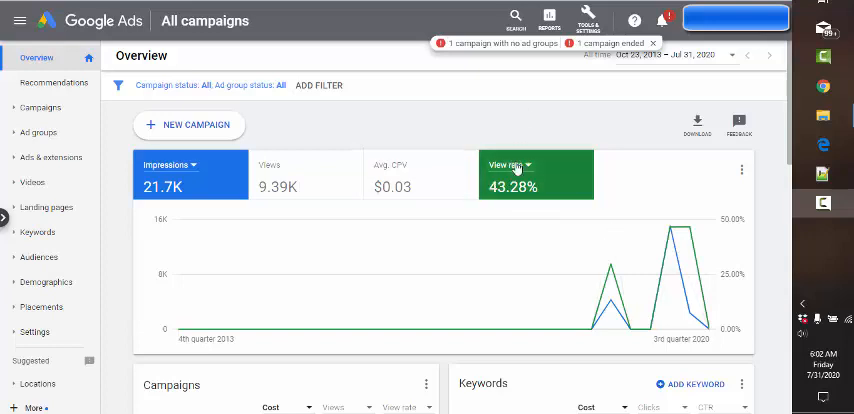
Step: Check the chart card's metric options, keep view rate, and start a new campaign
{"action": "left_click", "coordinate": [512, 166]}
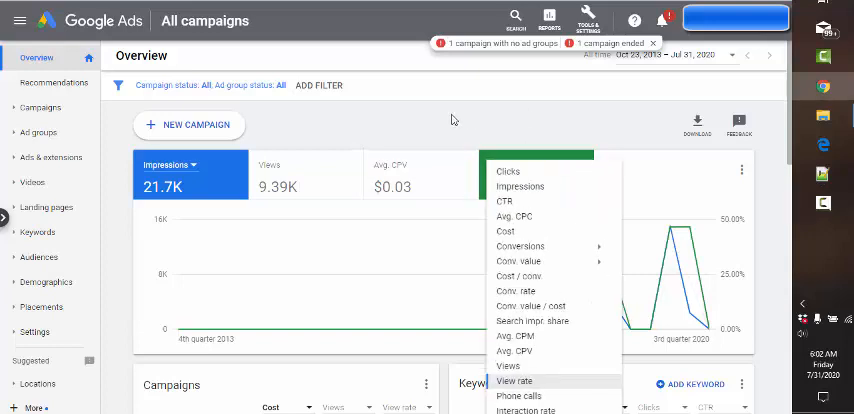
{"action": "left_click", "coordinate": [515, 381]}
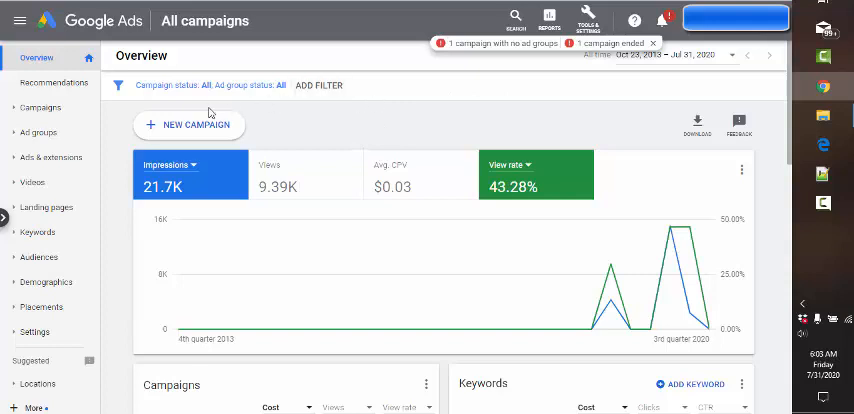
{"action": "mouse_move", "coordinate": [188, 124]}
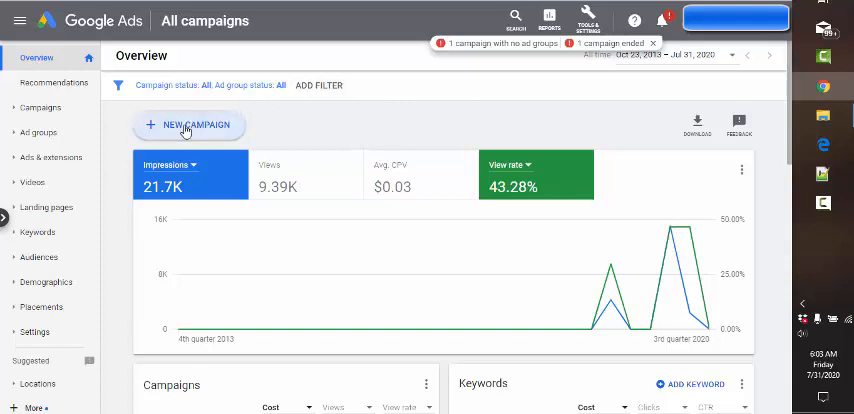
{"action": "left_click", "coordinate": [189, 124]}
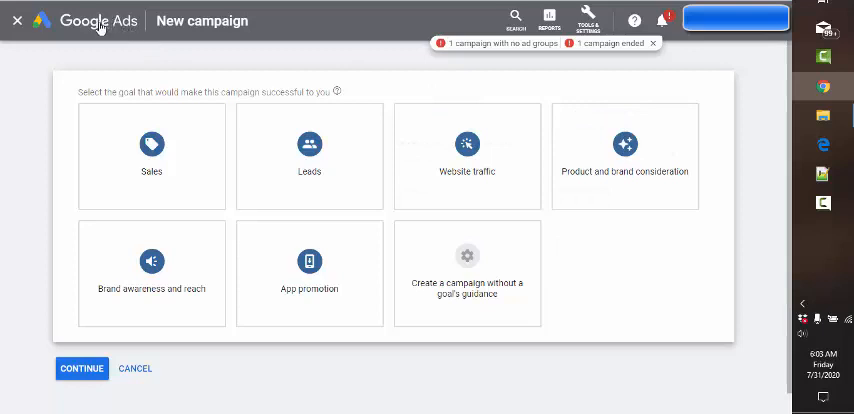
{"action": "mouse_move", "coordinate": [370, 68]}
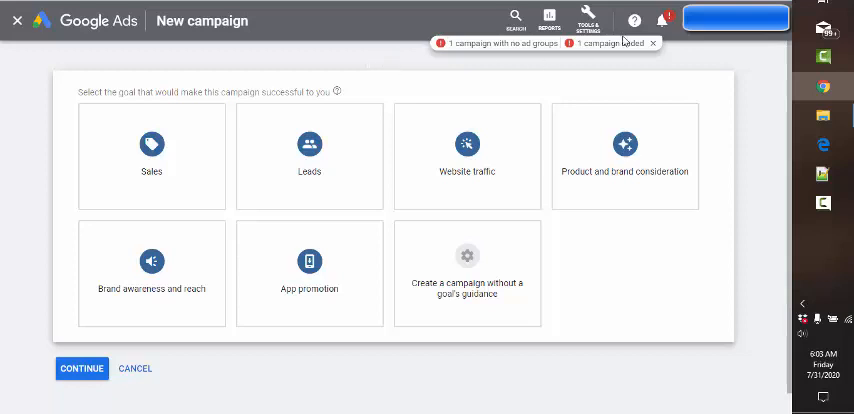
{"action": "mouse_move", "coordinate": [624, 156]}
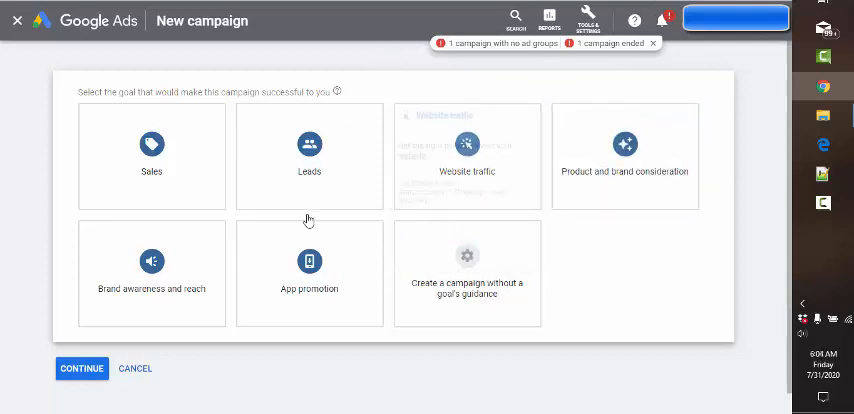
{"action": "left_click", "coordinate": [467, 273]}
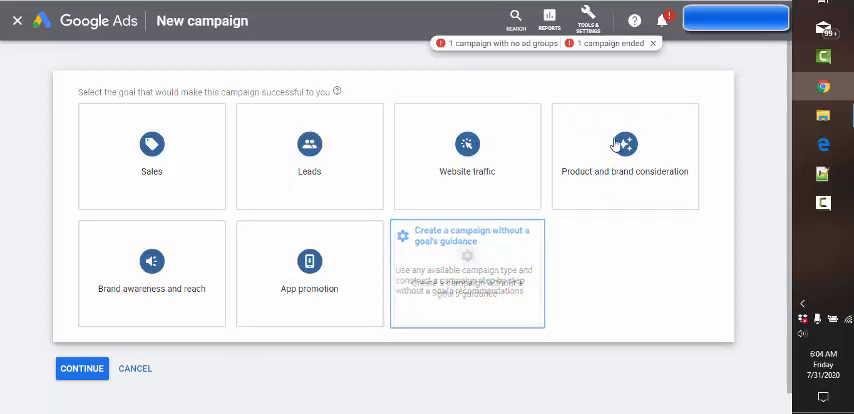
{"action": "mouse_move", "coordinate": [667, 259]}
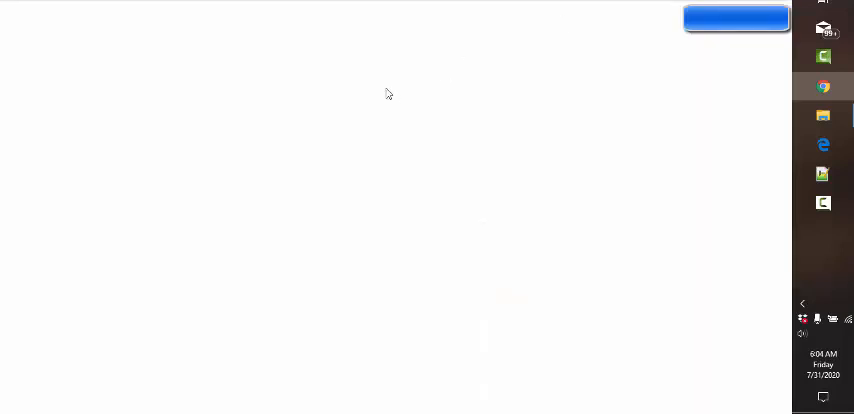
Step: Search Google in the new tab for 'fire damage repair near me'
{"action": "left_click", "coordinate": [823, 86]}
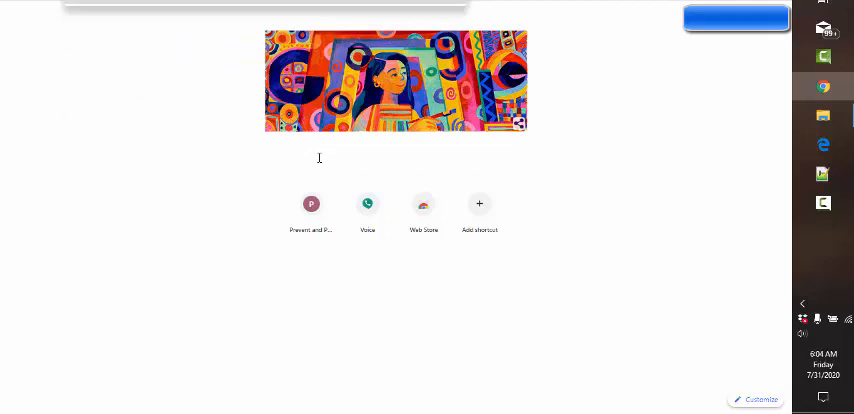
{"action": "type", "text": "fire damage repair near me"}
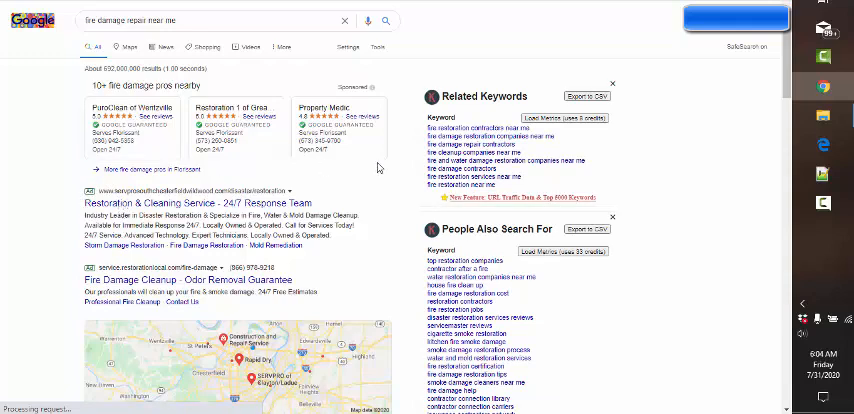
Step: Scroll through the local fire damage restoration businesses and listing links in the results
{"action": "scroll", "scroll_direction": "down", "scroll_amount": 3}
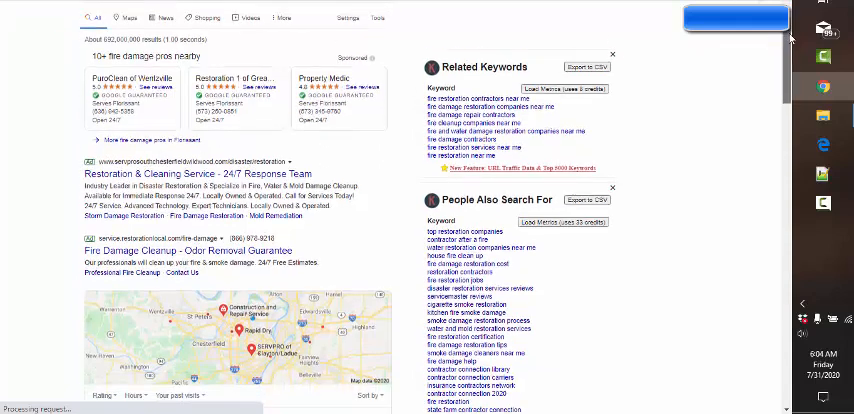
{"action": "scroll", "scroll_direction": "down", "scroll_amount": 3}
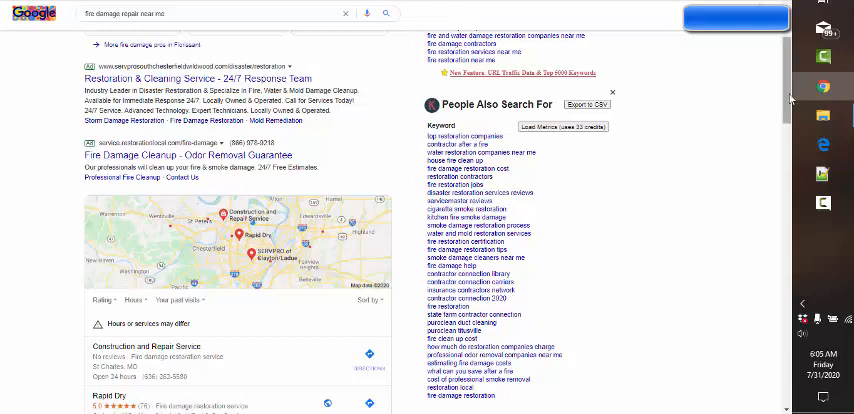
{"action": "scroll", "scroll_direction": "down", "scroll_amount": 3}
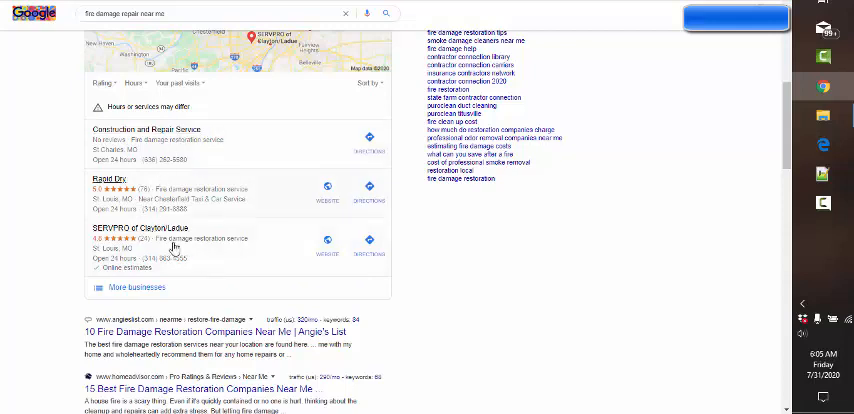
{"action": "mouse_move", "coordinate": [538, 320]}
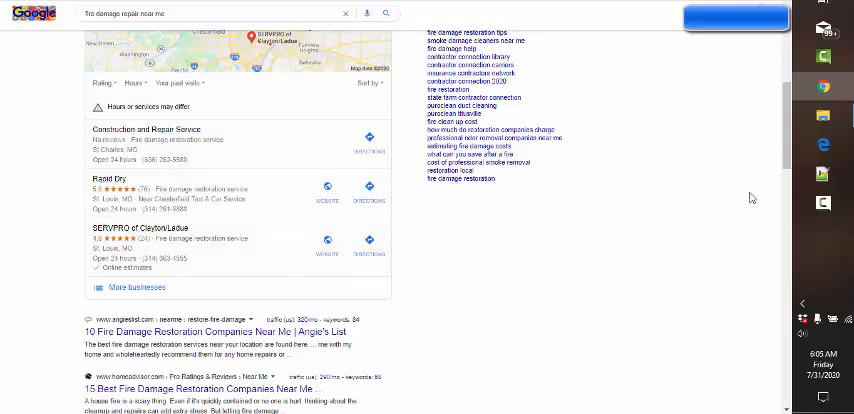
{"action": "scroll", "scroll_direction": "down", "scroll_amount": 3}
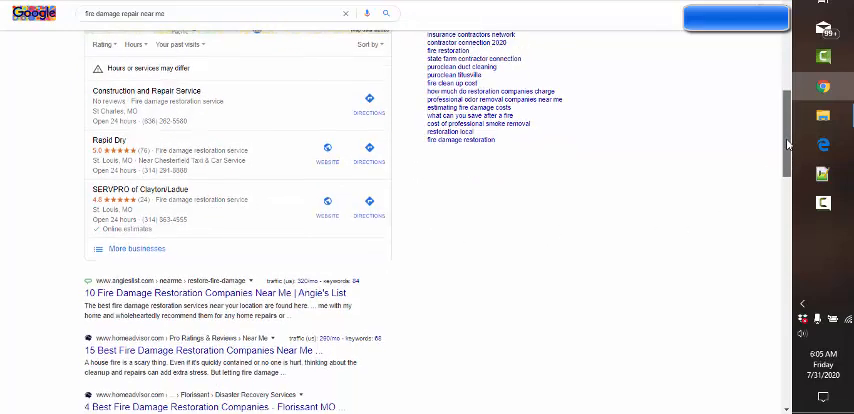
{"action": "scroll", "scroll_direction": "down", "scroll_amount": 3}
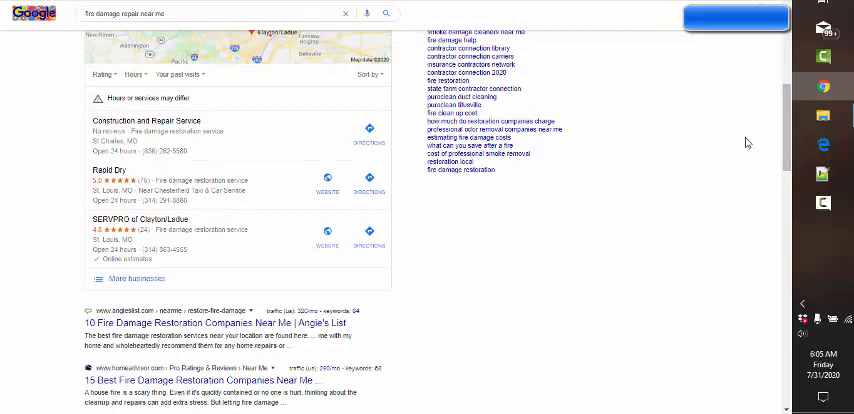
{"action": "scroll", "scroll_direction": "down", "scroll_amount": 3}
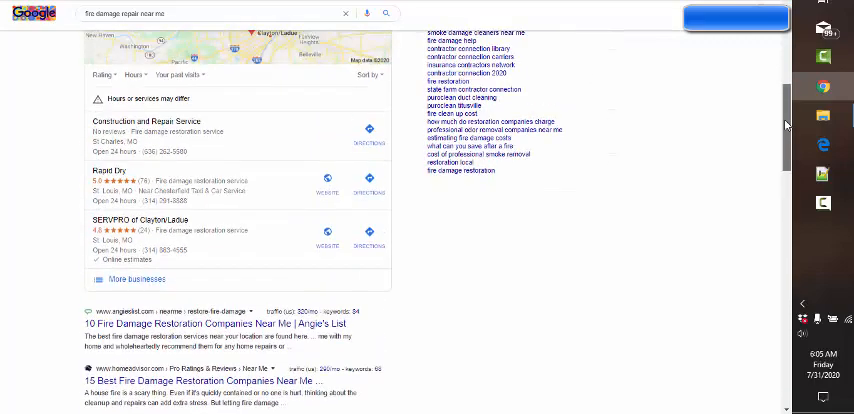
{"action": "scroll", "scroll_direction": "down", "scroll_amount": 3}
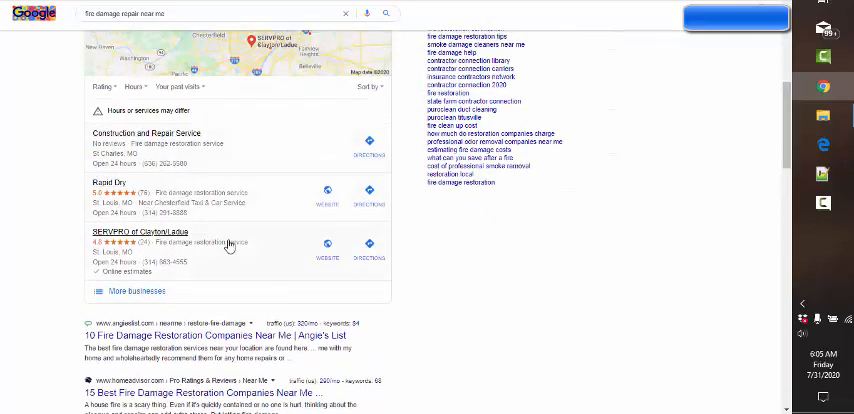
{"action": "mouse_move", "coordinate": [92, 210]}
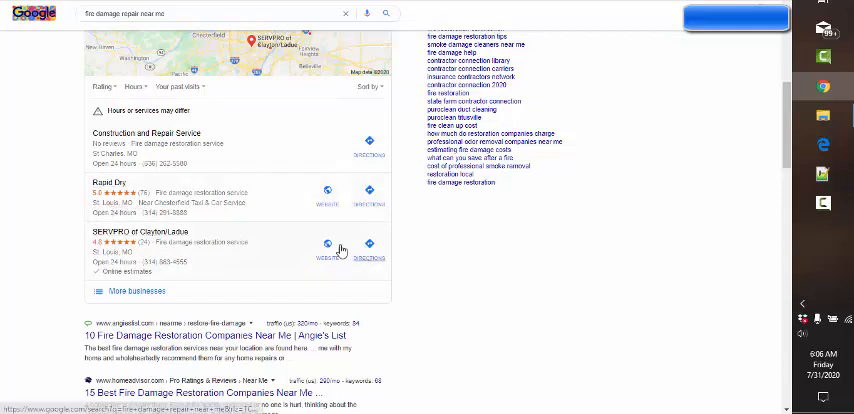
{"action": "mouse_move", "coordinate": [143, 199]}
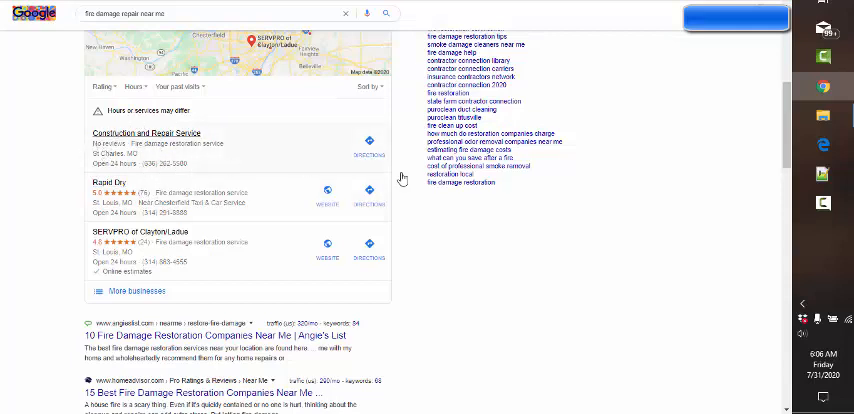
{"action": "mouse_move", "coordinate": [758, 126]}
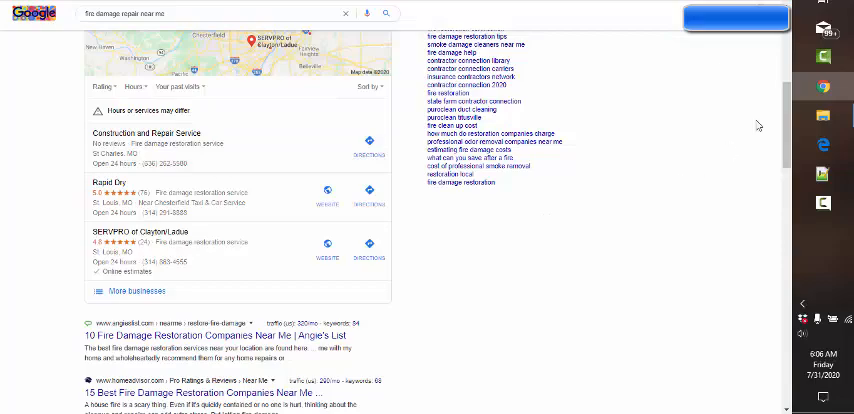
{"action": "scroll", "scroll_direction": "down", "scroll_amount": 3}
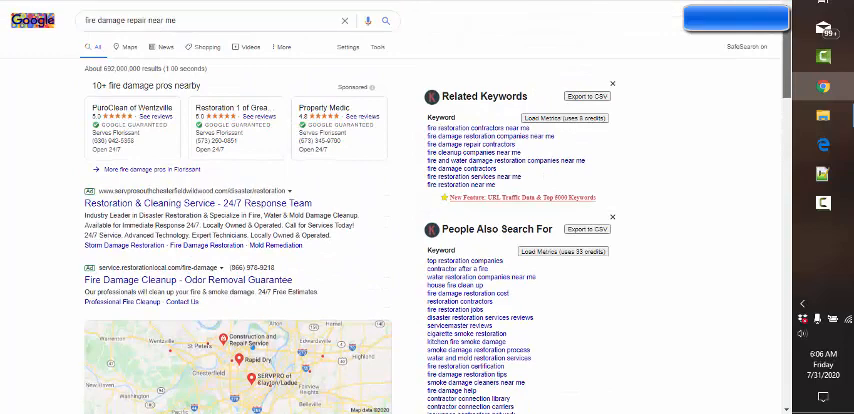
{"action": "scroll", "scroll_direction": "down", "scroll_amount": 3}
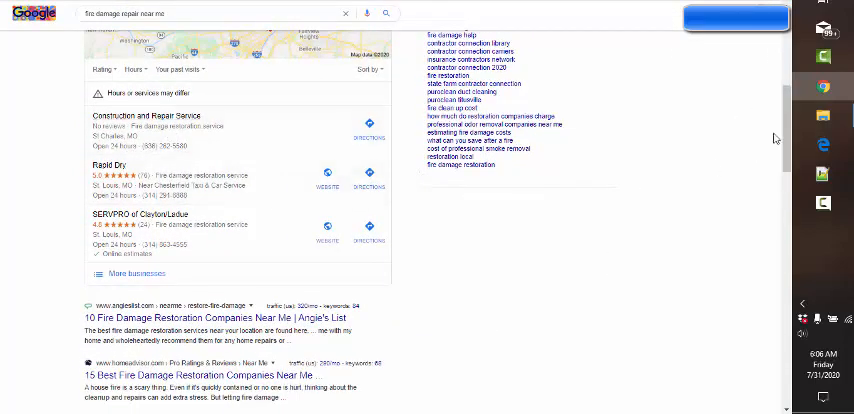
{"action": "mouse_move", "coordinate": [657, 167]}
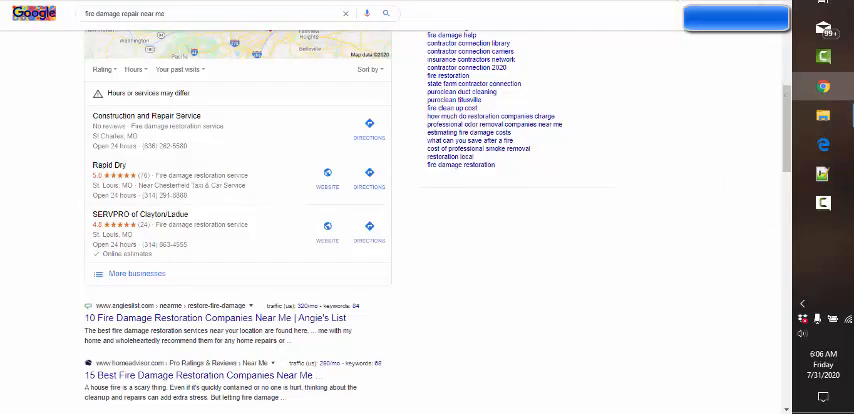
{"action": "scroll", "scroll_direction": "up", "scroll_amount": 3}
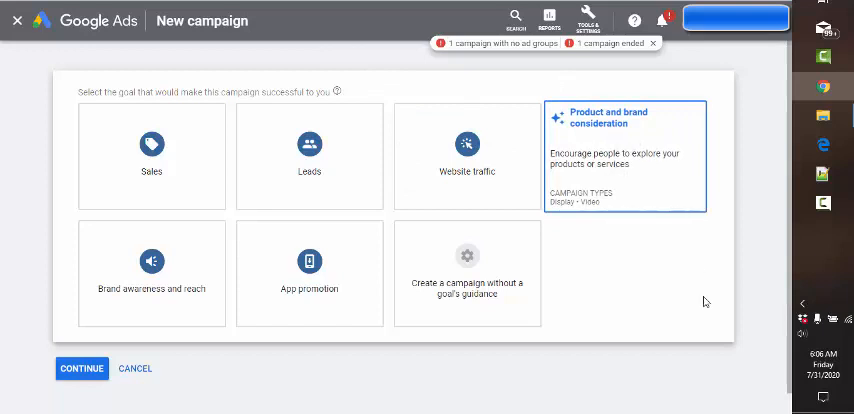
{"action": "mouse_move", "coordinate": [705, 305]}
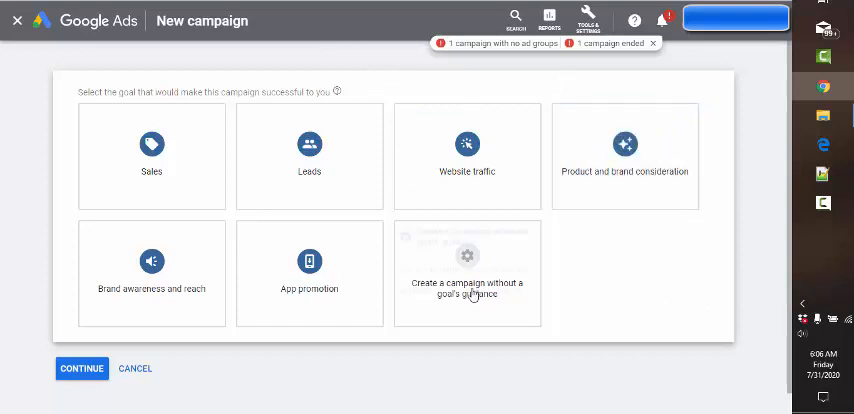
Step: Skip goal guidance, pick the Video campaign type, and browse its subtype options
{"action": "left_click", "coordinate": [466, 273]}
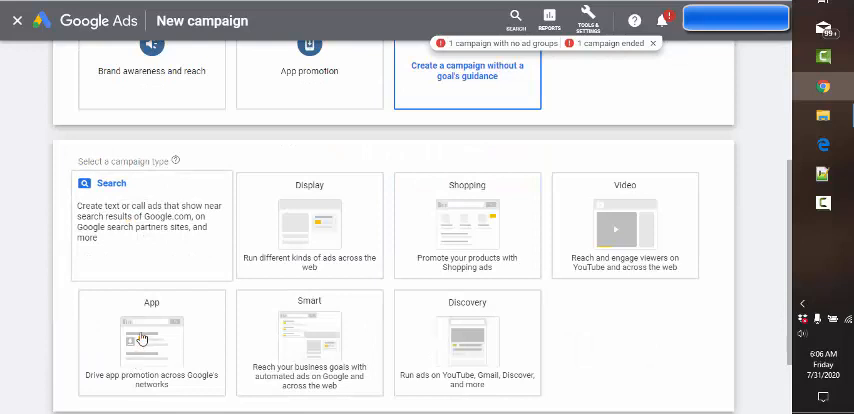
{"action": "left_click", "coordinate": [624, 225]}
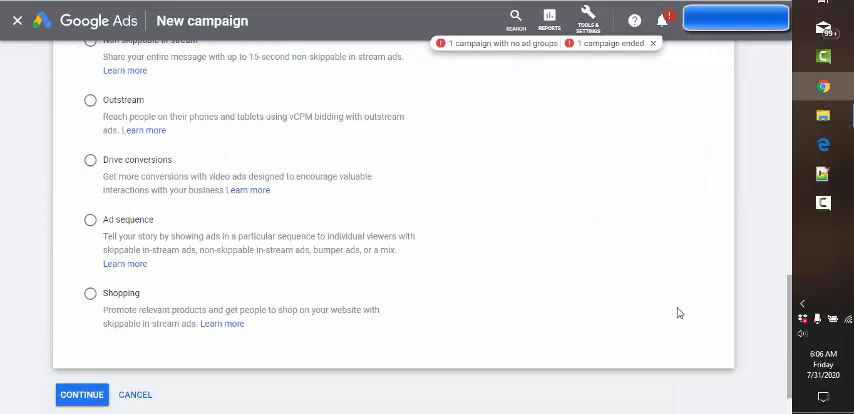
{"action": "scroll", "scroll_direction": "down", "scroll_amount": 3}
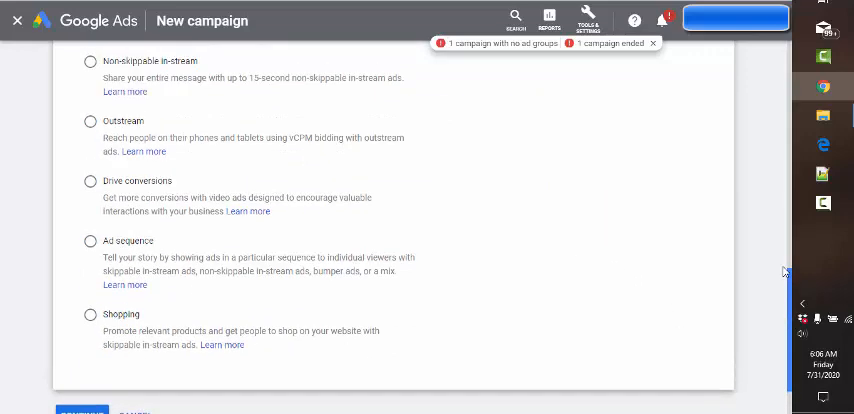
{"action": "scroll", "scroll_direction": "down", "scroll_amount": 3}
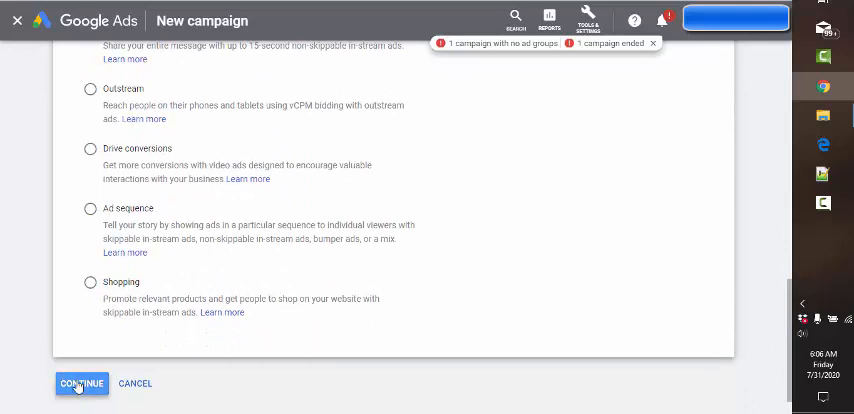
Step: Continue to the campaign settings with the campaign named 'Video Custom - 2020-07-31'
{"action": "left_click", "coordinate": [82, 383]}
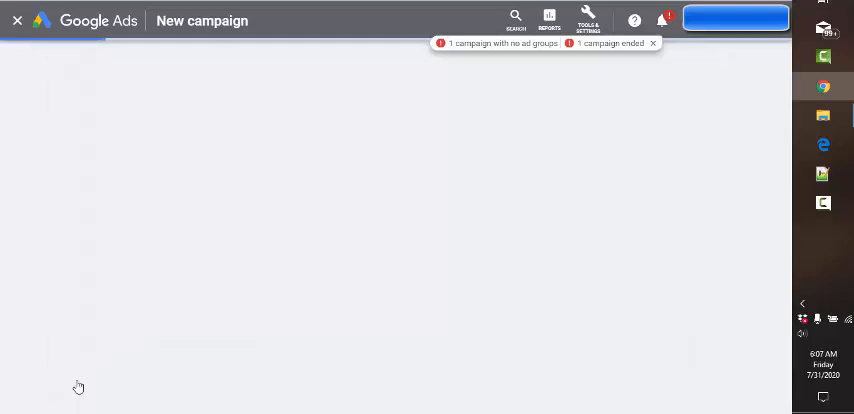
{"action": "mouse_move", "coordinate": [261, 283]}
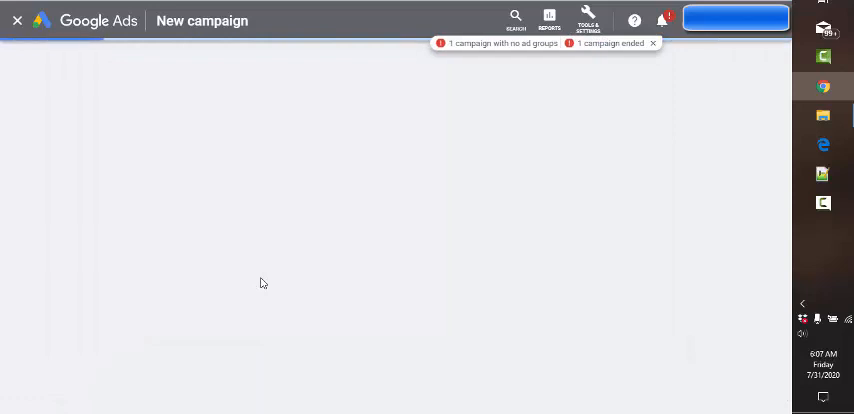
{"action": "mouse_move", "coordinate": [639, 143]}
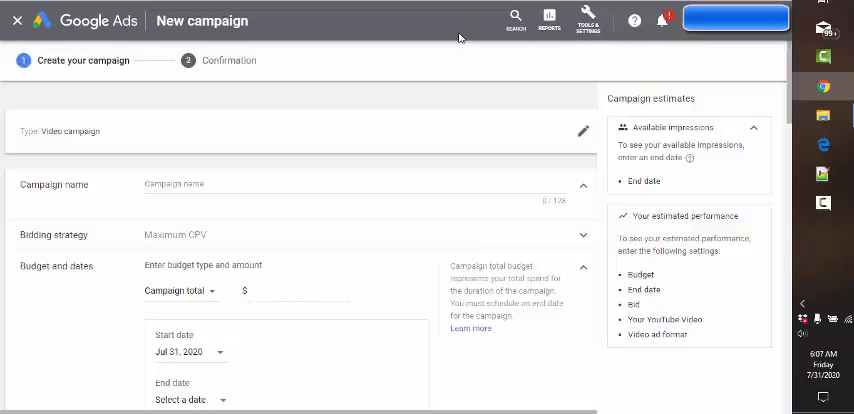
{"action": "type", "text": "Video Custom - 2020-07-31"}
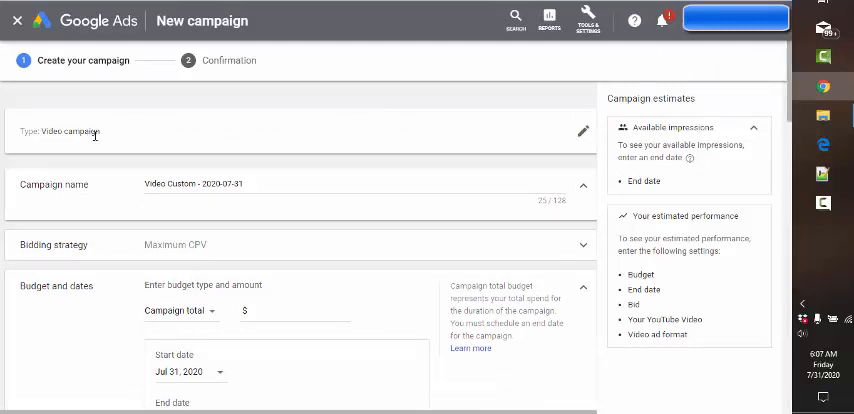
Step: Replace the default campaign name with 'Lawn Mower Repair in Saint Louis'
{"action": "double_click", "coordinate": [70, 131]}
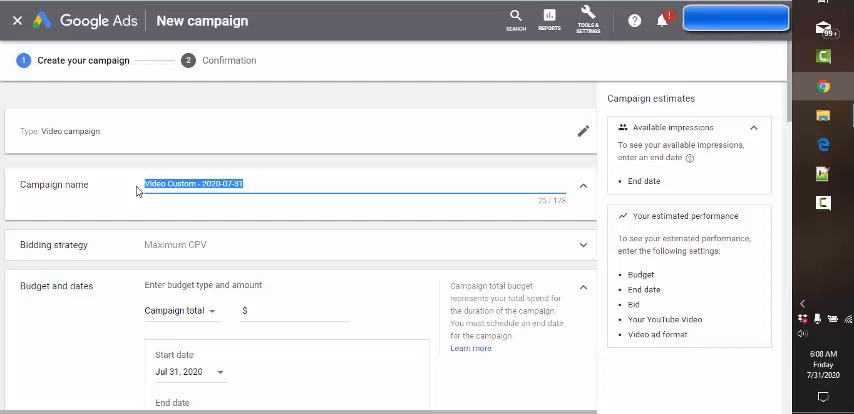
{"action": "type", "text": "Lawn Mower Repair Saint Louis"}
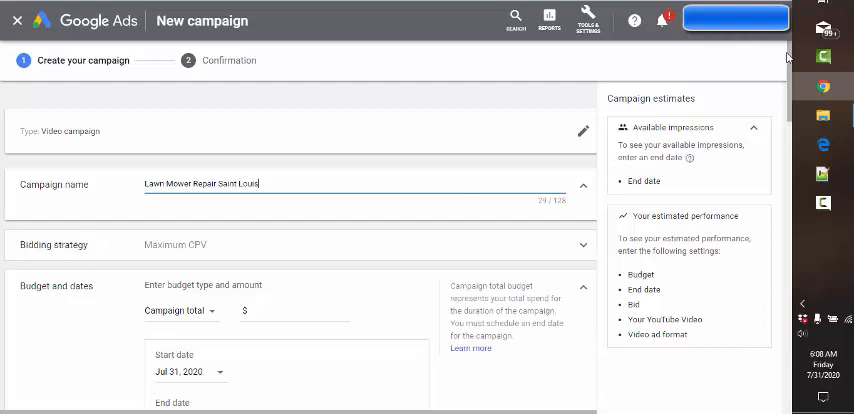
{"action": "mouse_move", "coordinate": [701, 98]}
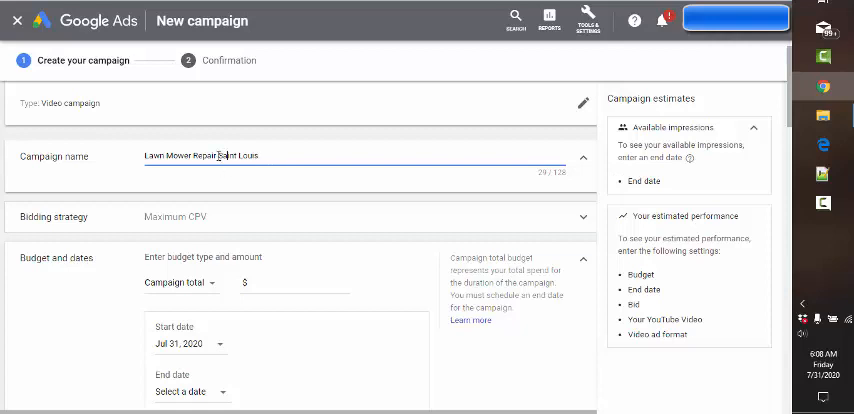
{"action": "type", "text": "In"}
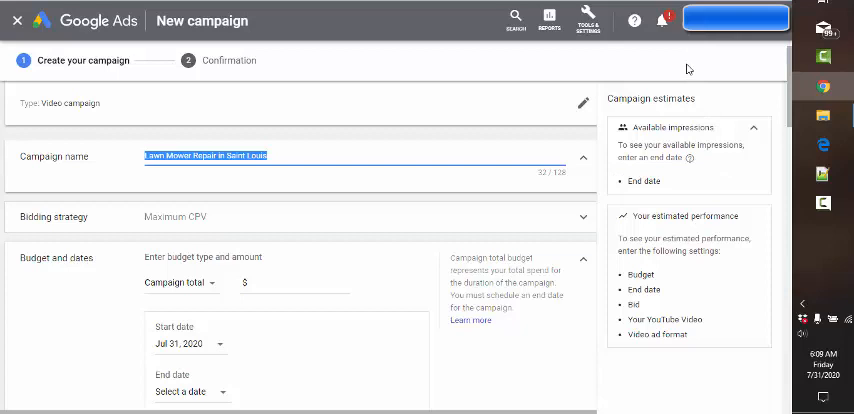
{"action": "mouse_move", "coordinate": [702, 70]}
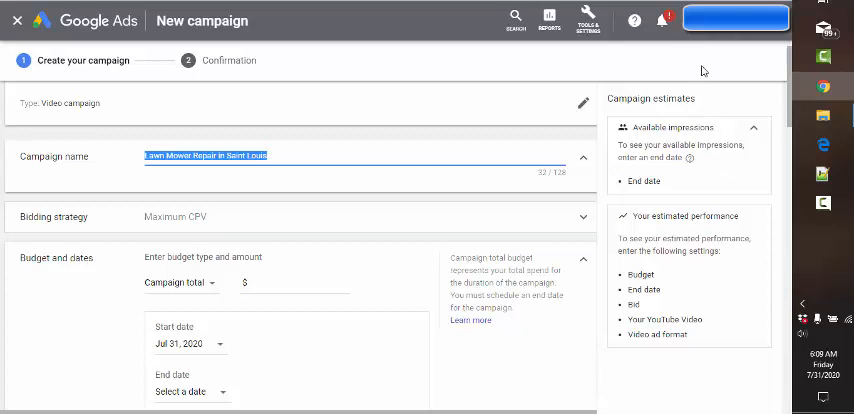
{"action": "mouse_move", "coordinate": [821, 117]}
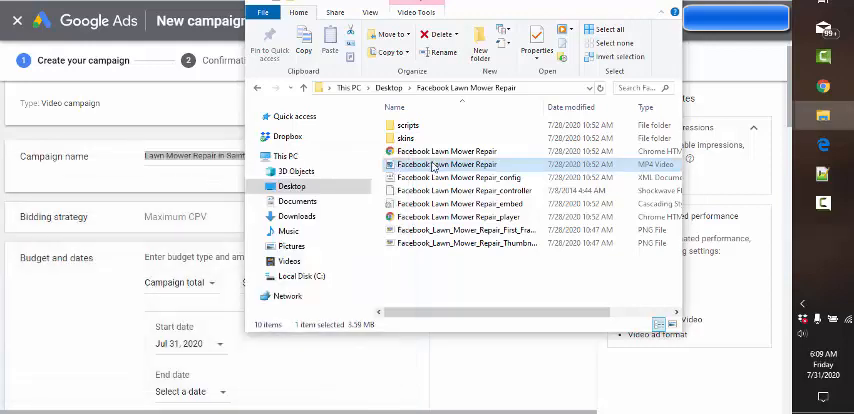
{"action": "mouse_move", "coordinate": [446, 164]}
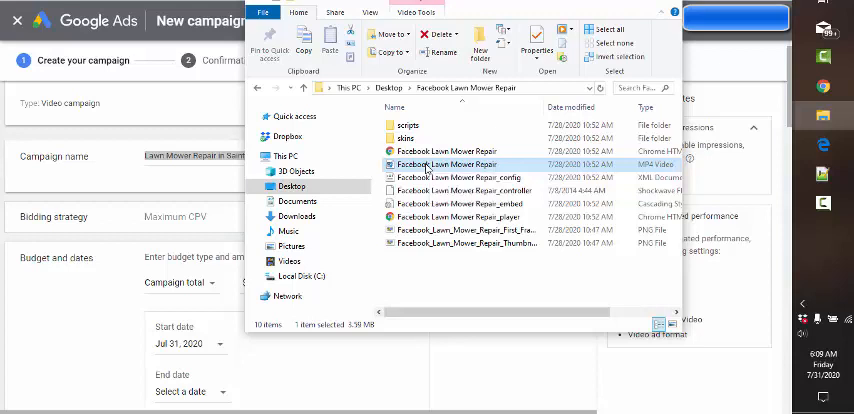
Step: Bring up the context menu for the MP4 video in Facebook Lawn Mower Repair
{"action": "right_click", "coordinate": [447, 165]}
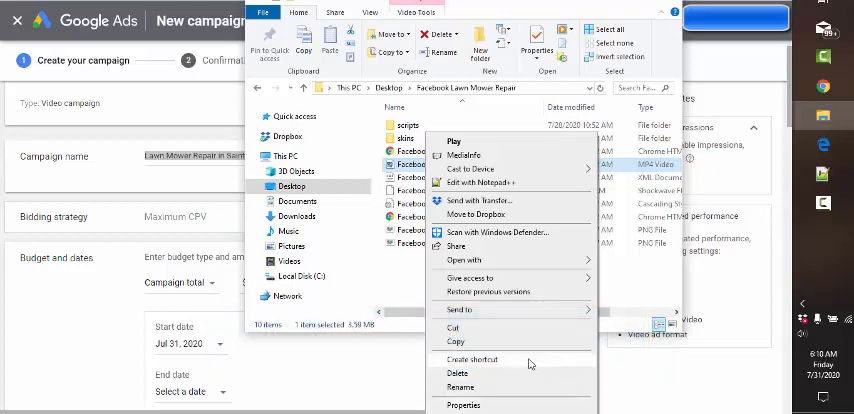
{"action": "mouse_move", "coordinate": [478, 393]}
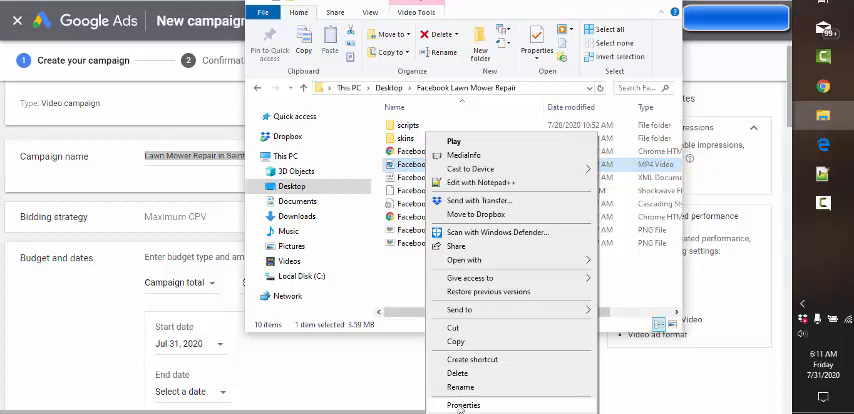
{"action": "mouse_move", "coordinate": [436, 326]}
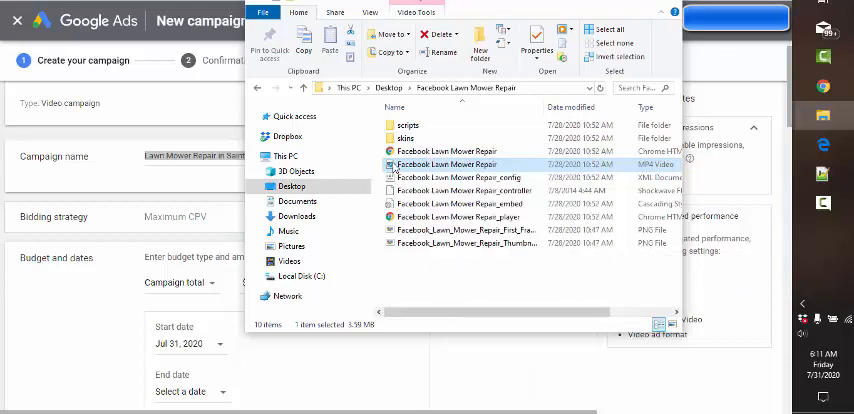
Step: Name the MP4 'Lawn Mower Repair in Saint Louis' in Properties and view its Details
{"action": "right_click", "coordinate": [446, 164]}
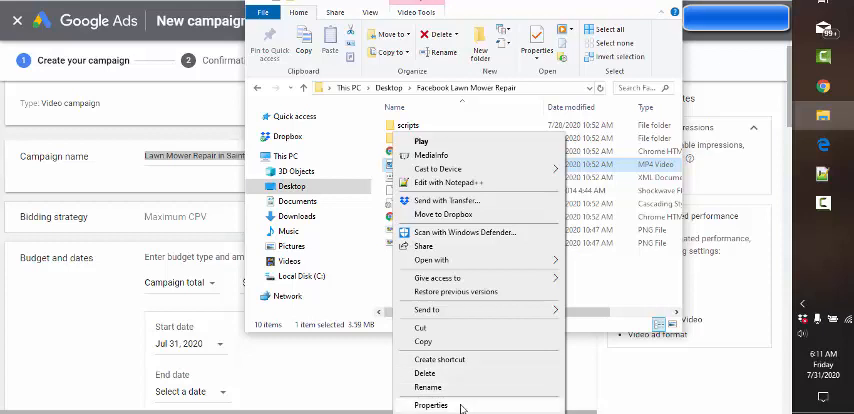
{"action": "left_click", "coordinate": [431, 405]}
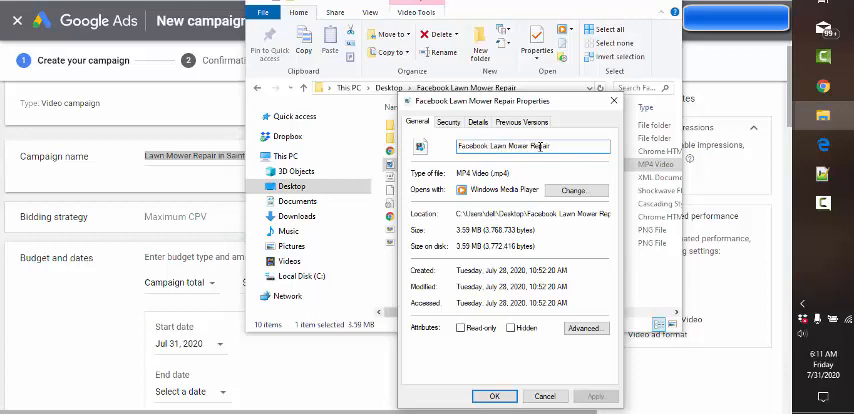
{"action": "type", "text": "Lawn Mower Repair in Saint Louis"}
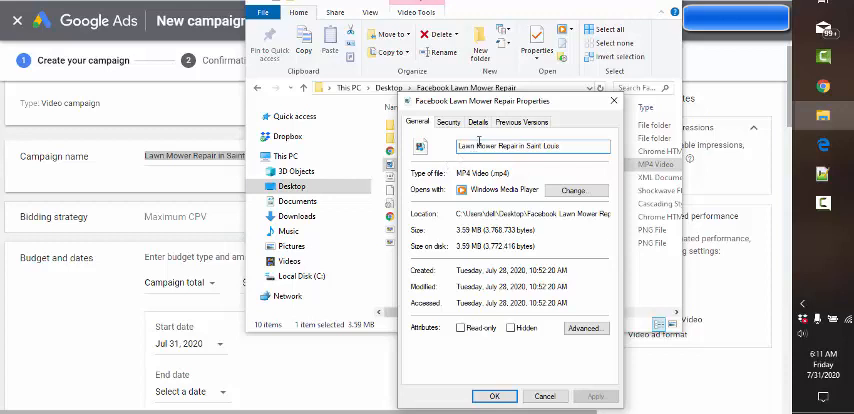
{"action": "left_click", "coordinate": [478, 122]}
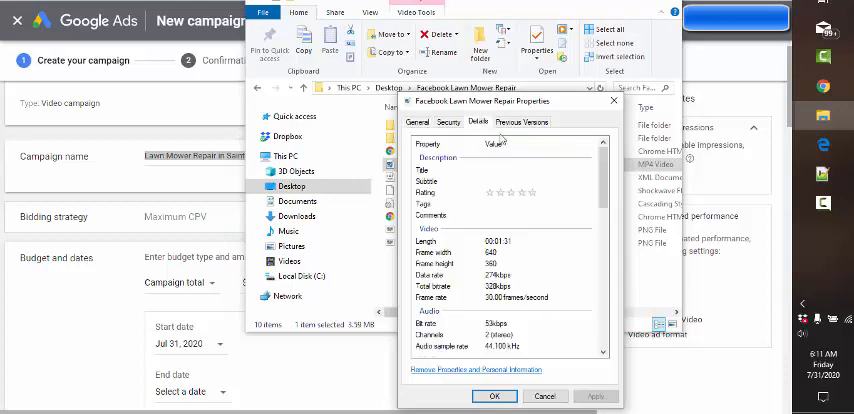
Step: Set the video's Title to 'Lawn Mower Repair in Saint Louis', edit Comments, and save
{"action": "left_click", "coordinate": [520, 170]}
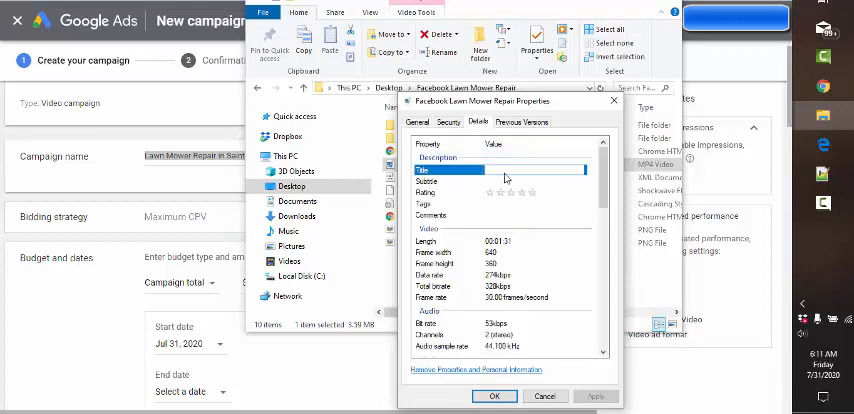
{"action": "type", "text": "Lawn Mower Repair in Saint Louis"}
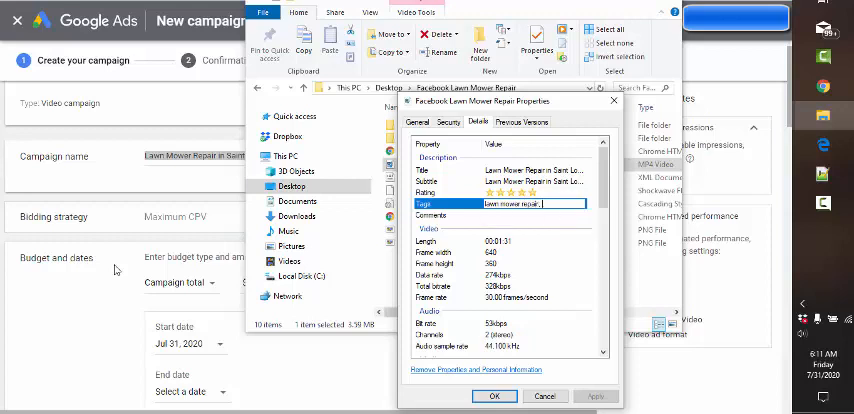
{"action": "type", "text": "saint louis;"}
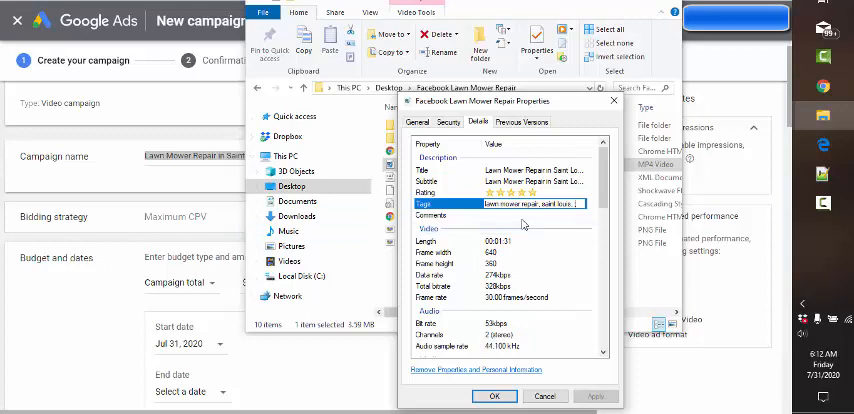
{"action": "left_click", "coordinate": [525, 216]}
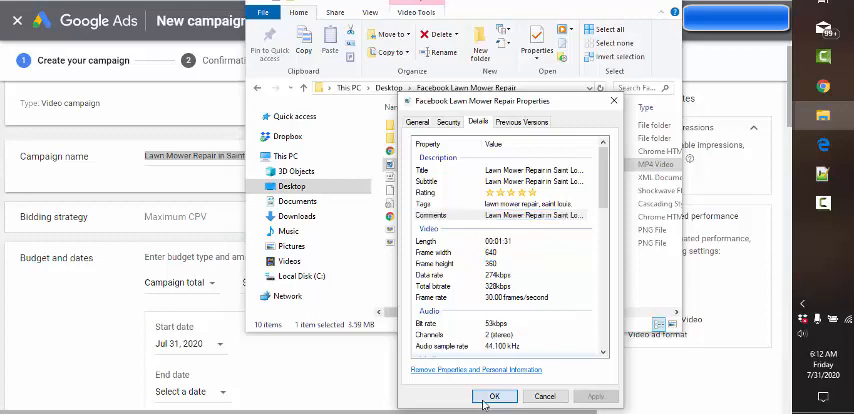
{"action": "left_click", "coordinate": [494, 396]}
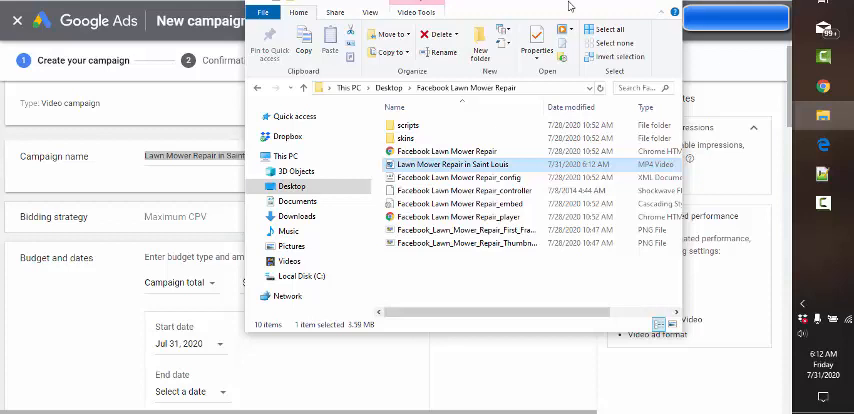
{"action": "mouse_move", "coordinate": [726, 75]}
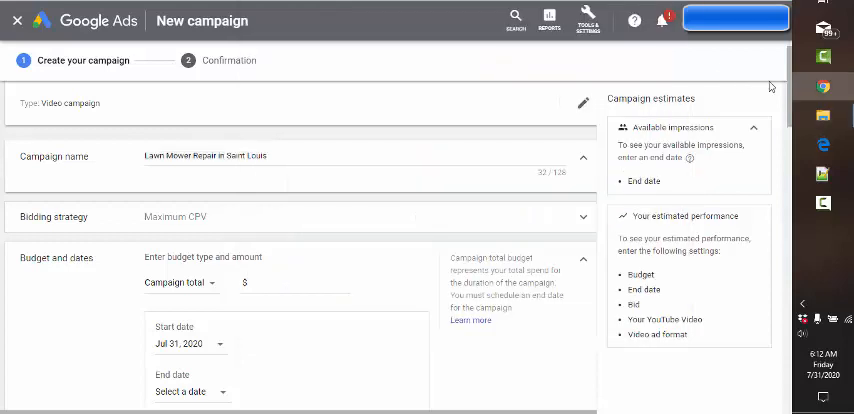
Step: Scroll the video campaign settings down to Budget and dates, starting Jul 31, 2020
{"action": "scroll", "scroll_direction": "down", "scroll_amount": 3}
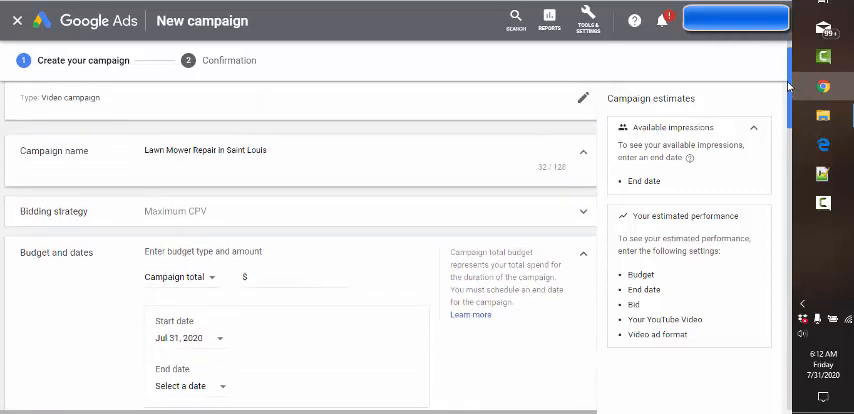
{"action": "scroll", "scroll_direction": "down", "scroll_amount": 3}
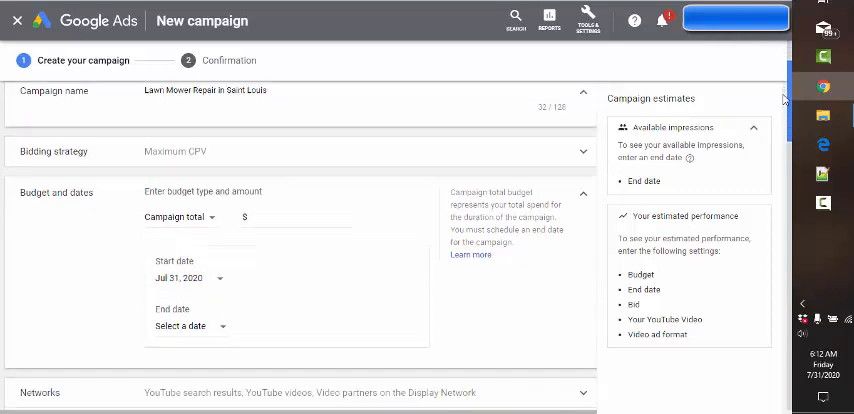
{"action": "scroll", "scroll_direction": "down", "scroll_amount": 3}
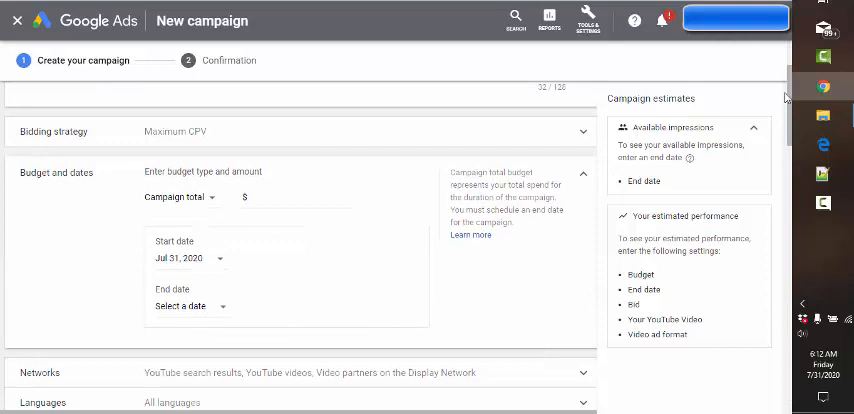
{"action": "scroll", "scroll_direction": "down", "scroll_amount": 3}
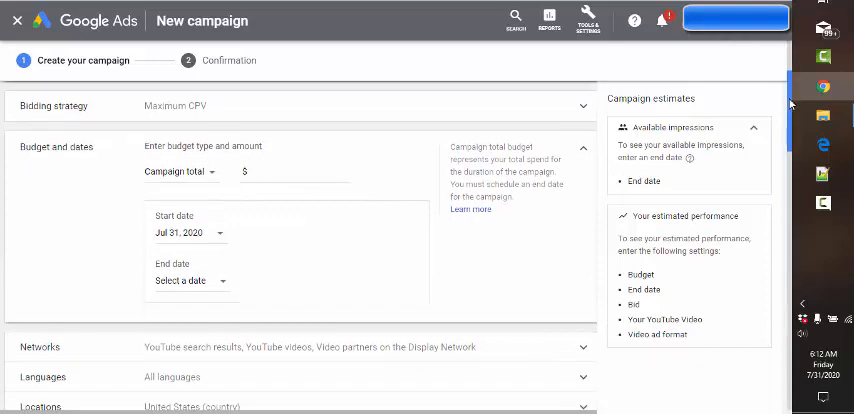
{"action": "scroll", "scroll_direction": "down", "scroll_amount": 3}
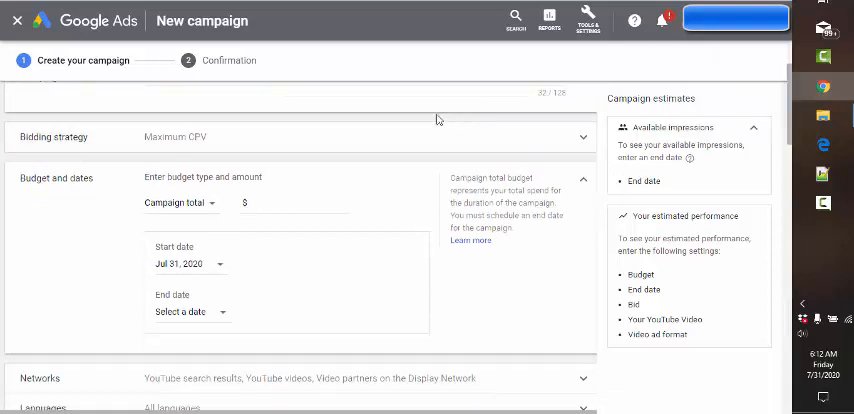
{"action": "mouse_move", "coordinate": [178, 145]}
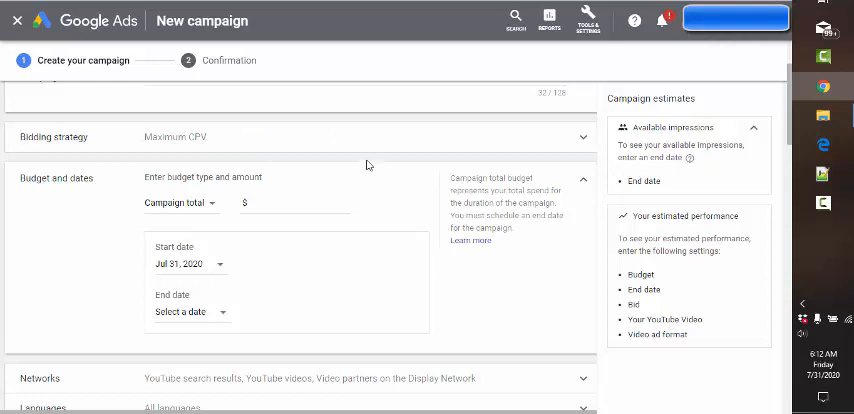
{"action": "mouse_move", "coordinate": [365, 194]}
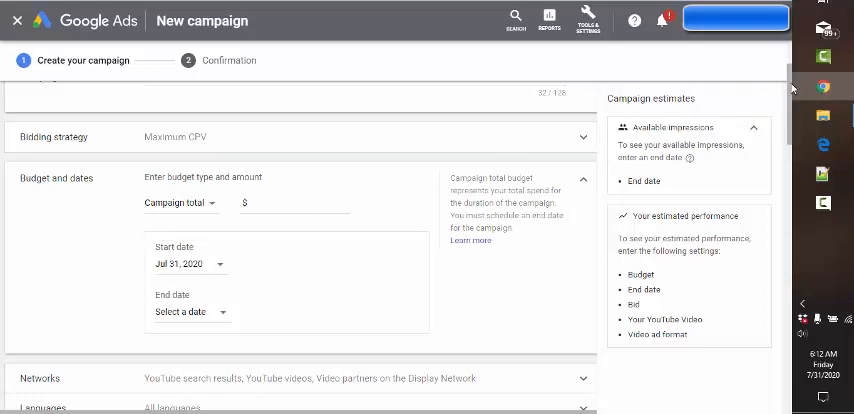
{"action": "scroll", "scroll_direction": "down", "scroll_amount": 3}
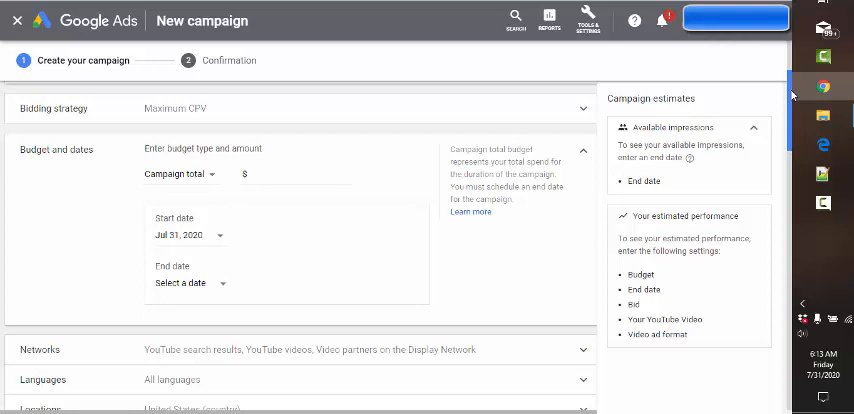
{"action": "scroll", "scroll_direction": "down", "scroll_amount": 3}
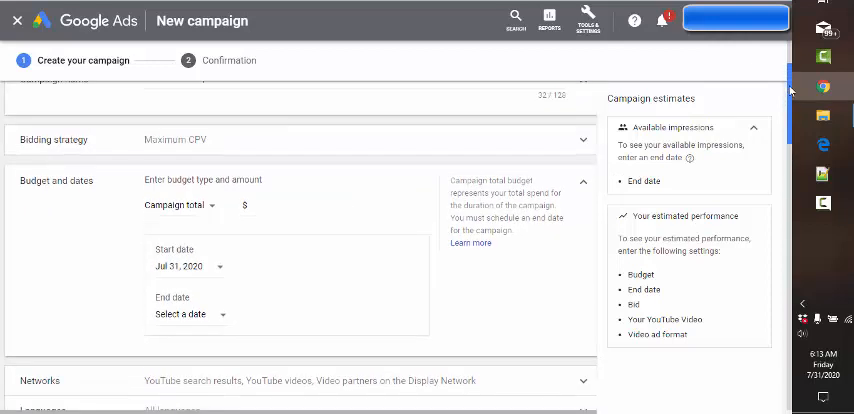
Step: Enter $25.00 as the campaign total budget
{"action": "scroll", "scroll_direction": "down", "scroll_amount": 3}
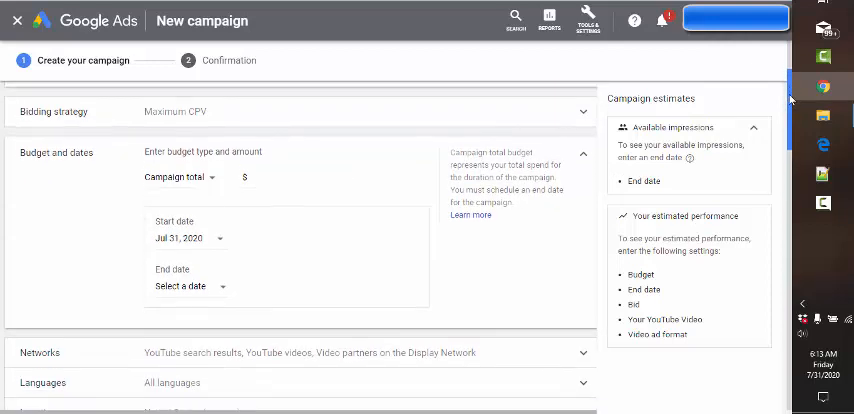
{"action": "scroll", "scroll_direction": "down", "scroll_amount": 3}
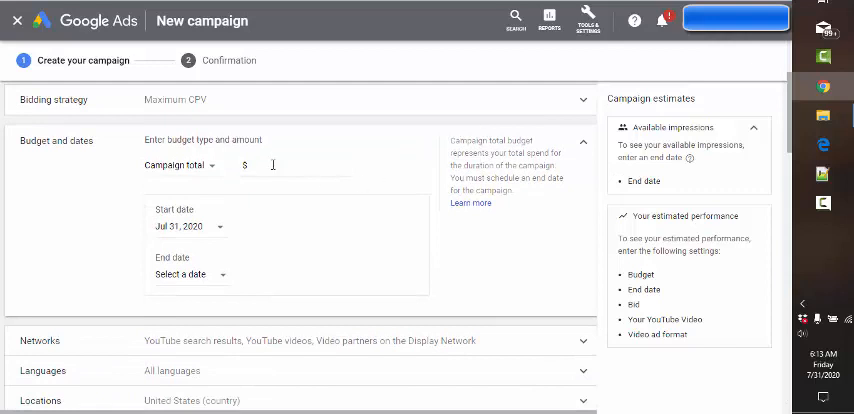
{"action": "type", "text": "1.00"}
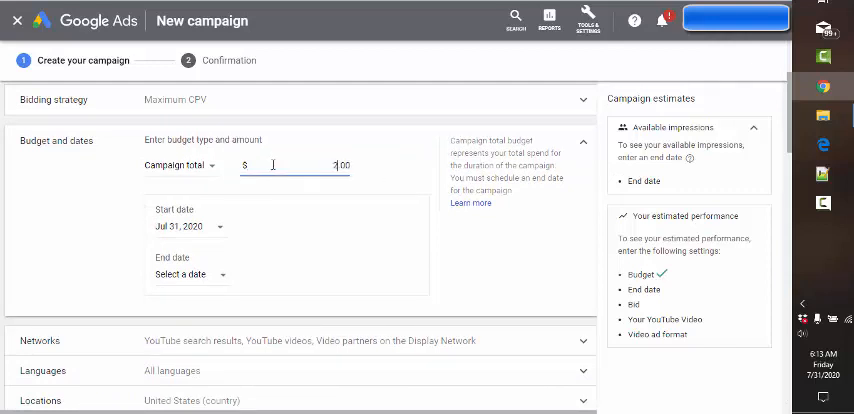
{"action": "type", "text": "25.00"}
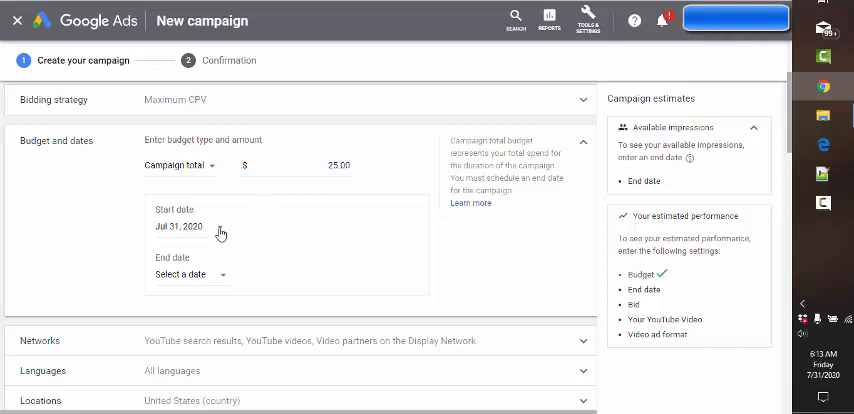
Step: Schedule the campaign to start Aug 4, 2020 and end Aug 6, 2020
{"action": "left_click", "coordinate": [186, 226]}
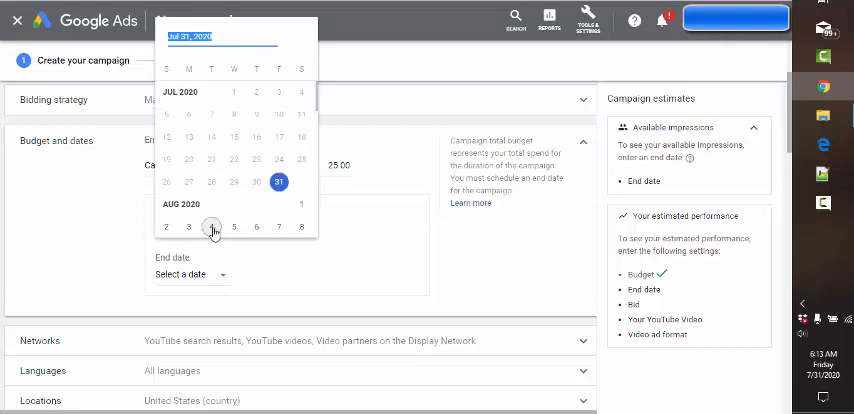
{"action": "left_click", "coordinate": [211, 227]}
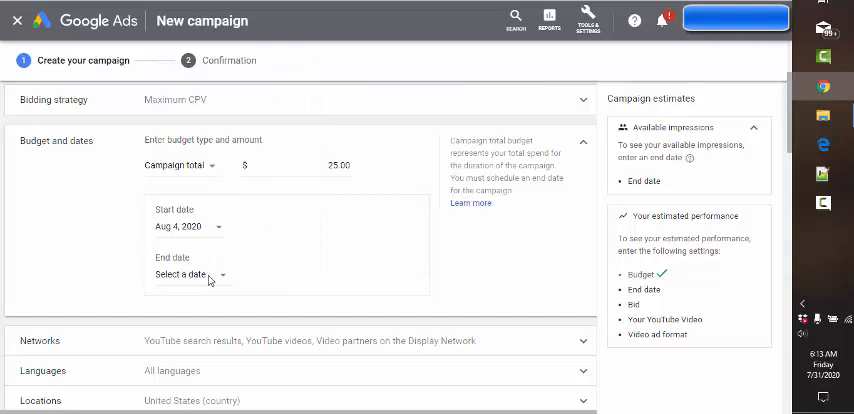
{"action": "left_click", "coordinate": [185, 274]}
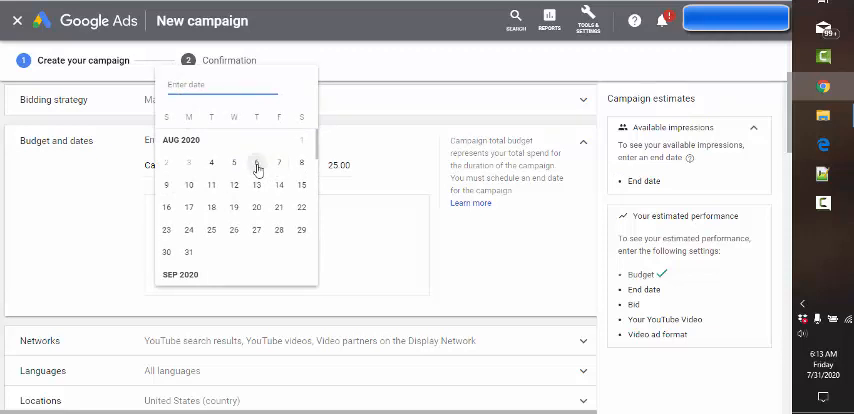
{"action": "left_click", "coordinate": [256, 163]}
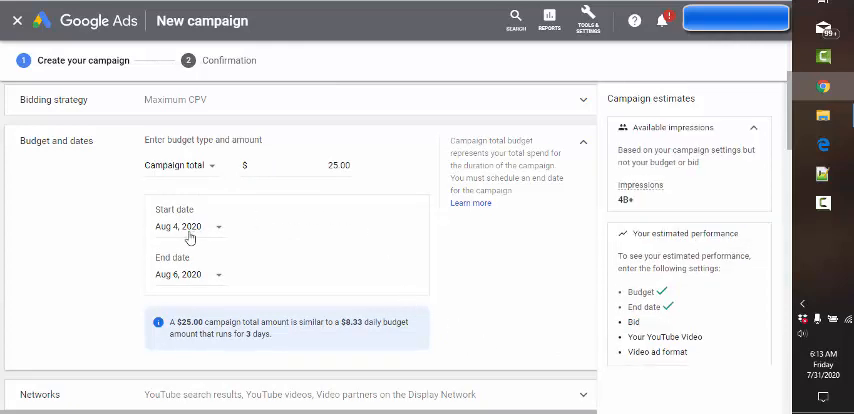
{"action": "mouse_move", "coordinate": [588, 318]}
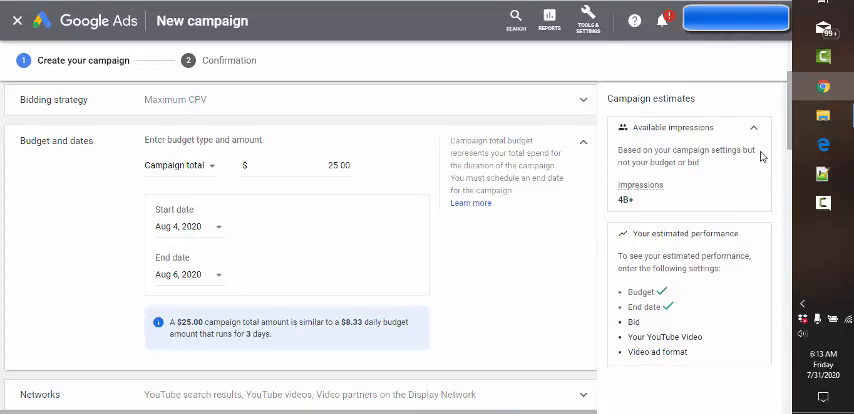
{"action": "scroll", "scroll_direction": "down", "scroll_amount": 3}
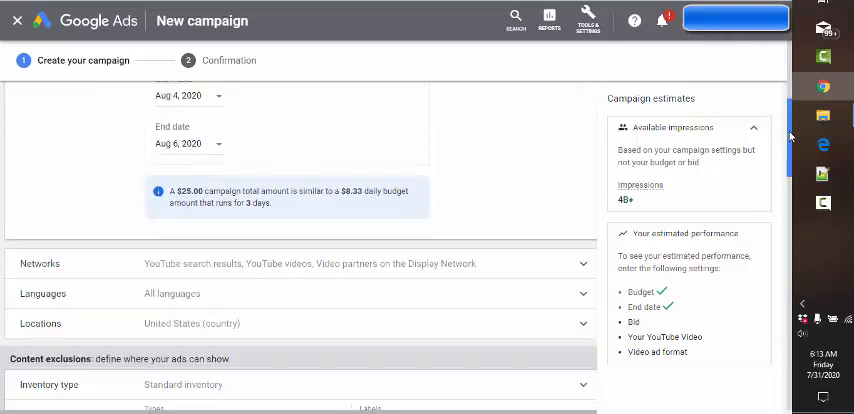
{"action": "scroll", "scroll_direction": "down", "scroll_amount": 3}
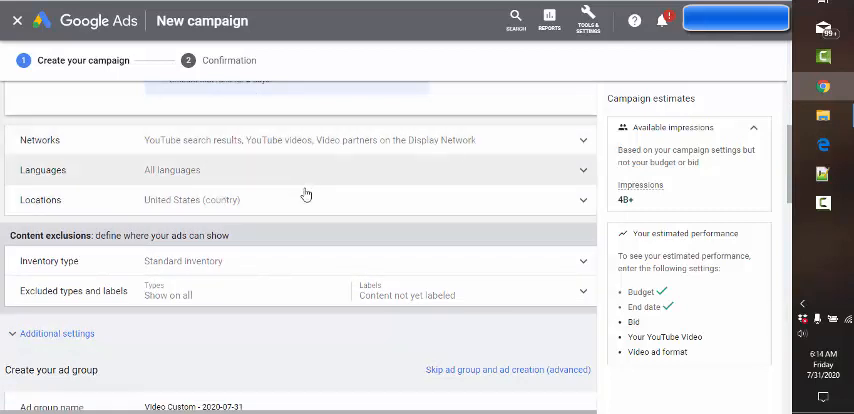
{"action": "mouse_move", "coordinate": [754, 177]}
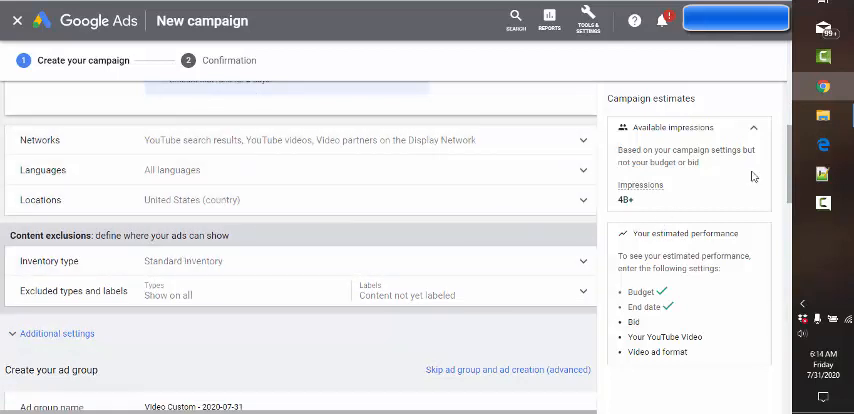
{"action": "scroll", "scroll_direction": "down", "scroll_amount": 3}
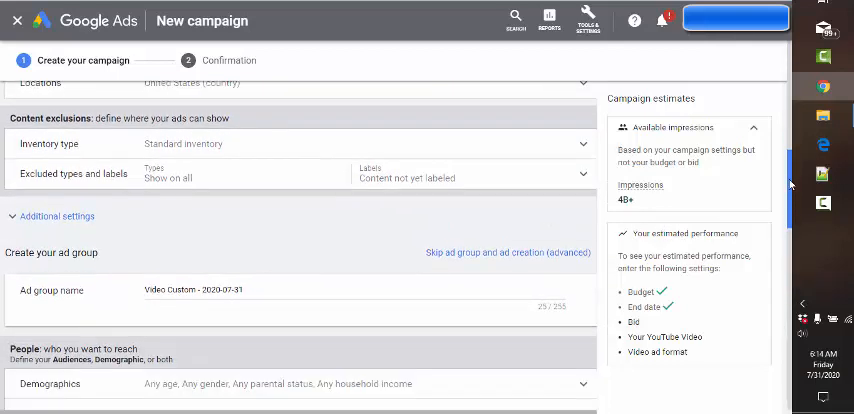
{"action": "scroll", "scroll_direction": "down", "scroll_amount": 3}
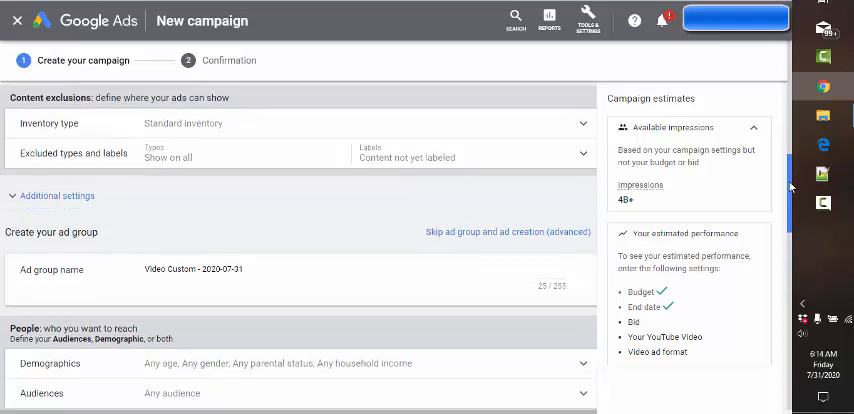
{"action": "scroll", "scroll_direction": "down", "scroll_amount": 3}
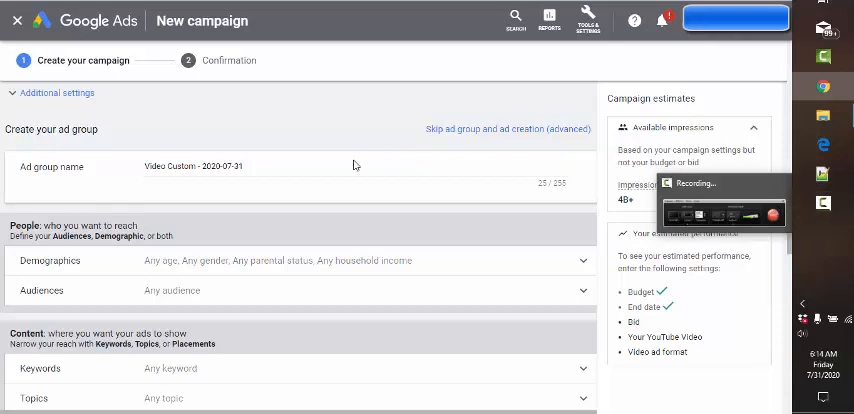
Step: Replace the default ad group name with 'Lawn Mower Repair in Saint Louis'
{"action": "triple_click", "coordinate": [193, 166]}
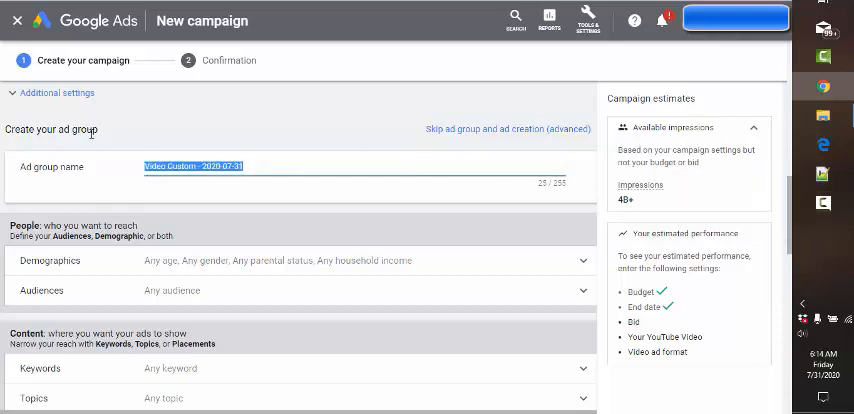
{"action": "type", "text": "Lawn Mower Repair in Saint Louis"}
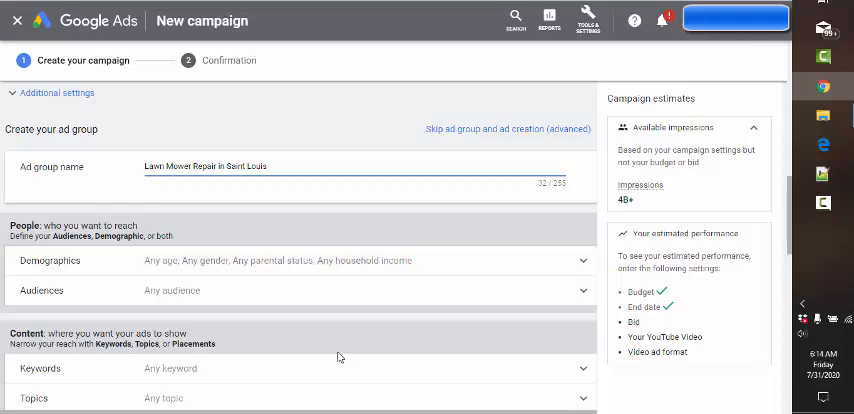
{"action": "mouse_move", "coordinate": [335, 348]}
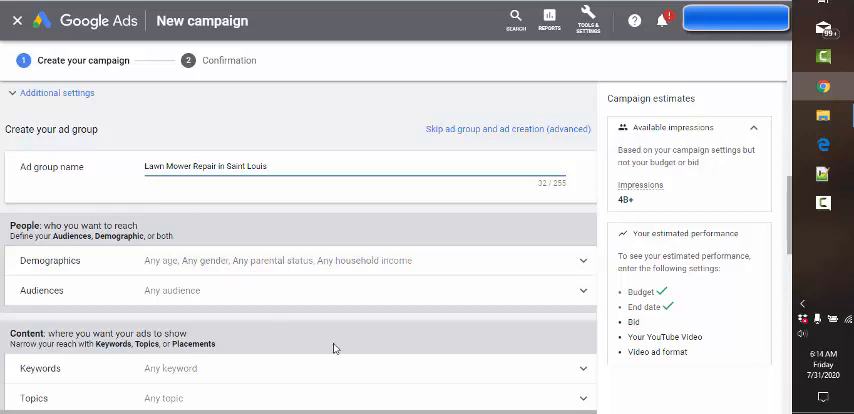
{"action": "mouse_move", "coordinate": [278, 267]}
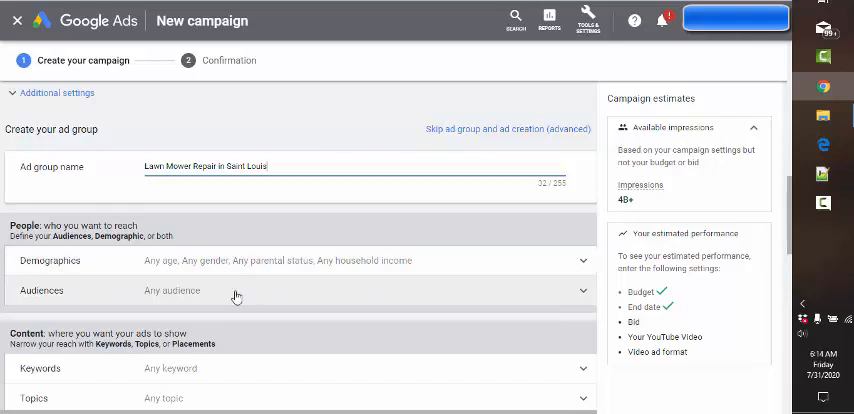
{"action": "mouse_move", "coordinate": [479, 334]}
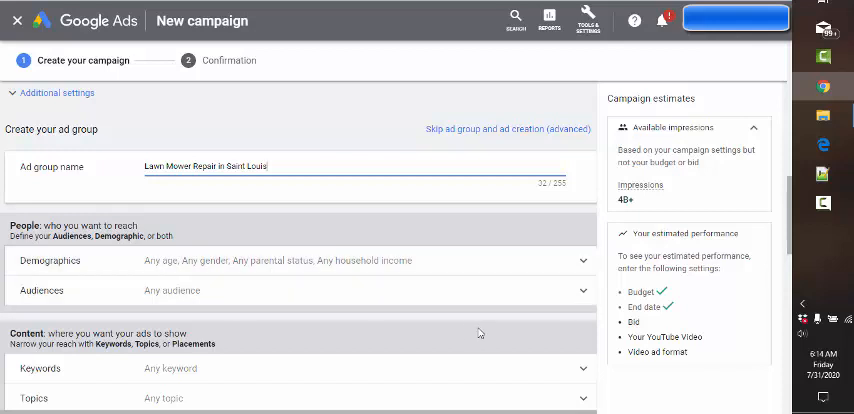
{"action": "scroll", "scroll_direction": "down", "scroll_amount": 3}
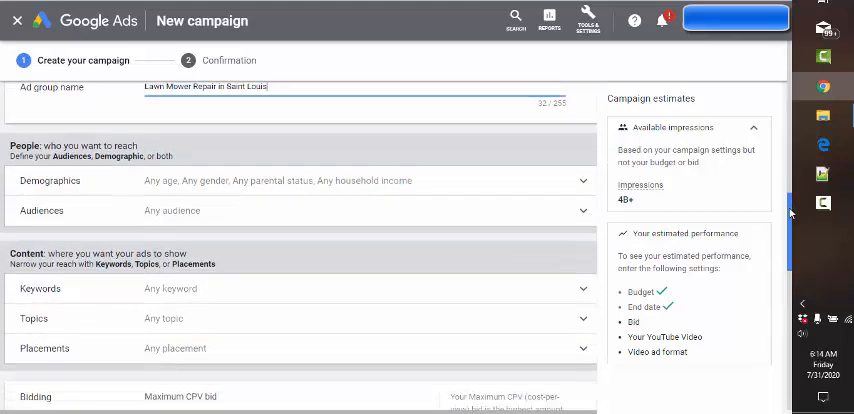
{"action": "scroll", "scroll_direction": "down", "scroll_amount": 3}
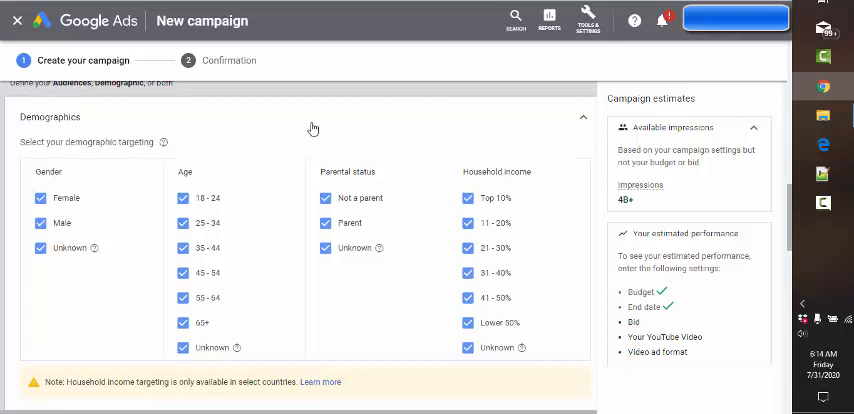
{"action": "mouse_move", "coordinate": [235, 237]}
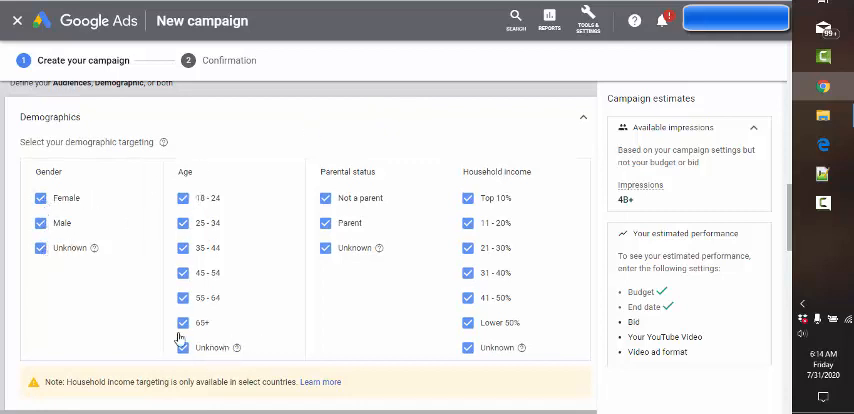
Step: Toggle unknown age off and back on, and adjust the Top 10% and 11-20% income checkboxes
{"action": "left_click", "coordinate": [183, 347]}
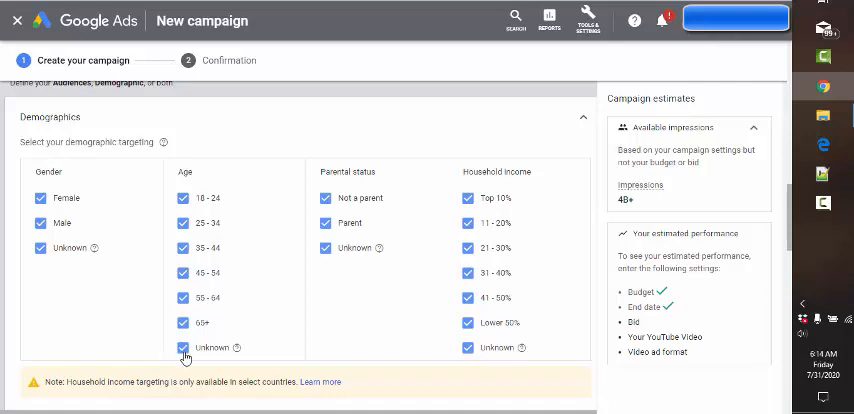
{"action": "left_click", "coordinate": [183, 347]}
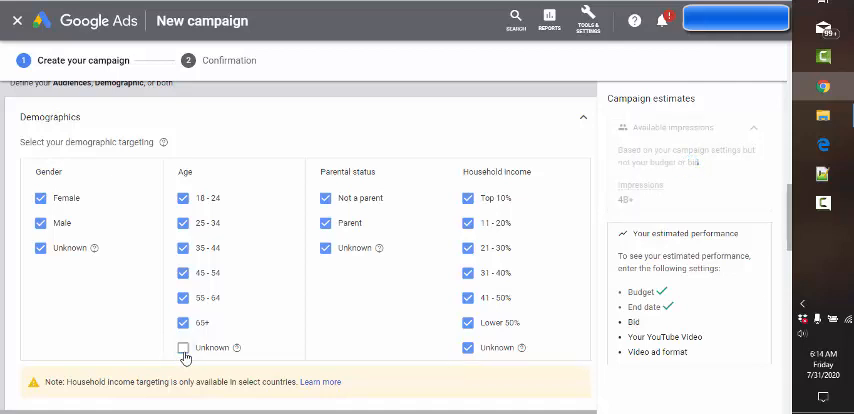
{"action": "left_click", "coordinate": [183, 347]}
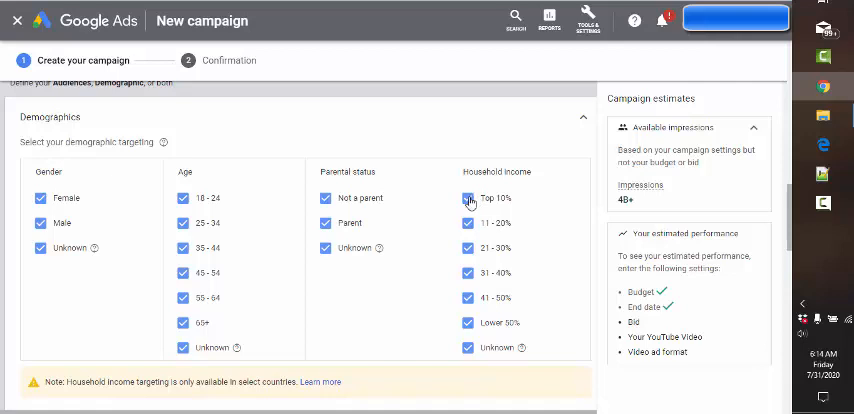
{"action": "left_click", "coordinate": [468, 198]}
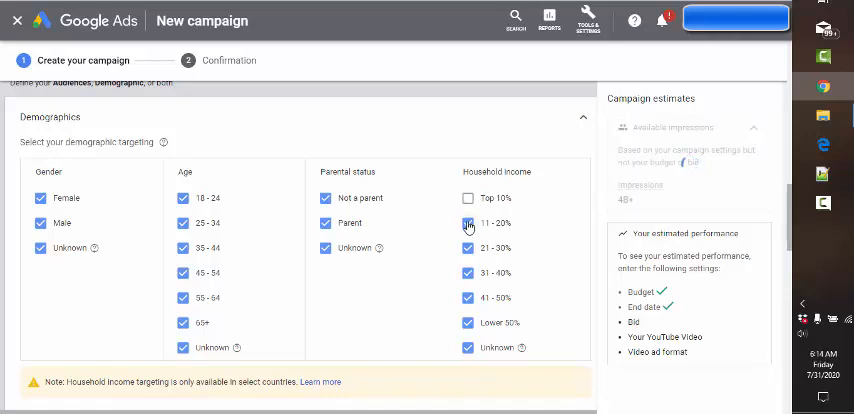
{"action": "left_click", "coordinate": [468, 223]}
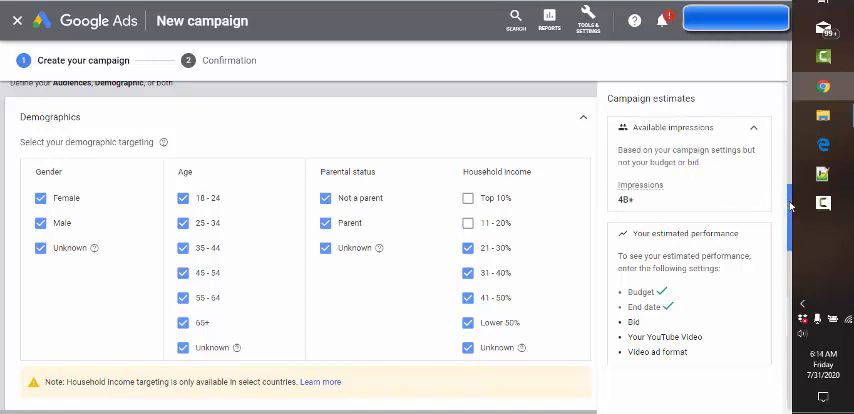
{"action": "scroll", "scroll_direction": "down", "scroll_amount": 3}
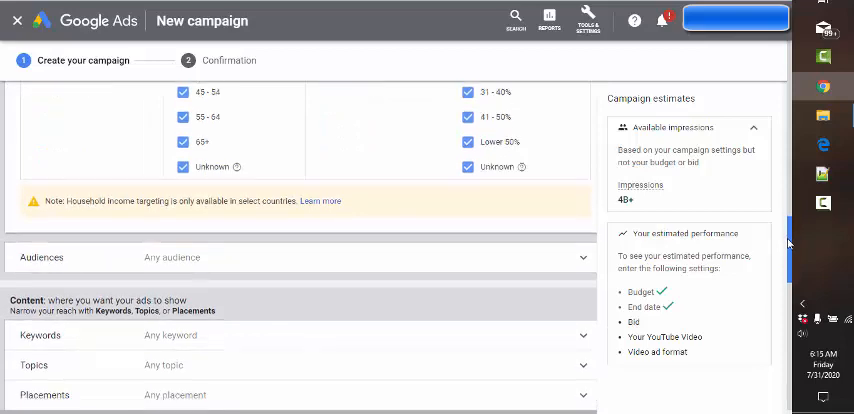
{"action": "scroll", "scroll_direction": "down", "scroll_amount": 3}
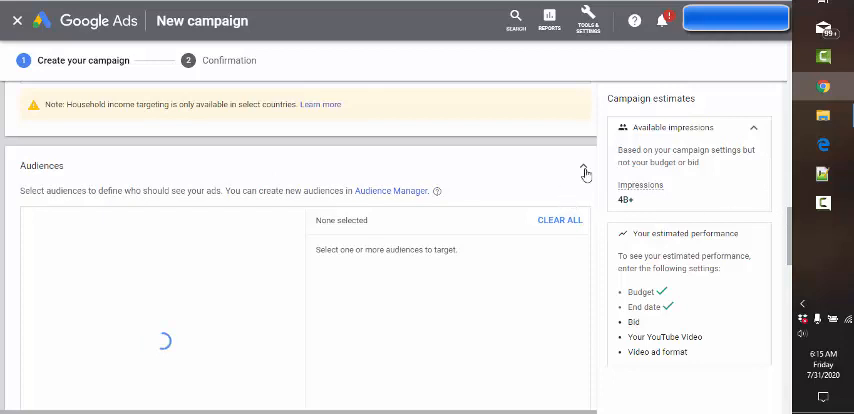
Step: Close audience options without picking any and exclude the Lower 50% household income bracket
{"action": "left_click", "coordinate": [583, 161]}
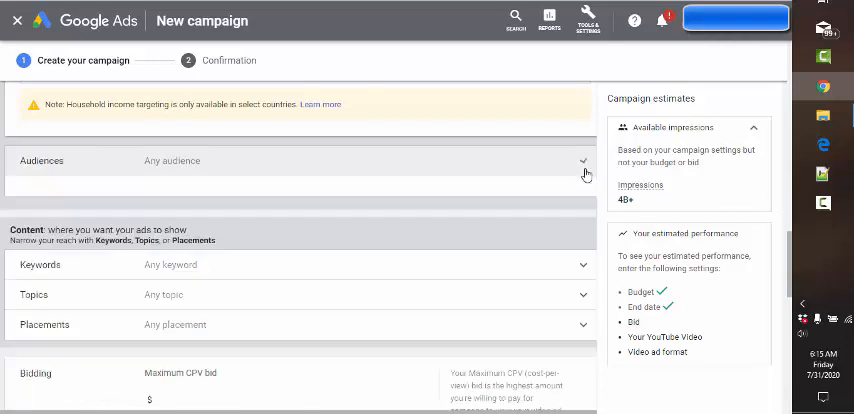
{"action": "scroll", "scroll_direction": "down", "scroll_amount": 3}
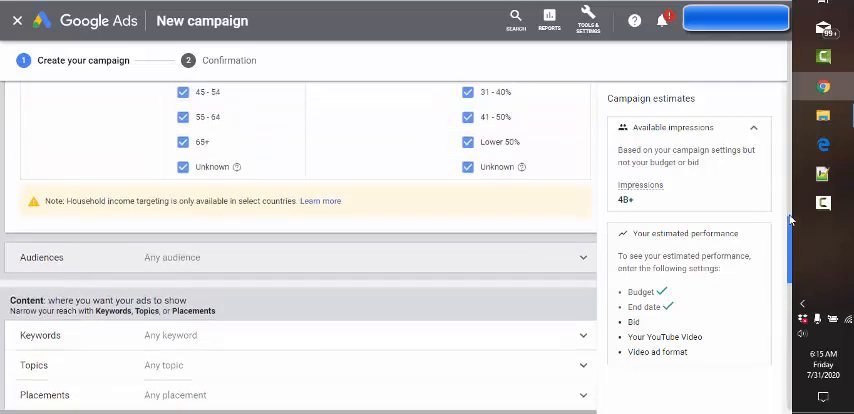
{"action": "scroll", "scroll_direction": "up", "scroll_amount": 3}
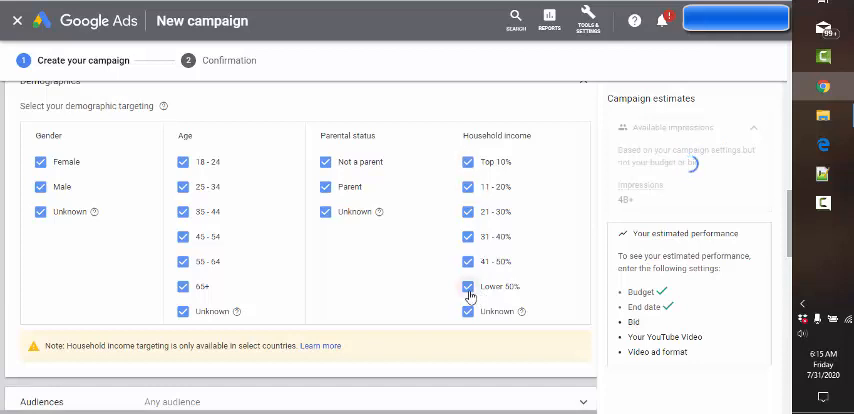
{"action": "left_click", "coordinate": [468, 287]}
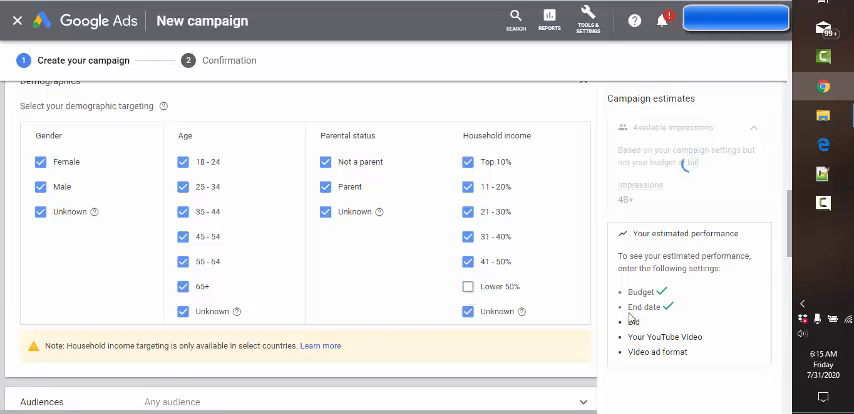
{"action": "scroll", "scroll_direction": "down", "scroll_amount": 3}
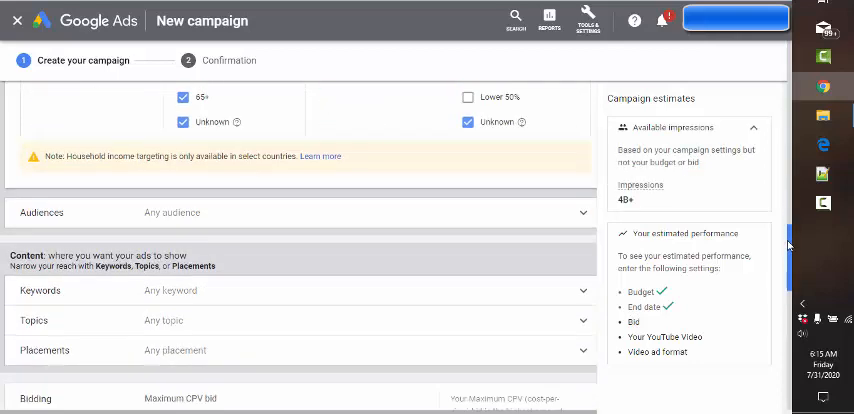
{"action": "scroll", "scroll_direction": "down", "scroll_amount": 3}
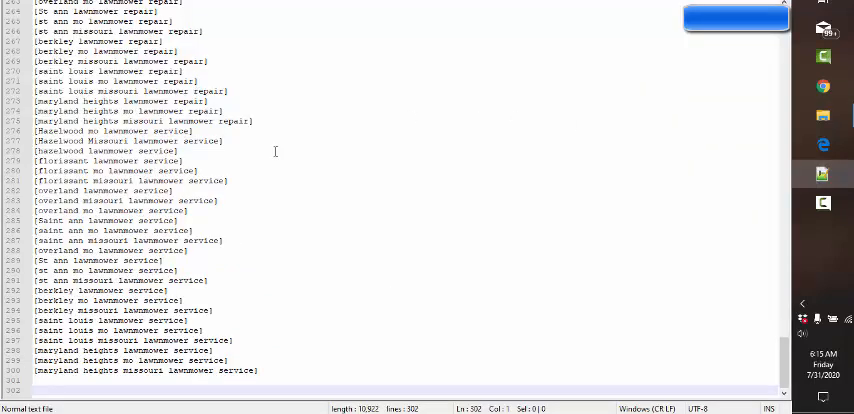
{"action": "mouse_move", "coordinate": [680, 318]}
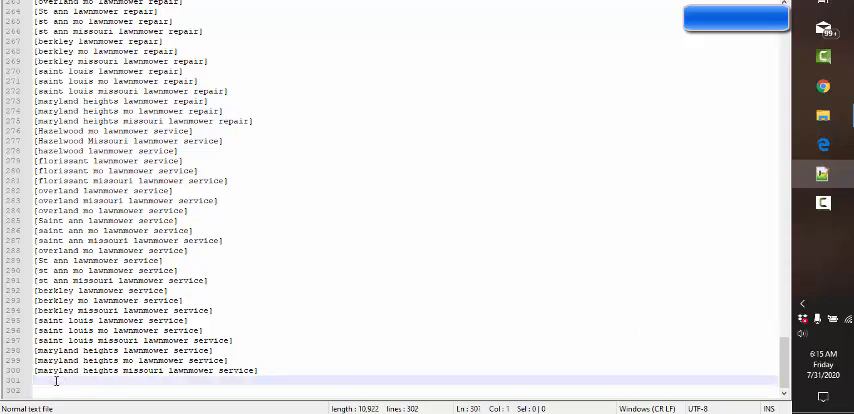
Step: Add 'Lawn Mower Repair in Saint Louis' to the end of the keyword list
{"action": "type", "text": "Lawn Mower Repair in Saint Louis"}
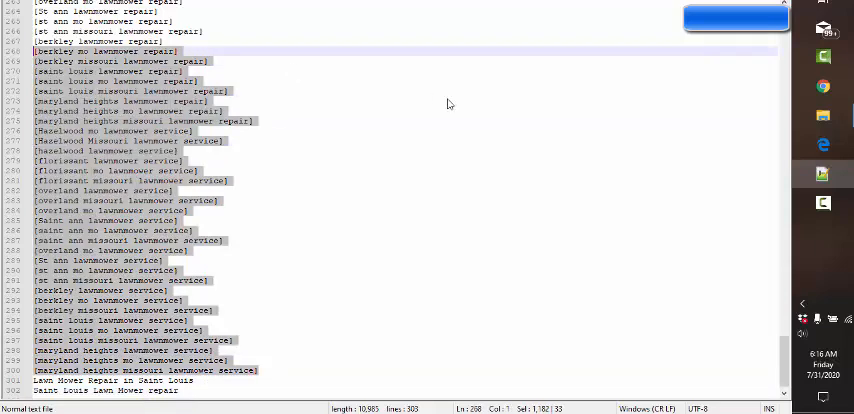
{"action": "scroll", "scroll_direction": "up", "scroll_amount": 3}
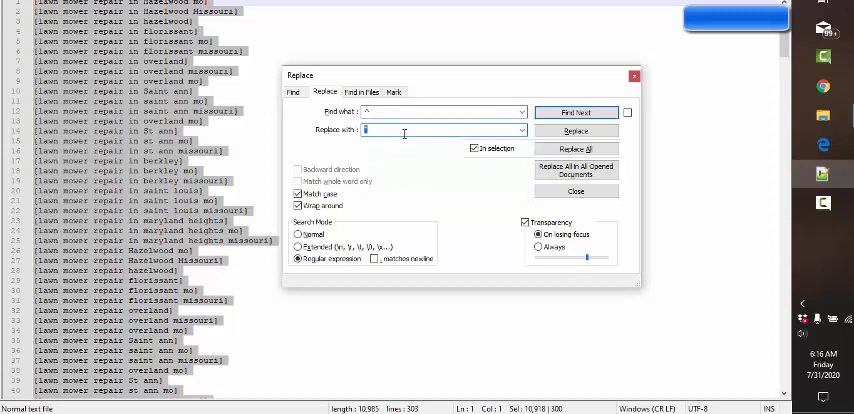
Step: Prepend quotes with regex ^, then replace the brackets with quotes in Extended mode
{"action": "left_click", "coordinate": [576, 148]}
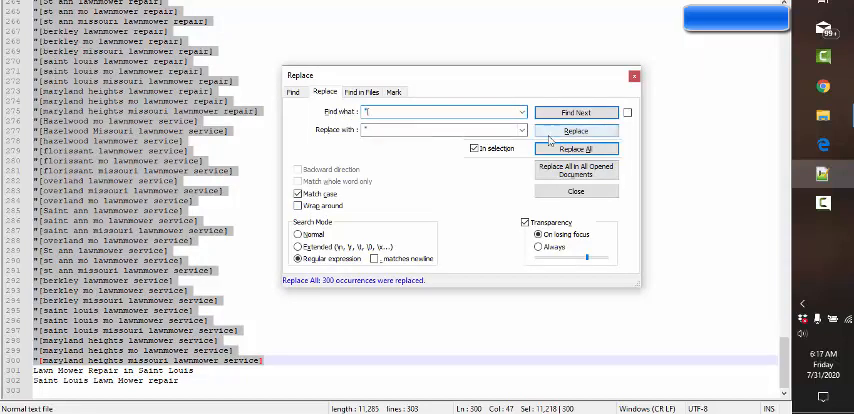
{"action": "left_click", "coordinate": [577, 148]}
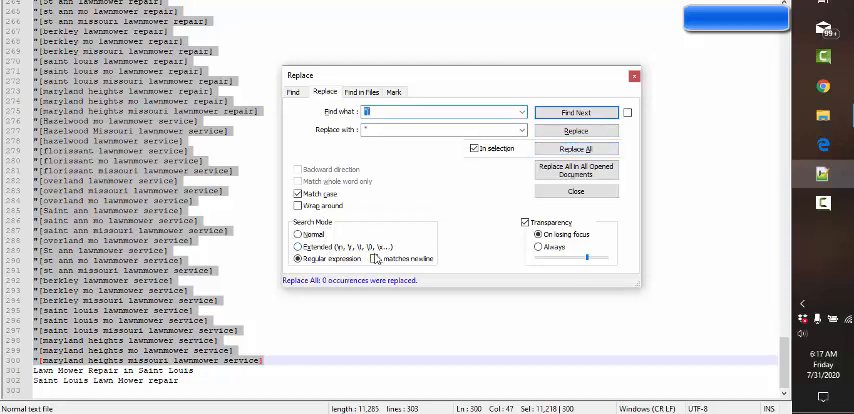
{"action": "left_click", "coordinate": [299, 247]}
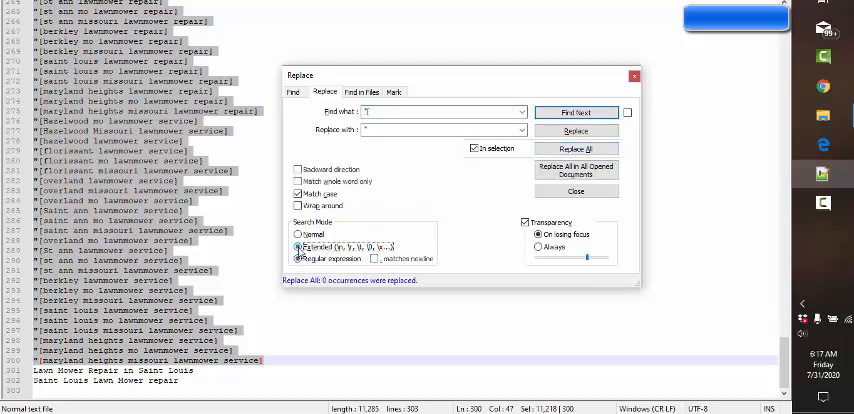
{"action": "left_click", "coordinate": [577, 149]}
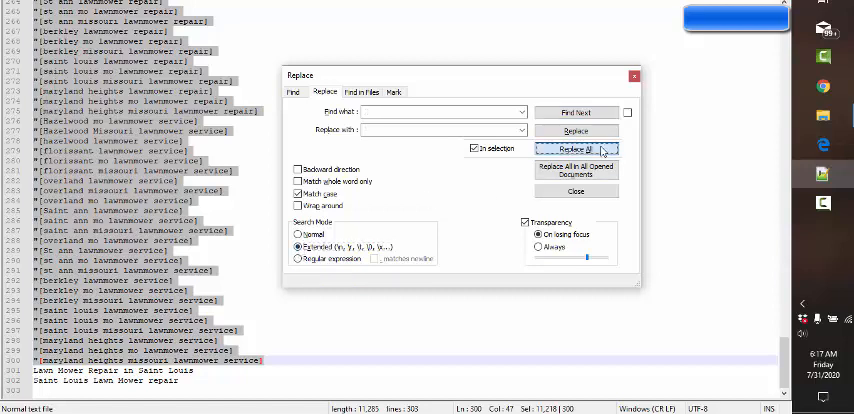
{"action": "left_click", "coordinate": [576, 148]}
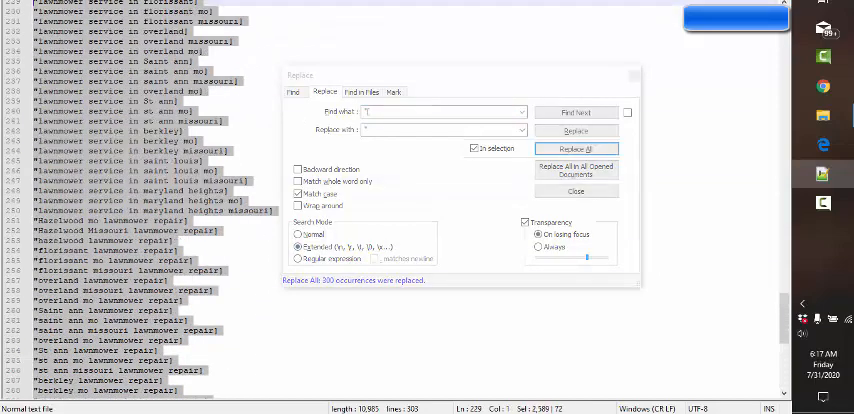
{"action": "left_click", "coordinate": [576, 148]}
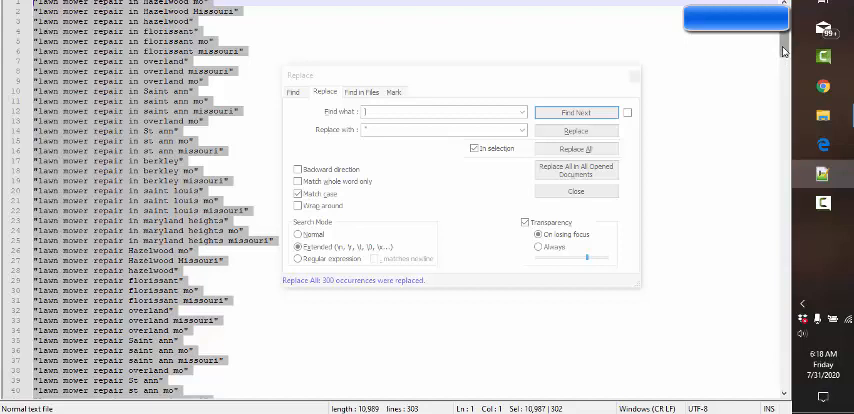
{"action": "mouse_move", "coordinate": [785, 50]}
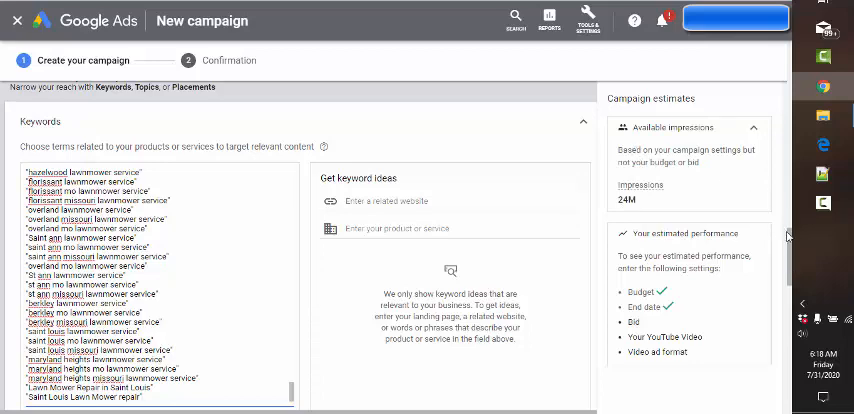
Step: Scroll past the pasted quoted keyword list toward Bidding
{"action": "scroll", "scroll_direction": "down", "scroll_amount": 3}
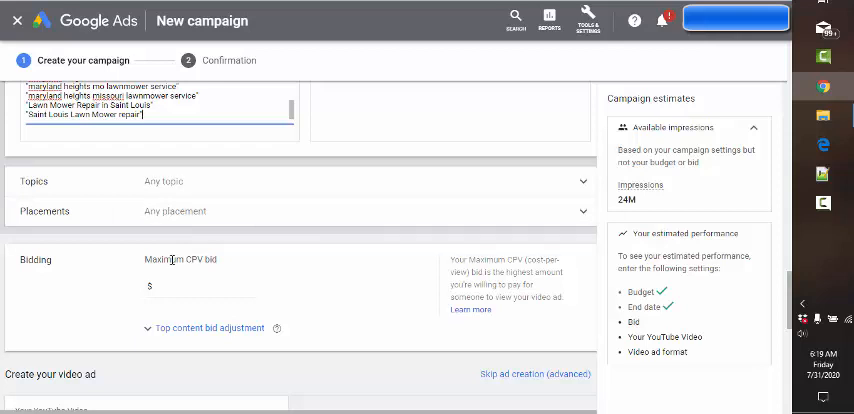
Step: Enter $0.05 as the maximum CPV bid
{"action": "left_click", "coordinate": [200, 287]}
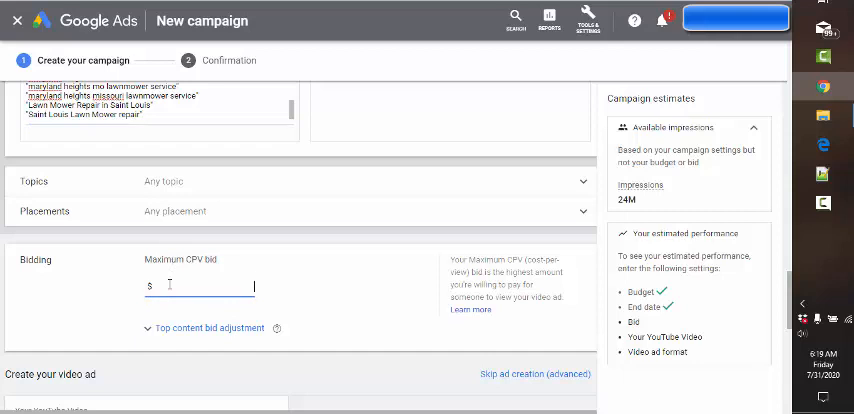
{"action": "type", "text": "0.00"}
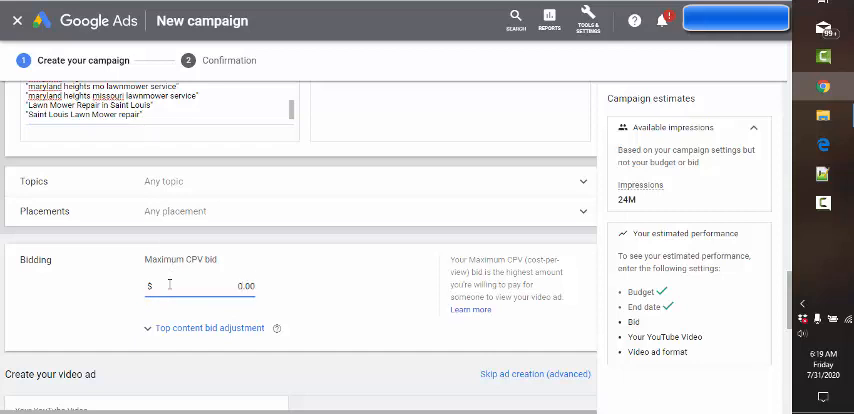
{"action": "left_click", "coordinate": [210, 286]}
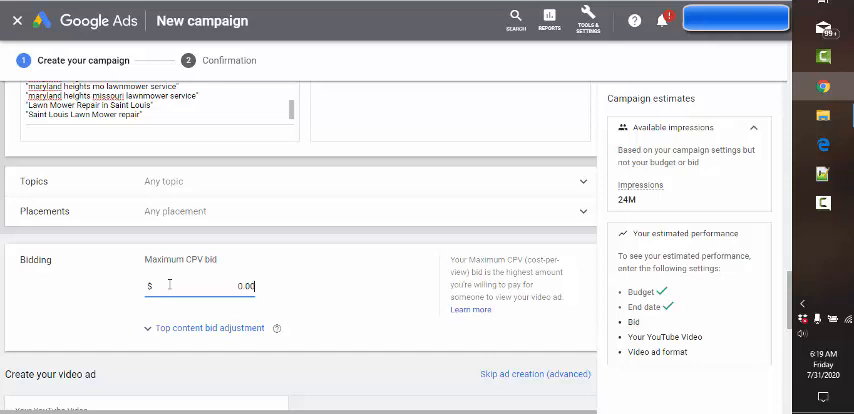
{"action": "type", "text": "0.05"}
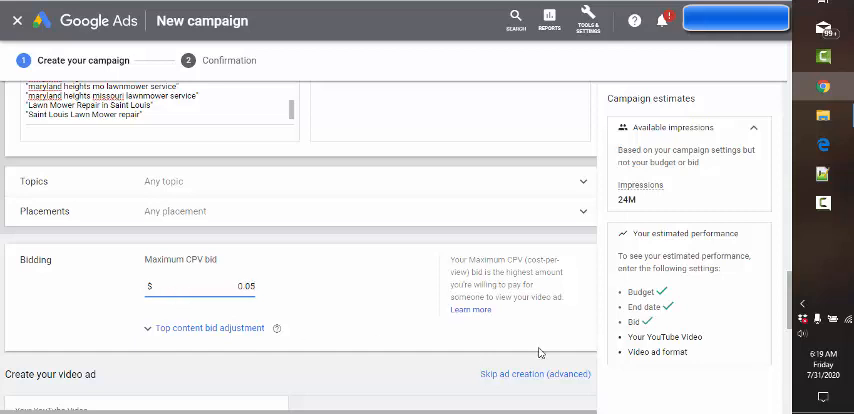
{"action": "scroll", "scroll_direction": "down", "scroll_amount": 3}
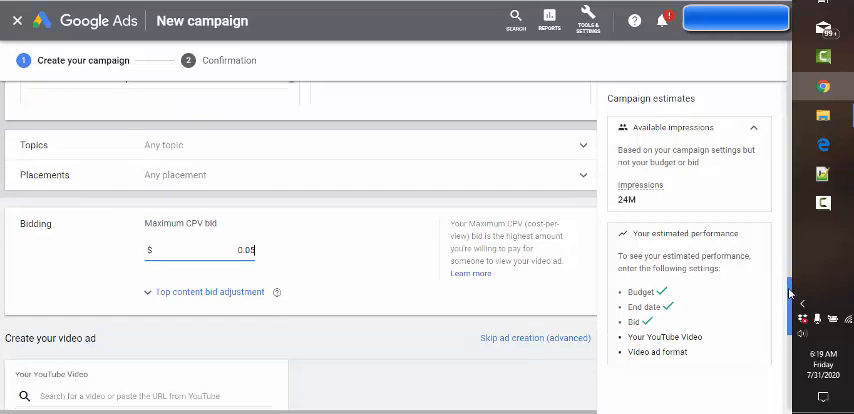
{"action": "scroll", "scroll_direction": "down", "scroll_amount": 3}
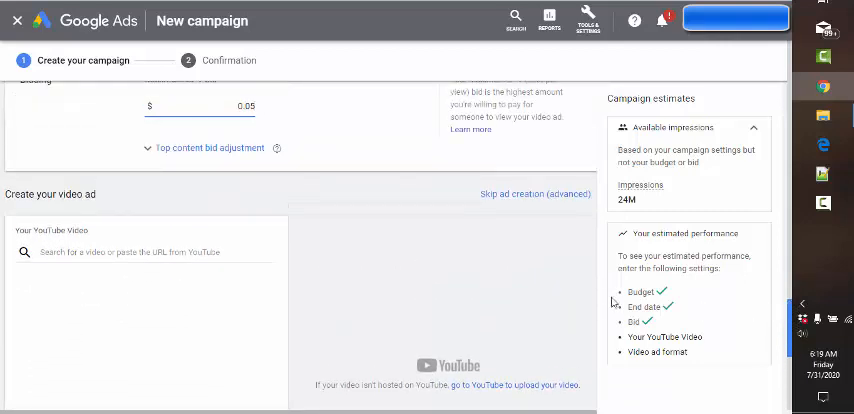
{"action": "left_click", "coordinate": [130, 252]}
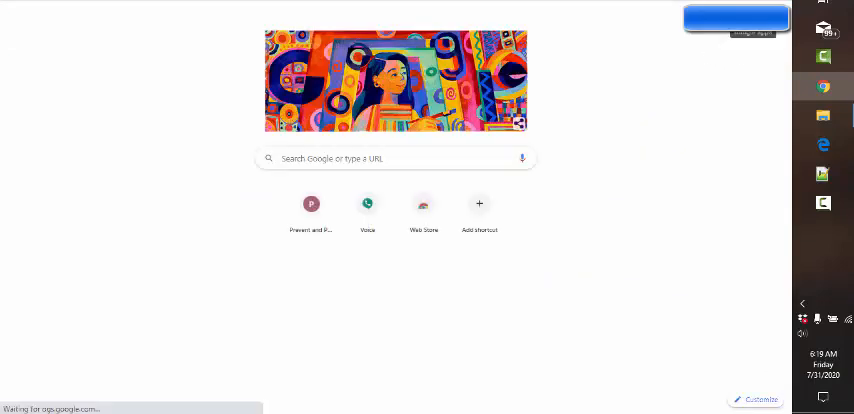
Step: Go to YouTube from the Google apps grid and start a new video upload
{"action": "left_click", "coordinate": [738, 15]}
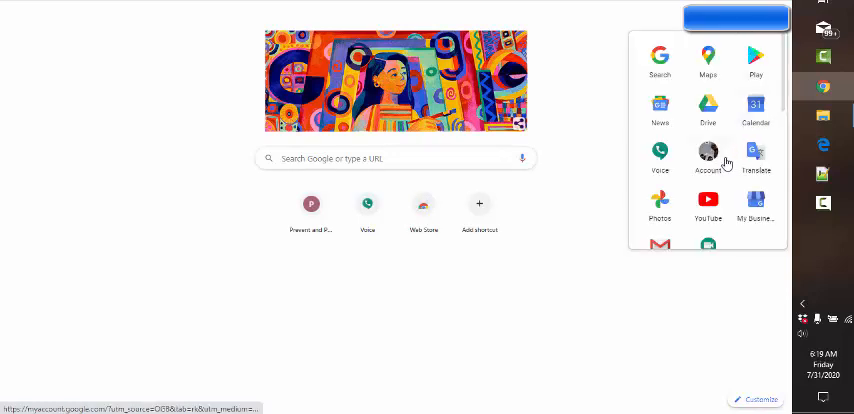
{"action": "left_click", "coordinate": [708, 199]}
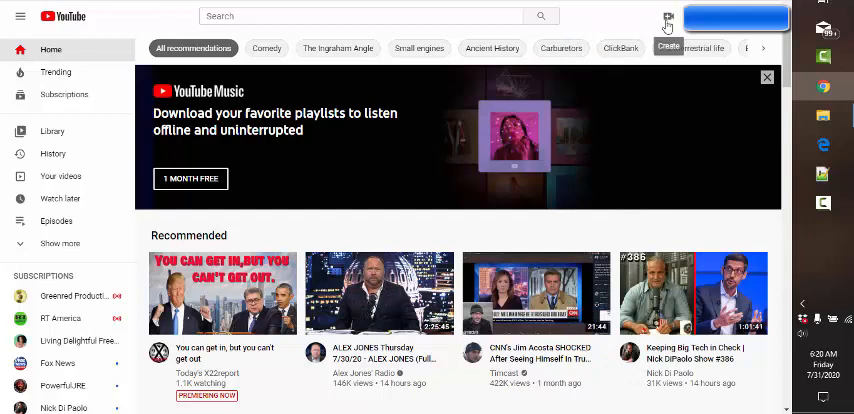
{"action": "left_click", "coordinate": [668, 18]}
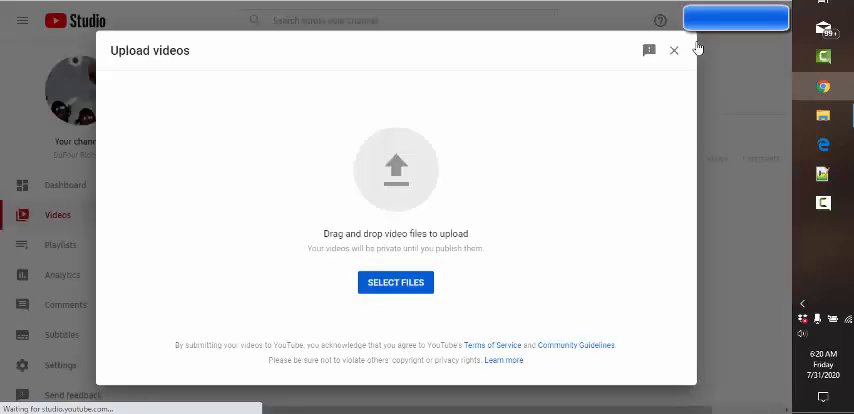
{"action": "mouse_move", "coordinate": [388, 213]}
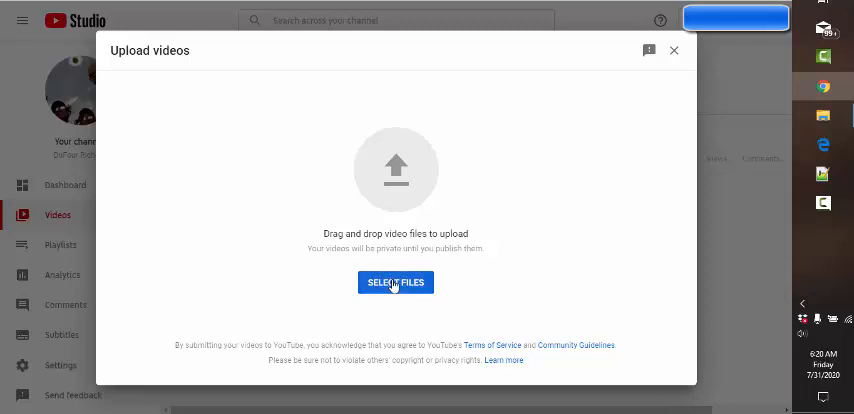
Step: Select 'Lawn Mower Repair in Saint Louis' from the Desktop's Facebook Lawn Mower Repair folder
{"action": "left_click", "coordinate": [395, 282]}
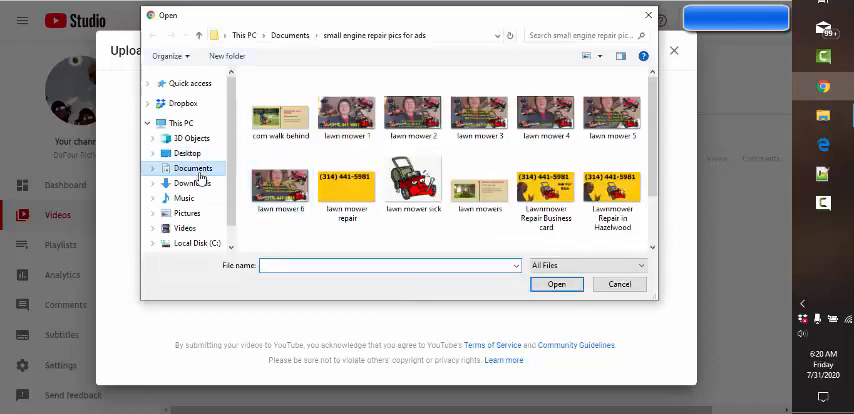
{"action": "left_click", "coordinate": [187, 153]}
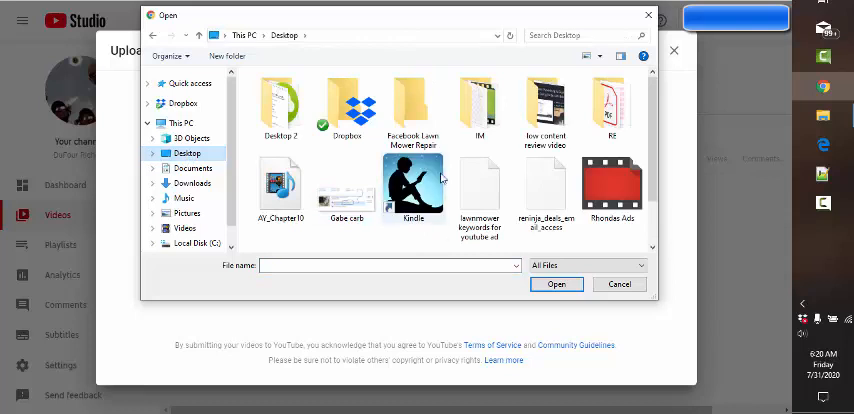
{"action": "double_click", "coordinate": [413, 115]}
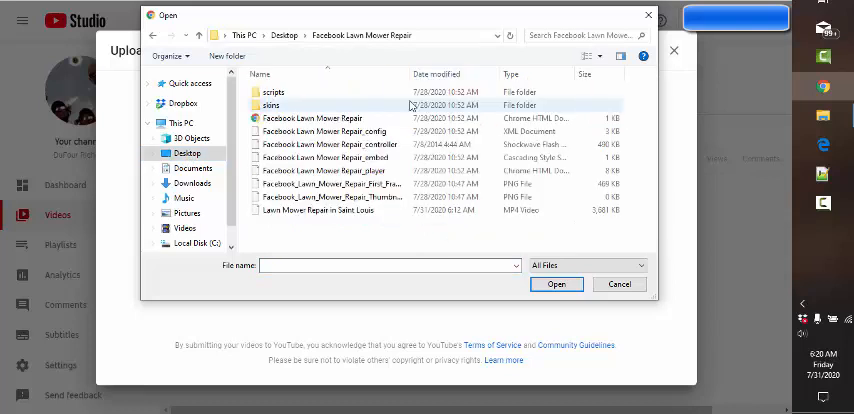
{"action": "left_click", "coordinate": [313, 118]}
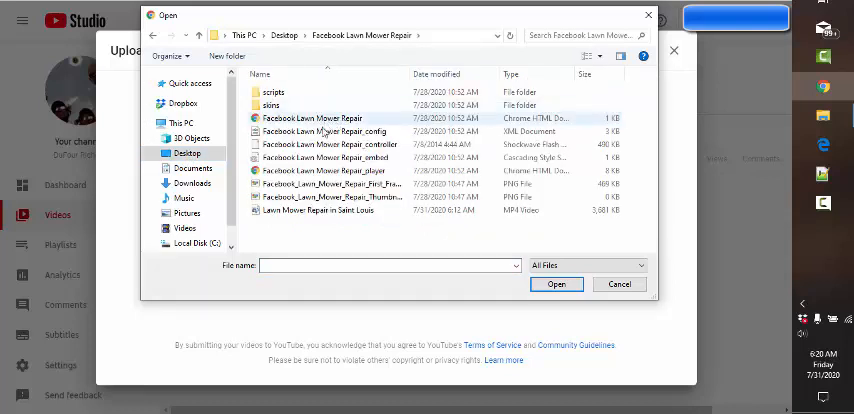
{"action": "left_click", "coordinate": [320, 211]}
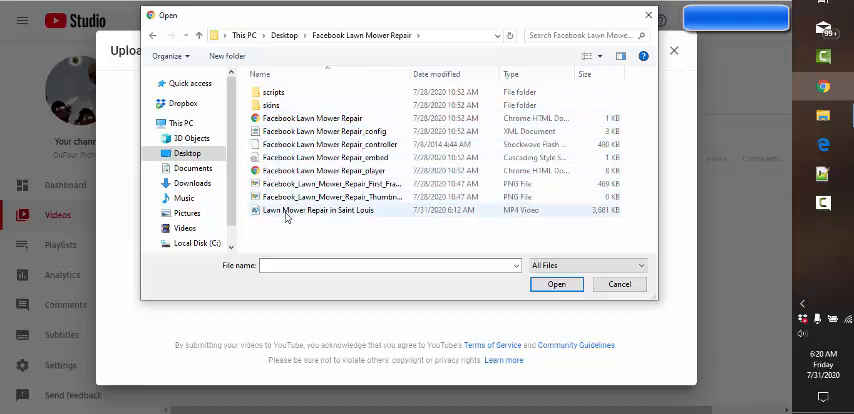
{"action": "left_click", "coordinate": [317, 211]}
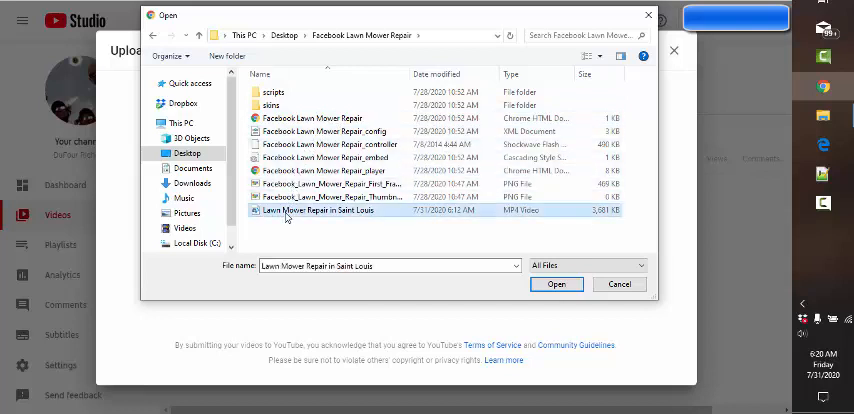
Step: Check the video file's Properties details, then submit it for upload
{"action": "right_click", "coordinate": [320, 211]}
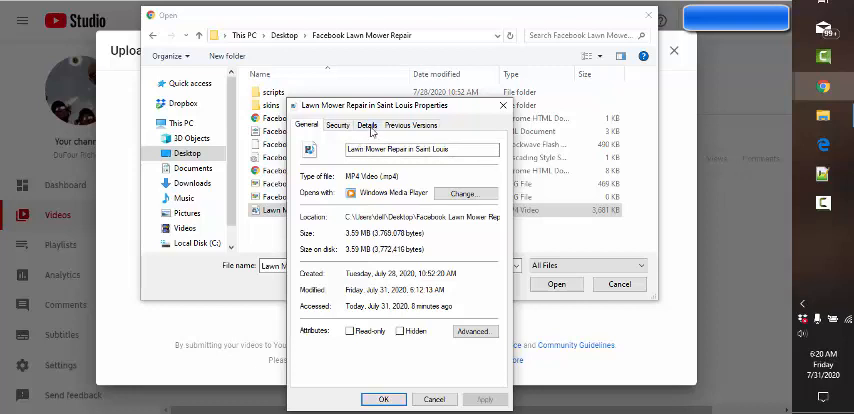
{"action": "left_click", "coordinate": [367, 124]}
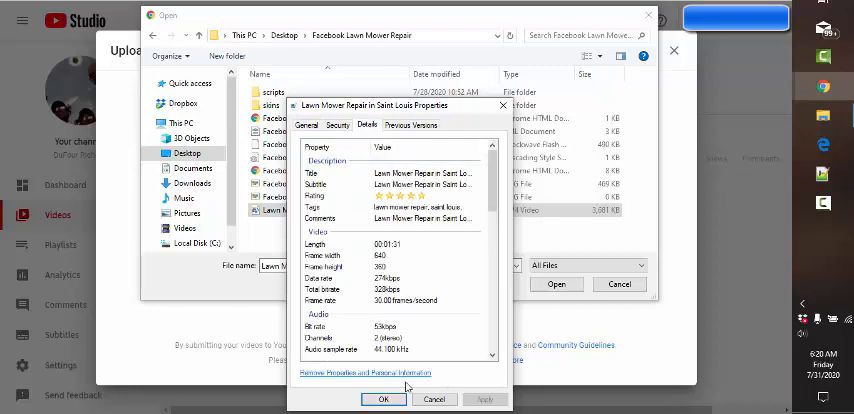
{"action": "left_click", "coordinate": [384, 399]}
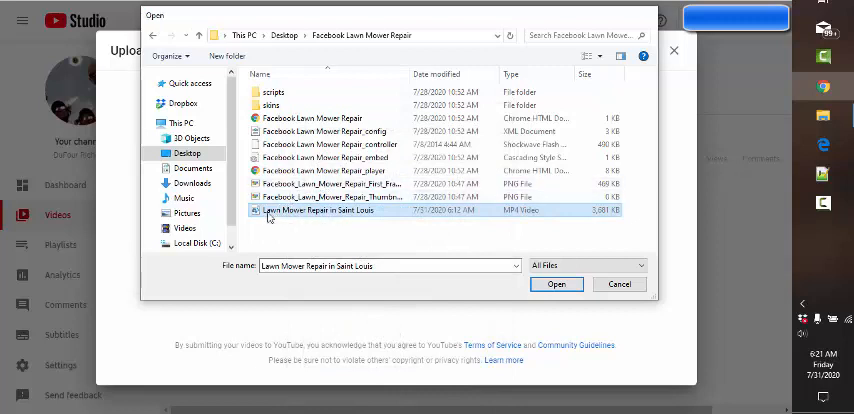
{"action": "left_click", "coordinate": [556, 284]}
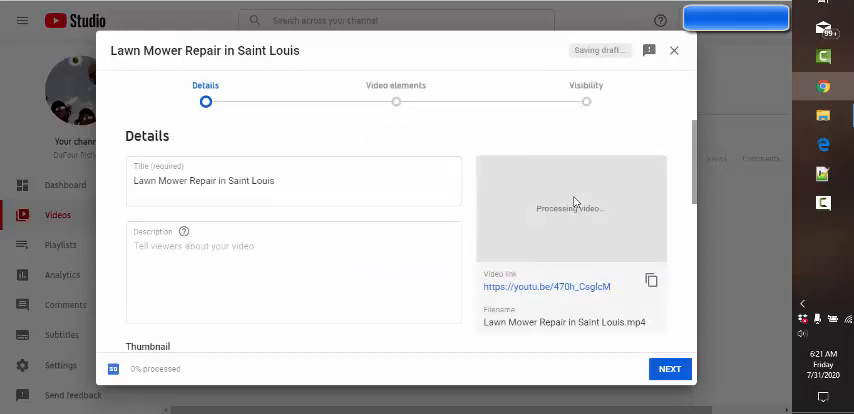
Step: Copy the title 'Lawn Mower Repair in Saint Louis' into the description and remove the stray '>'
{"action": "triple_click", "coordinate": [203, 181]}
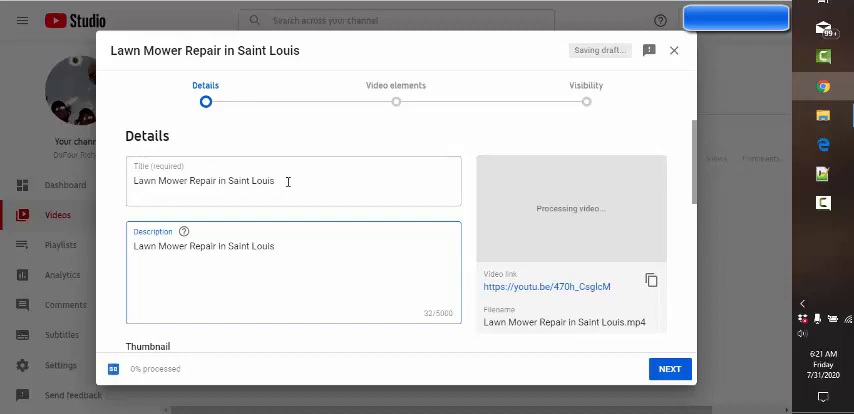
{"action": "left_click", "coordinate": [288, 181]}
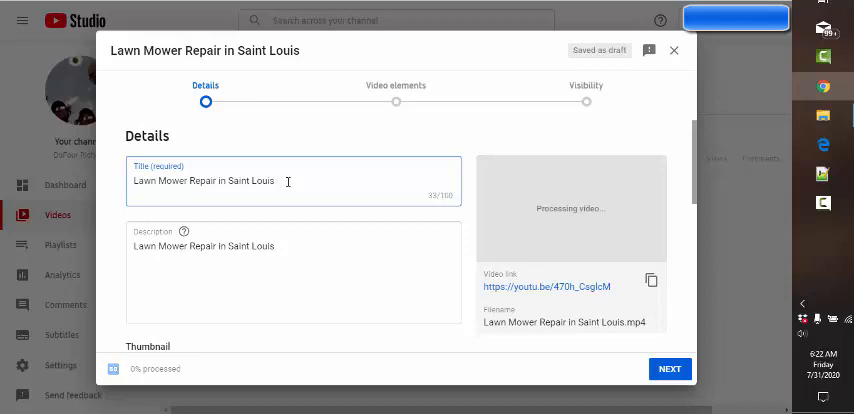
{"action": "type", "text": ">"}
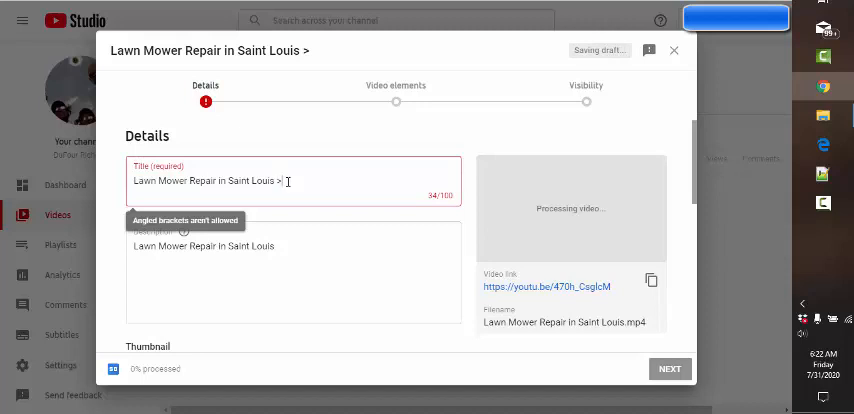
{"action": "key", "text": "backspace"}
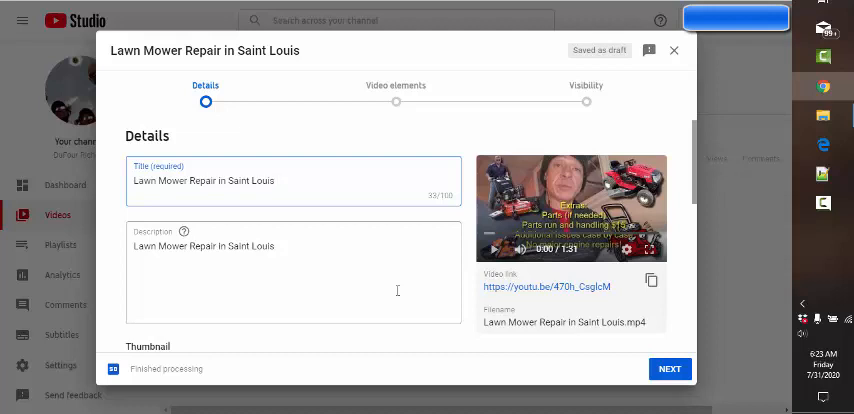
Step: Scroll through the video details and expand the additional detail options
{"action": "left_click", "coordinate": [277, 181]}
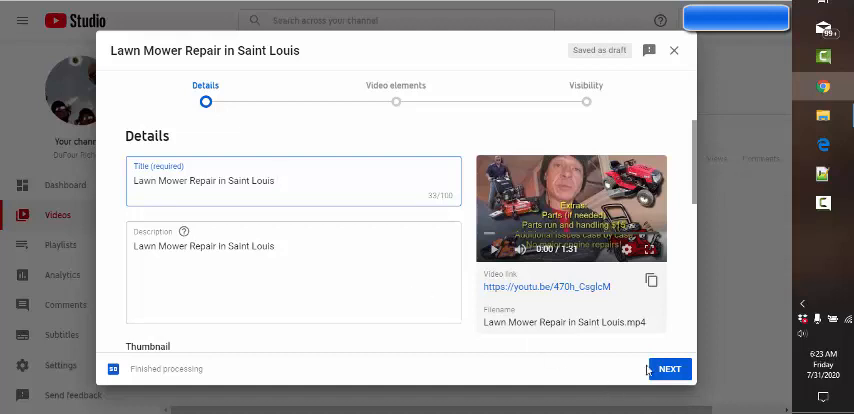
{"action": "mouse_move", "coordinate": [695, 175]}
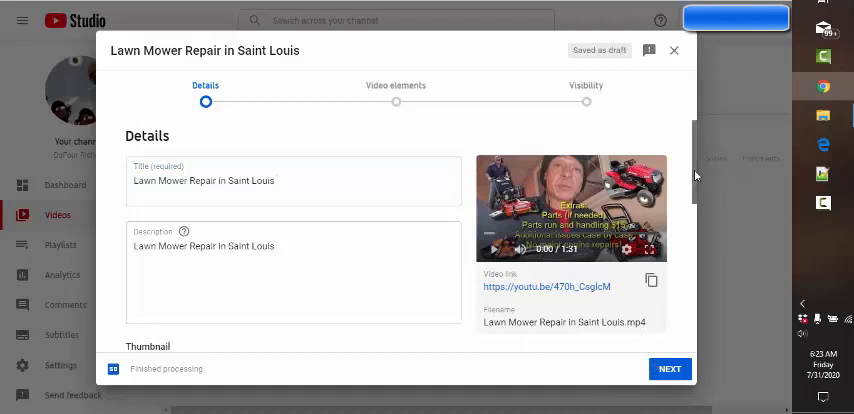
{"action": "scroll", "scroll_direction": "down", "scroll_amount": 3}
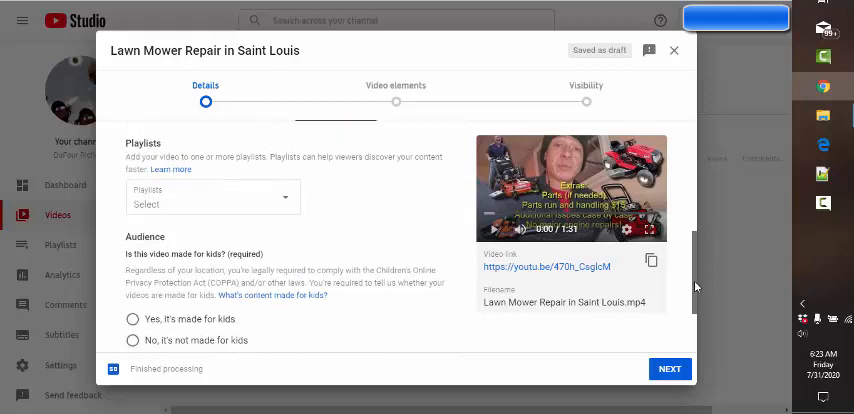
{"action": "scroll", "scroll_direction": "down", "scroll_amount": 3}
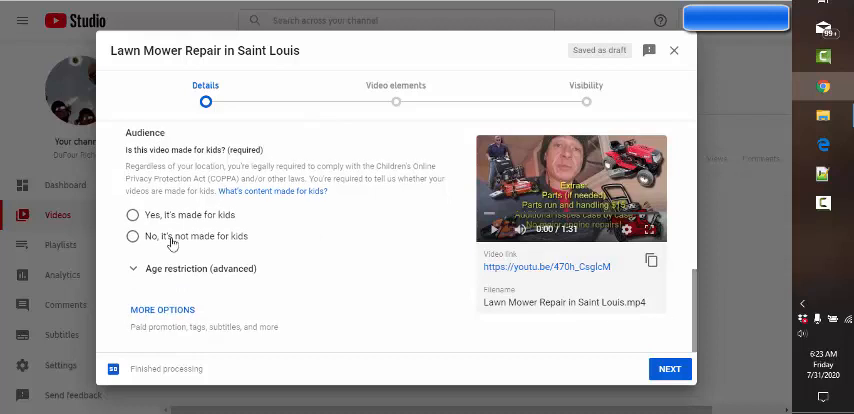
{"action": "left_click", "coordinate": [133, 236]}
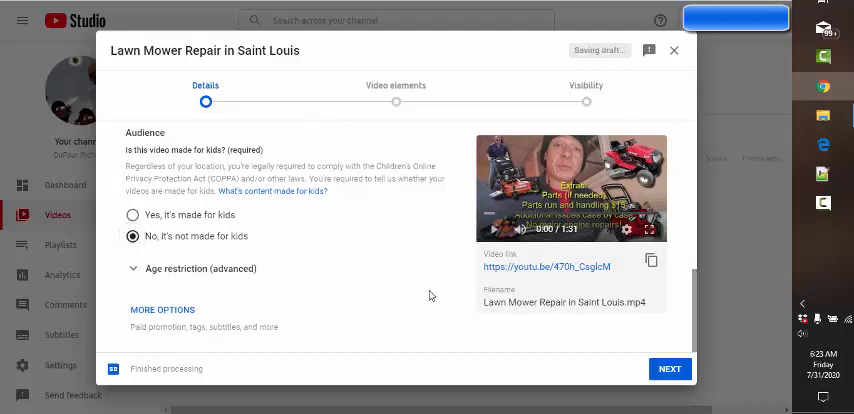
{"action": "mouse_move", "coordinate": [308, 330]}
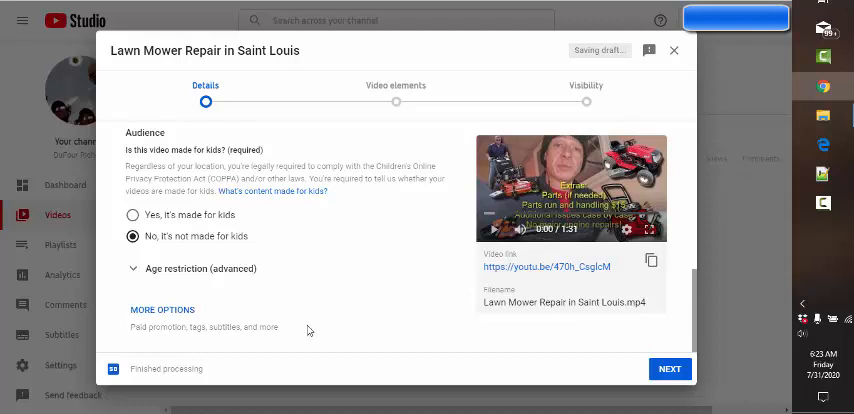
{"action": "mouse_move", "coordinate": [198, 347]}
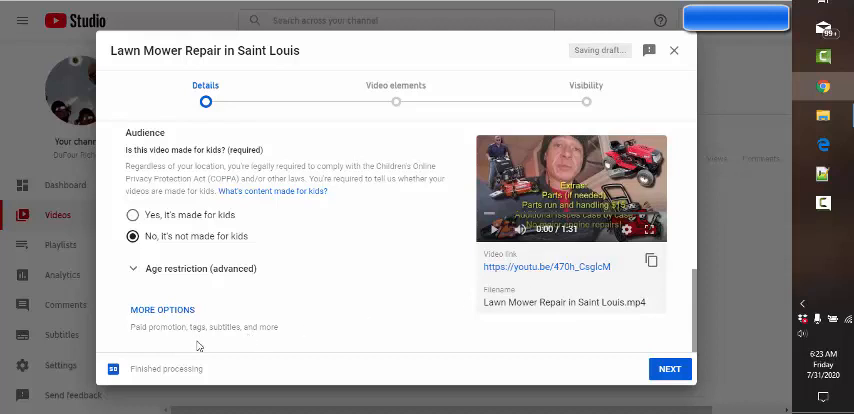
{"action": "mouse_move", "coordinate": [174, 314]}
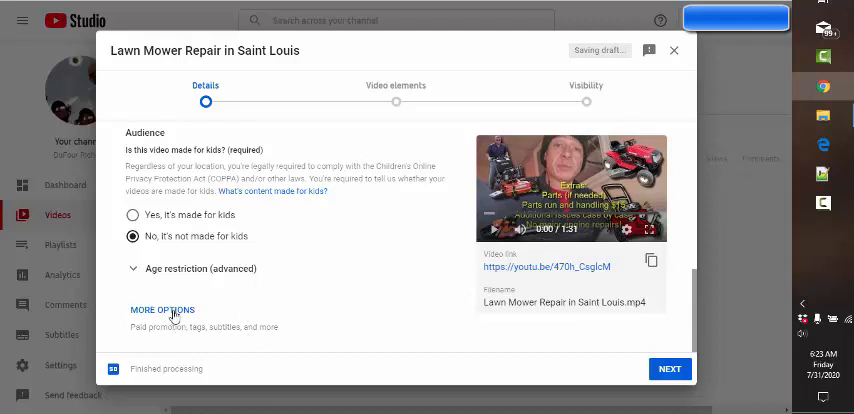
{"action": "left_click", "coordinate": [162, 309]}
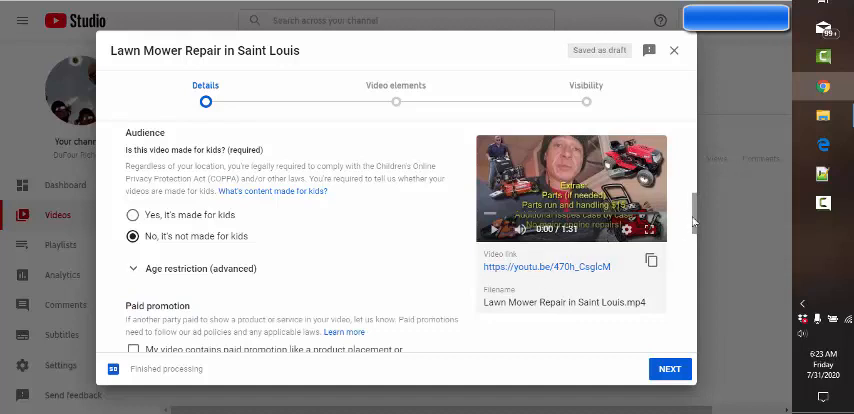
{"action": "scroll", "scroll_direction": "down", "scroll_amount": 3}
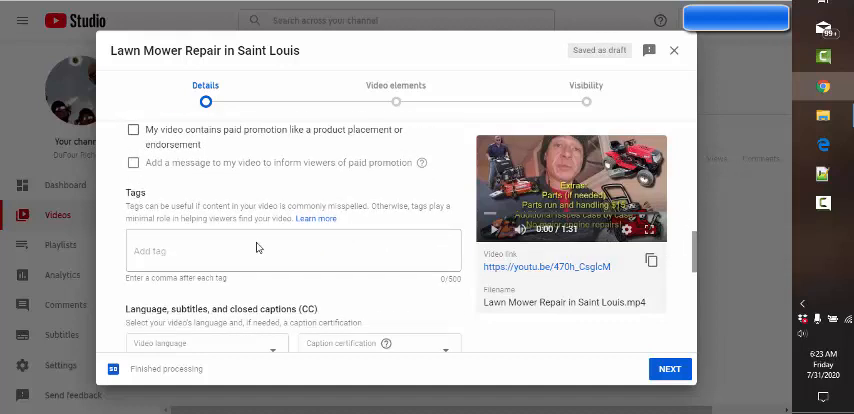
Step: Add the tags lawn mower, repair and saint louis to the video
{"action": "left_click", "coordinate": [255, 250]}
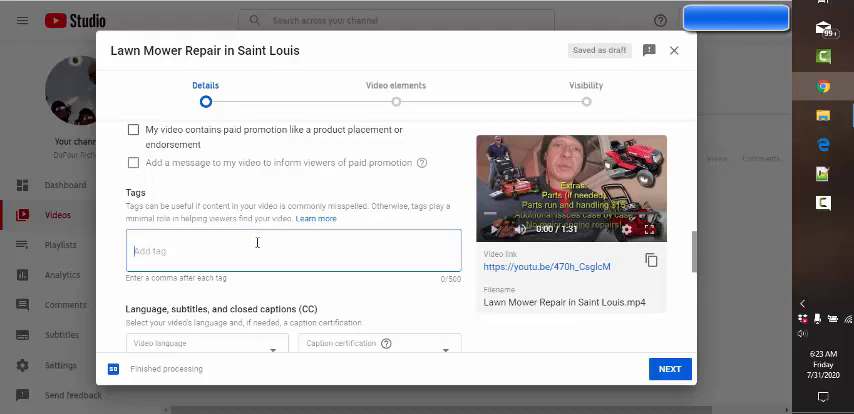
{"action": "type", "text": "lawn mowe"}
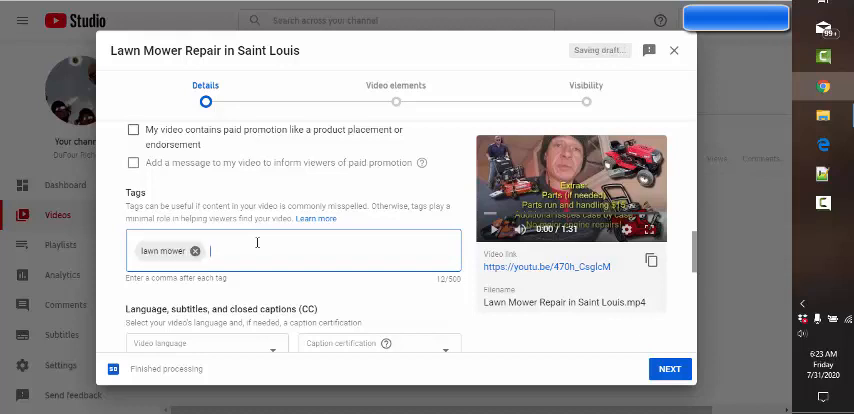
{"action": "type", "text": "repair"}
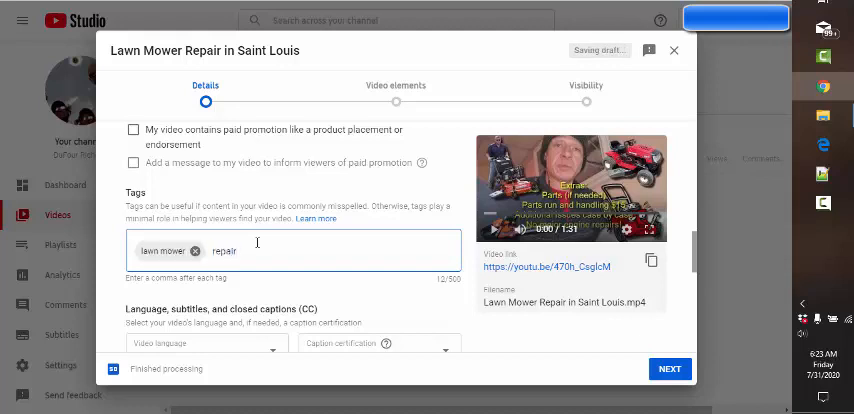
{"action": "type", "text": "saint"}
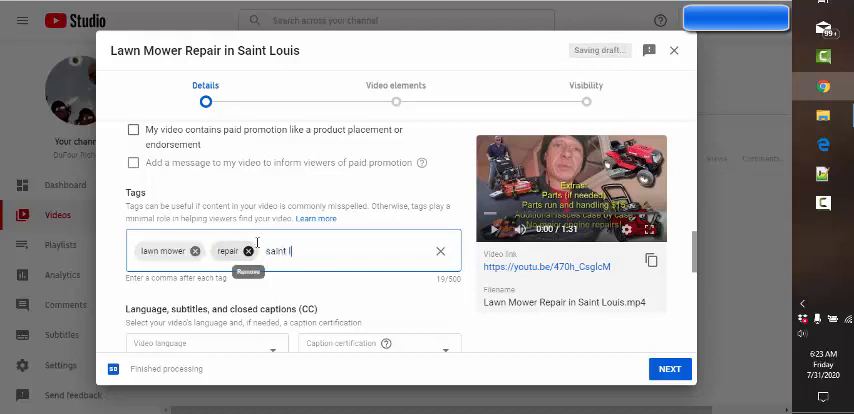
{"action": "type", "text": "louis"}
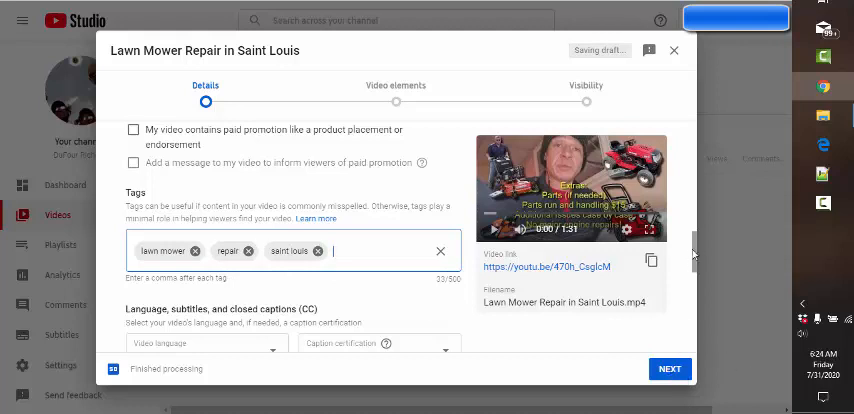
{"action": "scroll", "scroll_direction": "down", "scroll_amount": 3}
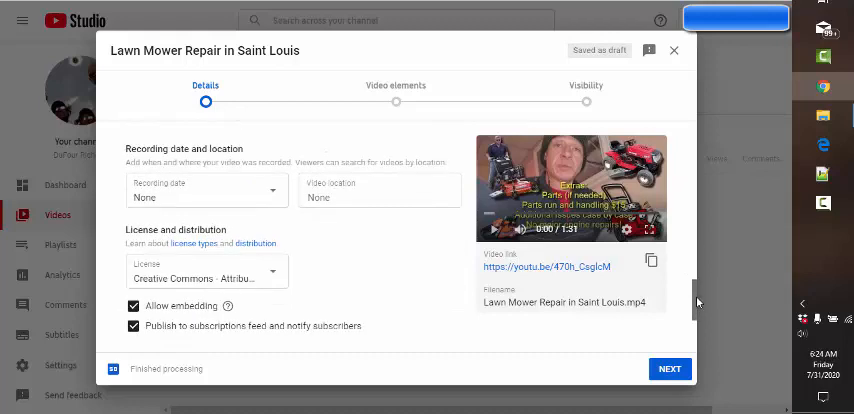
{"action": "scroll", "scroll_direction": "down", "scroll_amount": 3}
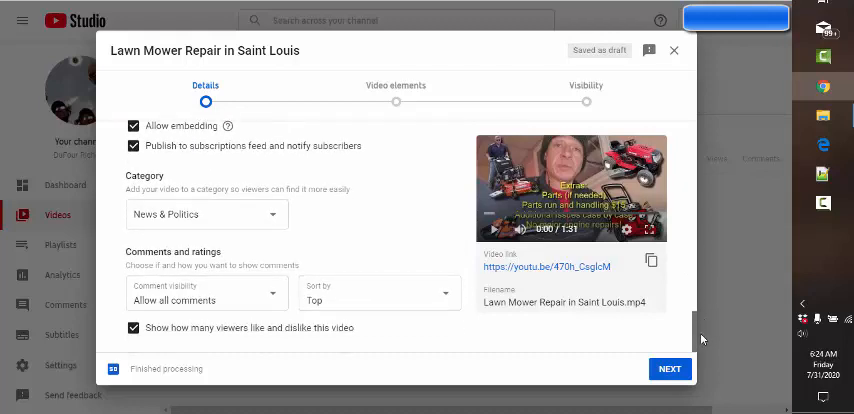
{"action": "scroll", "scroll_direction": "down", "scroll_amount": 3}
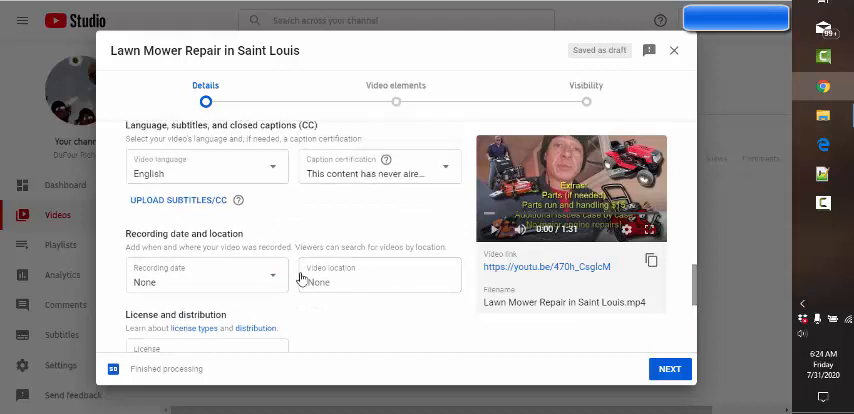
Step: Set the recording date to Jul 31, 2020 and the video location to St. Louis, MO
{"action": "left_click", "coordinate": [205, 278]}
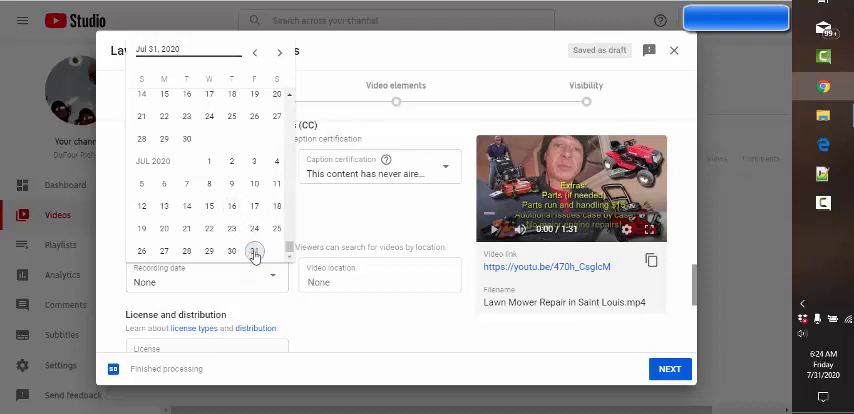
{"action": "left_click", "coordinate": [253, 251]}
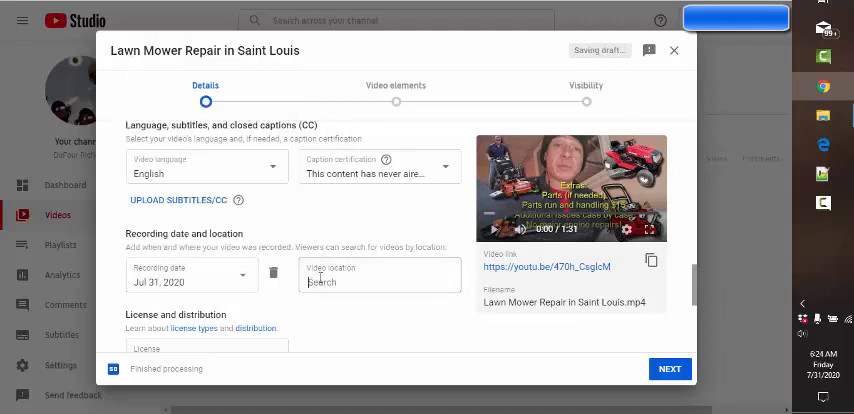
{"action": "type", "text": "saint louis"}
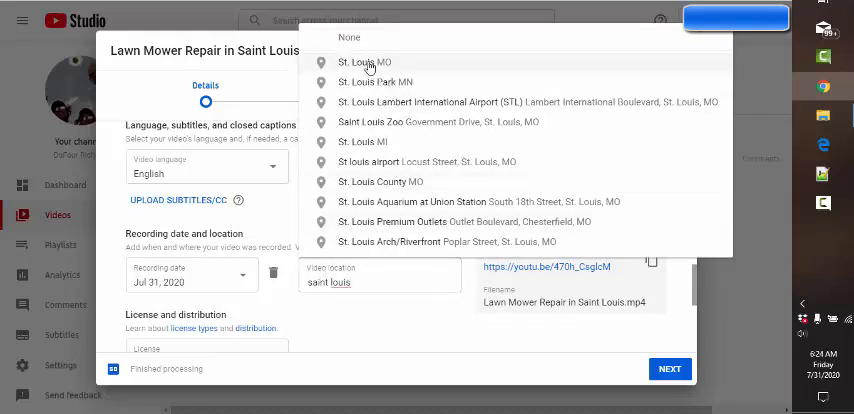
{"action": "left_click", "coordinate": [364, 62]}
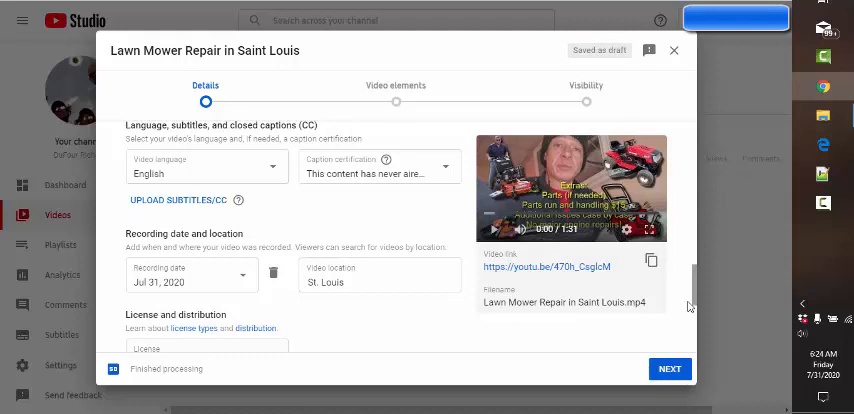
{"action": "scroll", "scroll_direction": "down", "scroll_amount": 3}
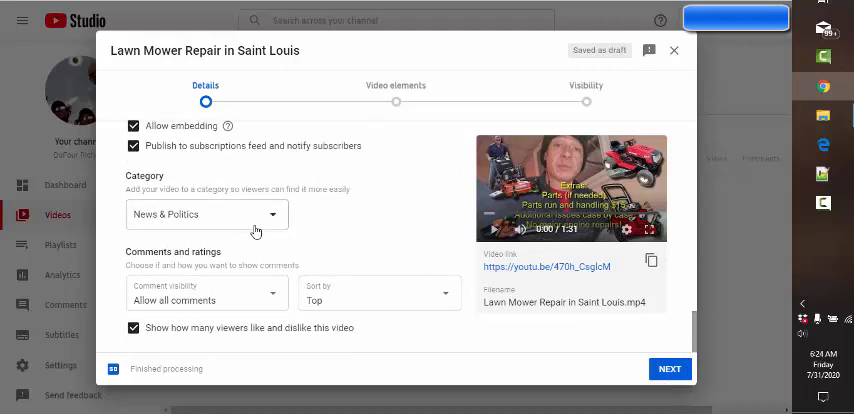
Step: Set the video category to Howto & Style and advance to Video elements
{"action": "left_click", "coordinate": [205, 214]}
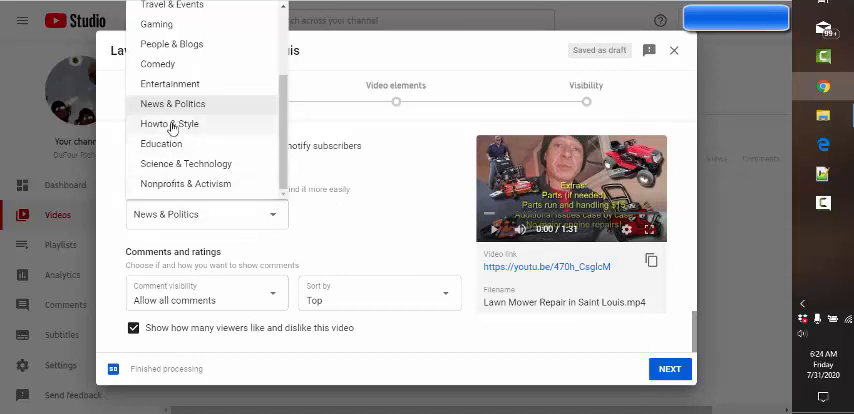
{"action": "left_click", "coordinate": [169, 123]}
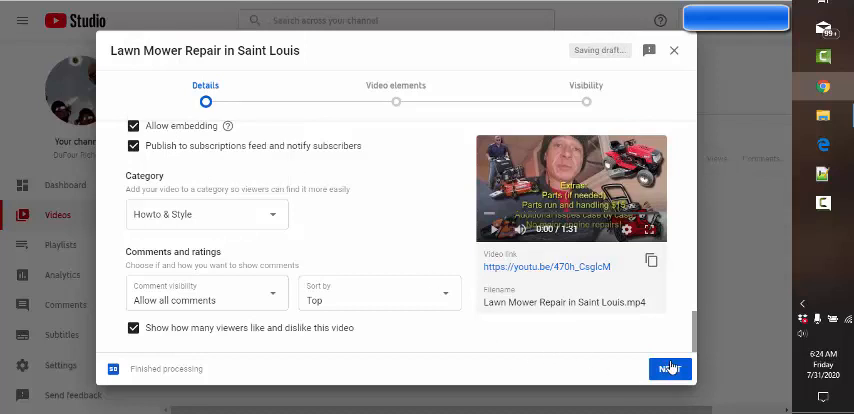
{"action": "left_click", "coordinate": [669, 369]}
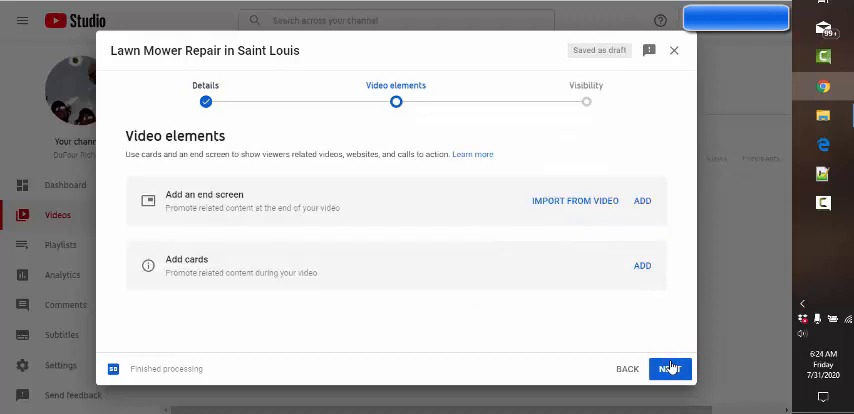
{"action": "mouse_move", "coordinate": [453, 237]}
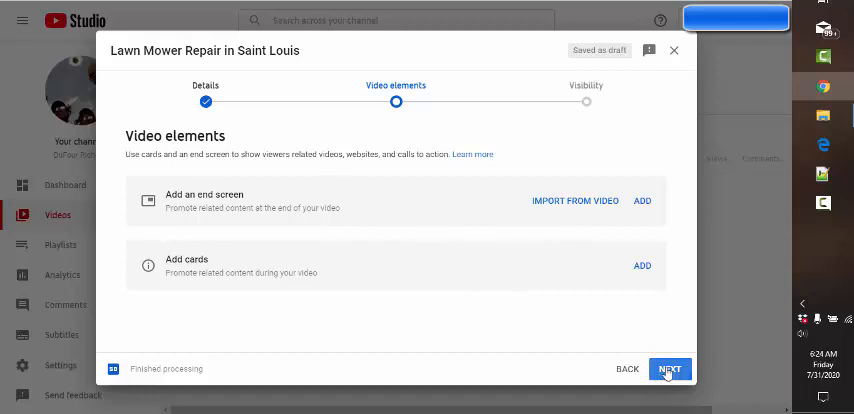
Step: Make the video Unlisted, copy its link, and save it
{"action": "left_click", "coordinate": [670, 369]}
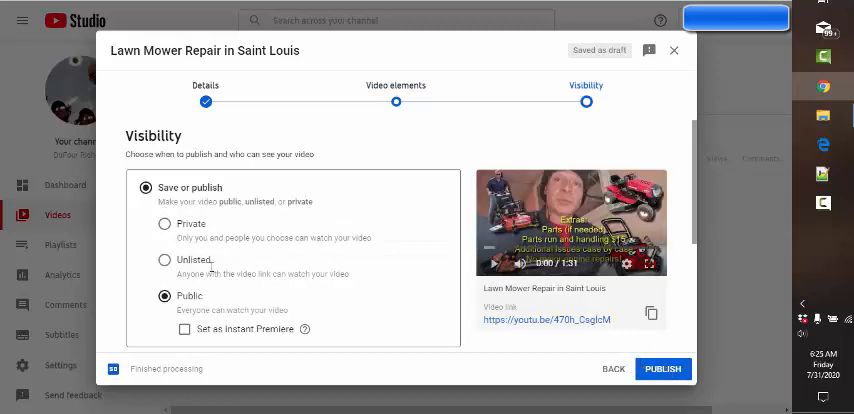
{"action": "left_click", "coordinate": [164, 260]}
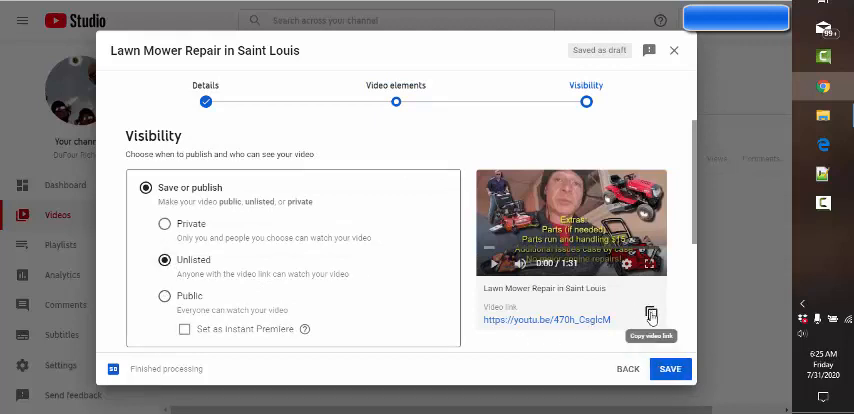
{"action": "left_click", "coordinate": [651, 313]}
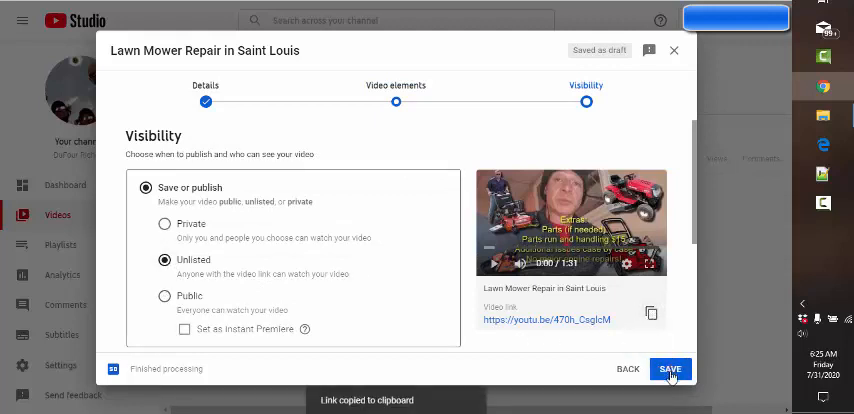
{"action": "left_click", "coordinate": [670, 369]}
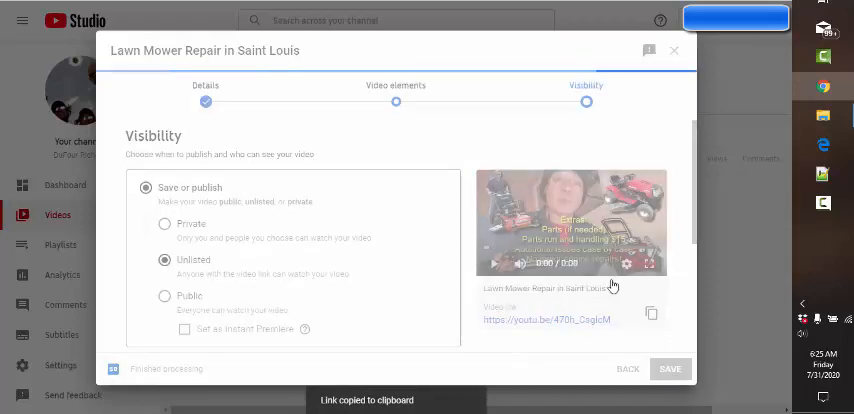
{"action": "left_click", "coordinate": [670, 368]}
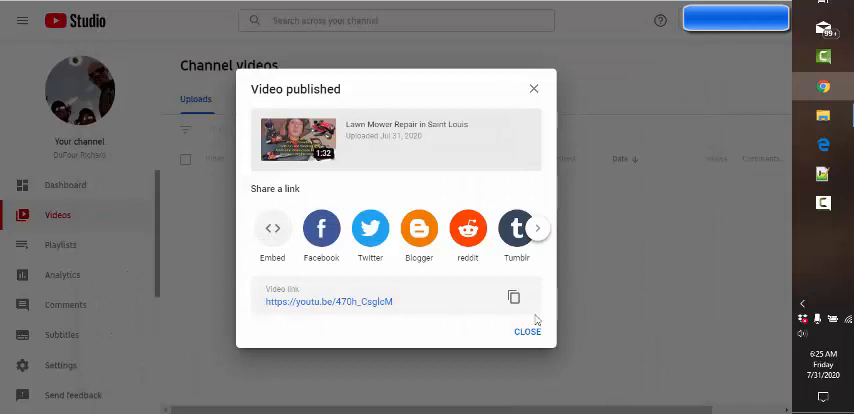
{"action": "mouse_move", "coordinate": [527, 331]}
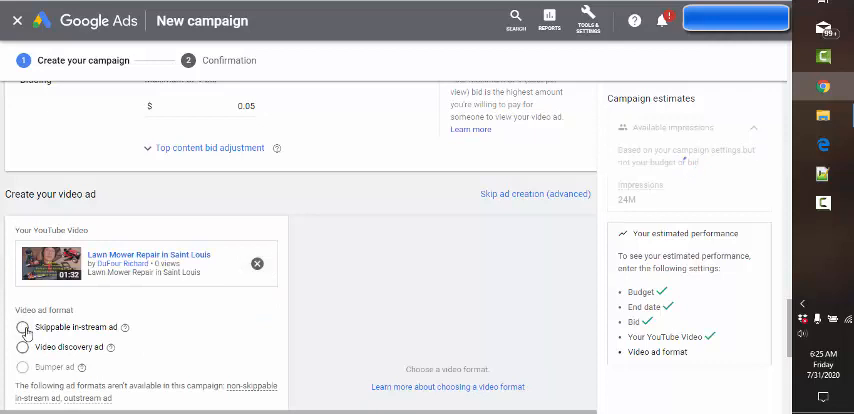
{"action": "left_click", "coordinate": [22, 328]}
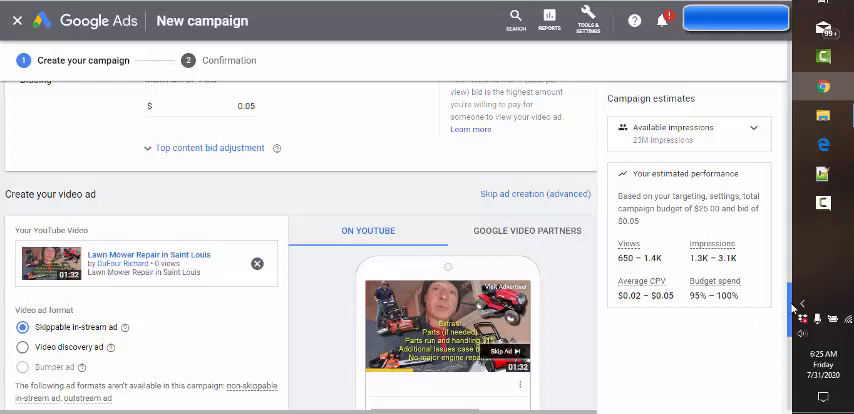
{"action": "scroll", "scroll_direction": "up", "scroll_amount": 3}
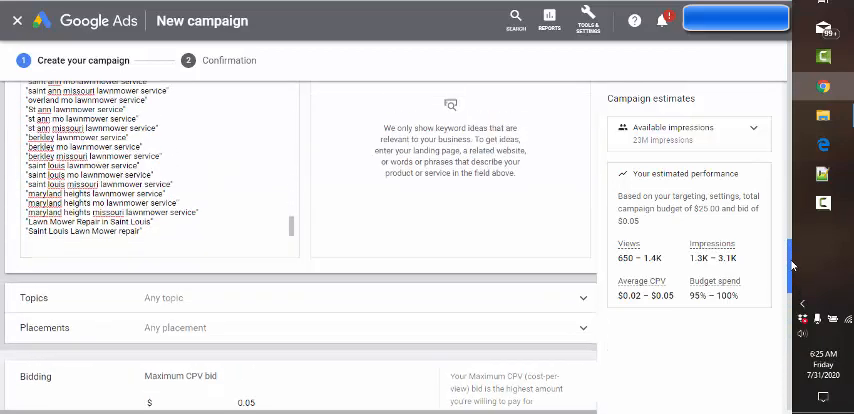
{"action": "scroll", "scroll_direction": "down", "scroll_amount": 3}
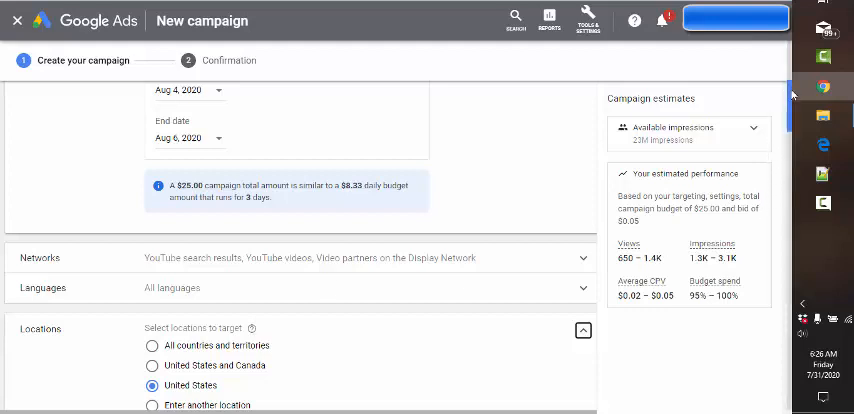
Step: Replace United States targeting with the city Clayton, Missouri, United States
{"action": "scroll", "scroll_direction": "down", "scroll_amount": 3}
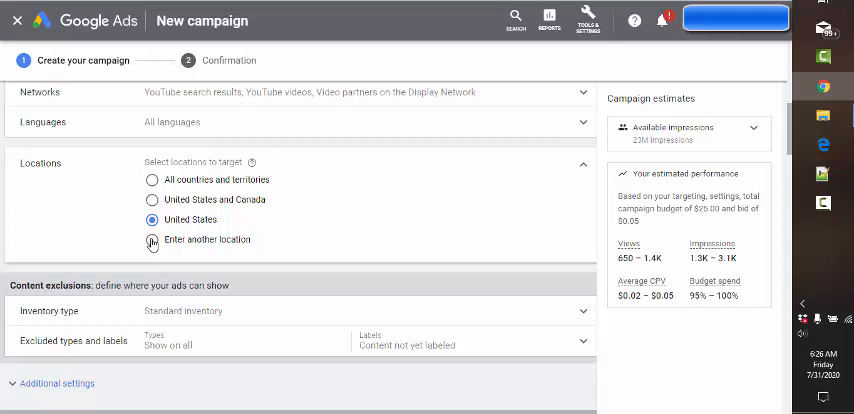
{"action": "left_click", "coordinate": [150, 240]}
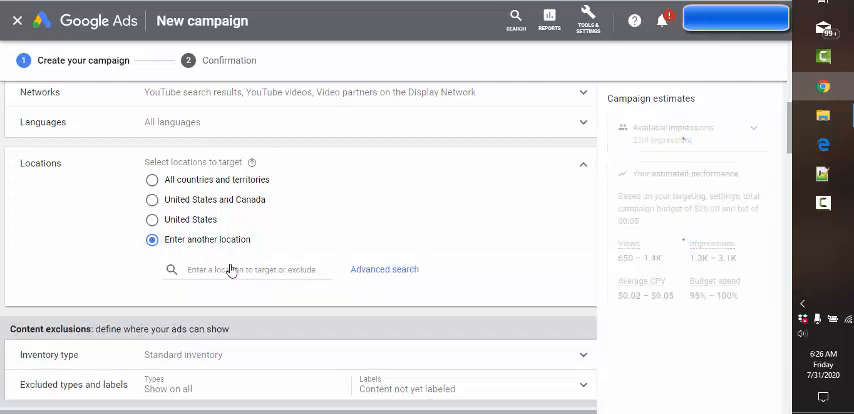
{"action": "left_click", "coordinate": [250, 269]}
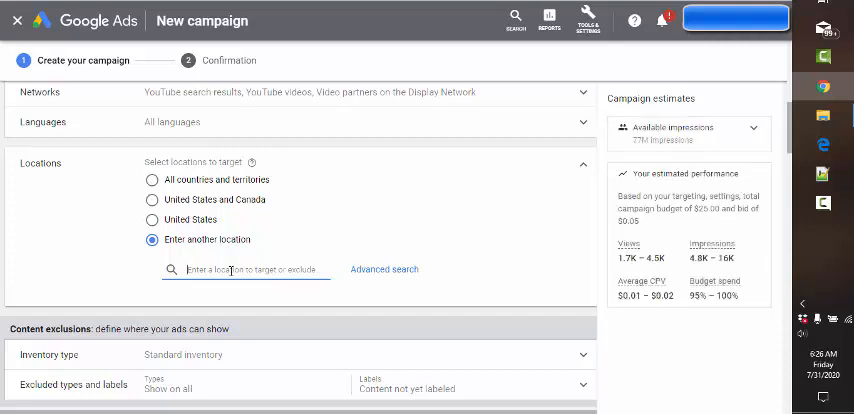
{"action": "type", "text": "el"}
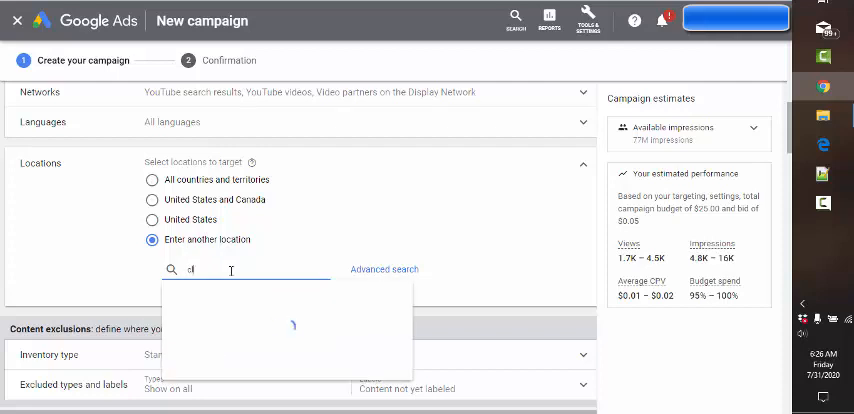
{"action": "type", "text": "clayton"}
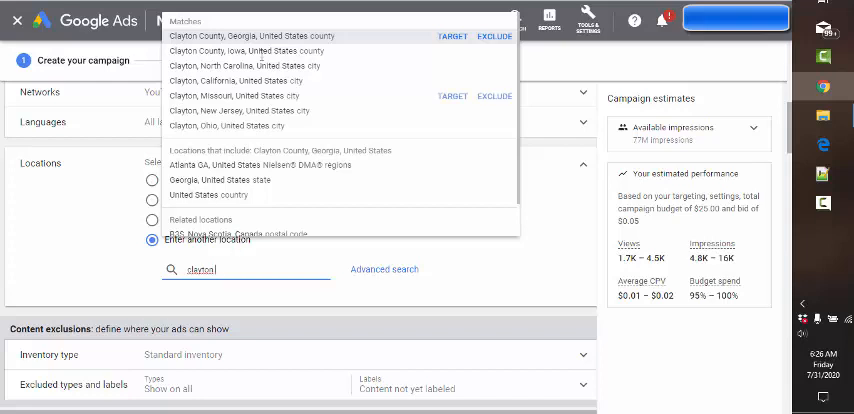
{"action": "mouse_move", "coordinate": [237, 96]}
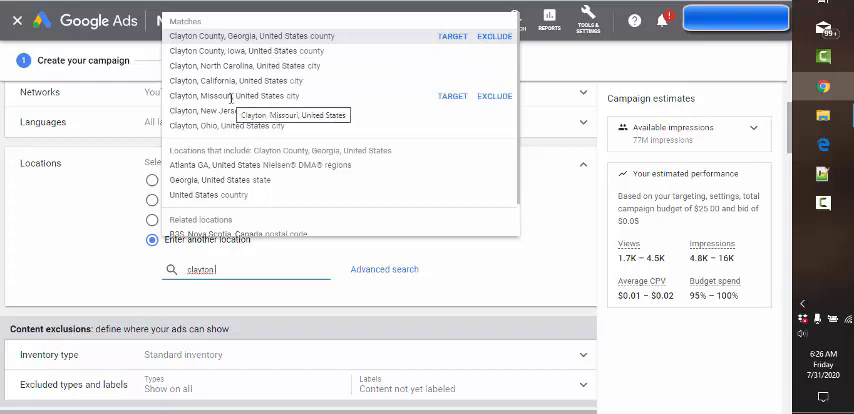
{"action": "mouse_move", "coordinate": [451, 96]}
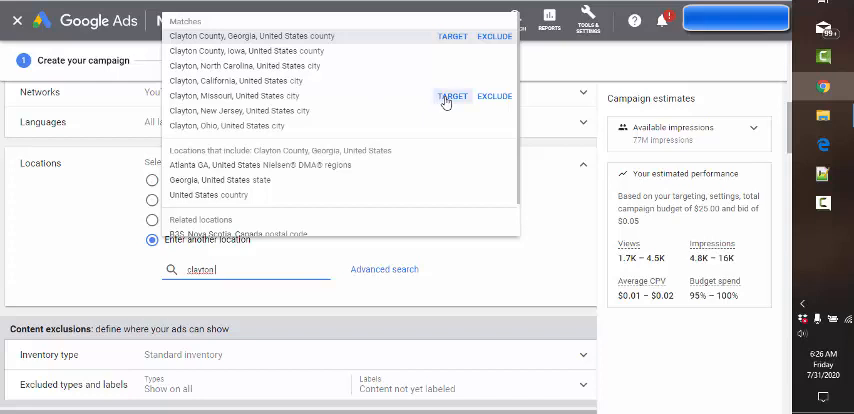
{"action": "left_click", "coordinate": [451, 96]}
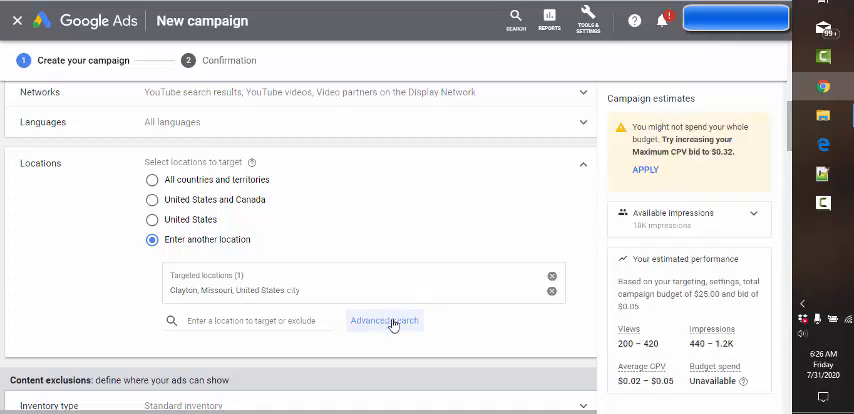
{"action": "mouse_move", "coordinate": [649, 357]}
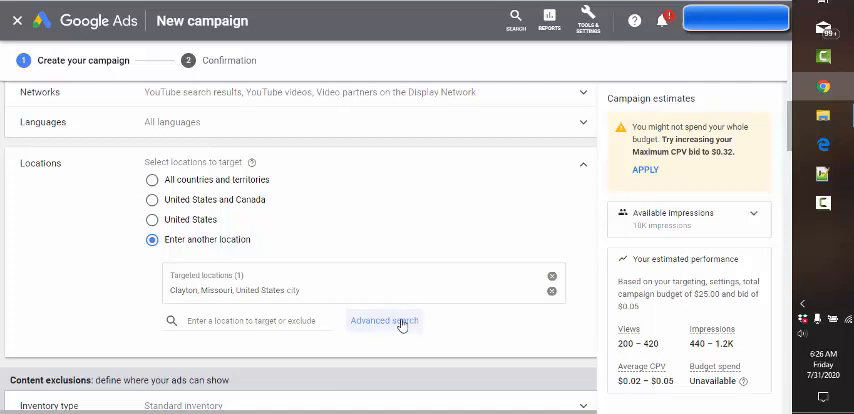
Step: Add a 30 mi radius around St. Louis, MO and save both locations
{"action": "left_click", "coordinate": [384, 320]}
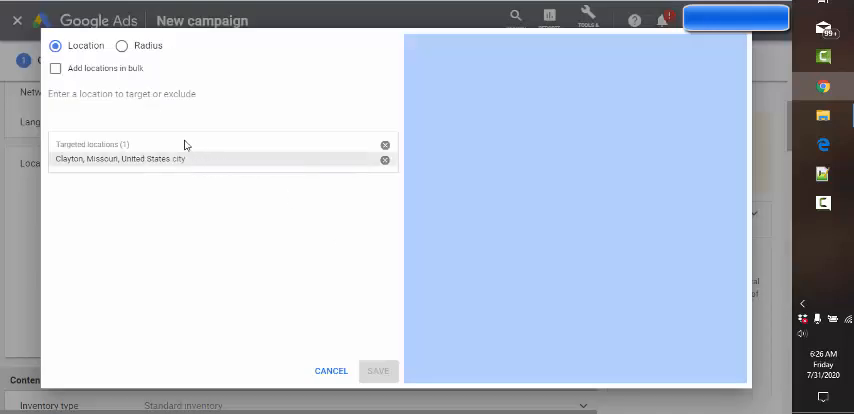
{"action": "left_click", "coordinate": [121, 46]}
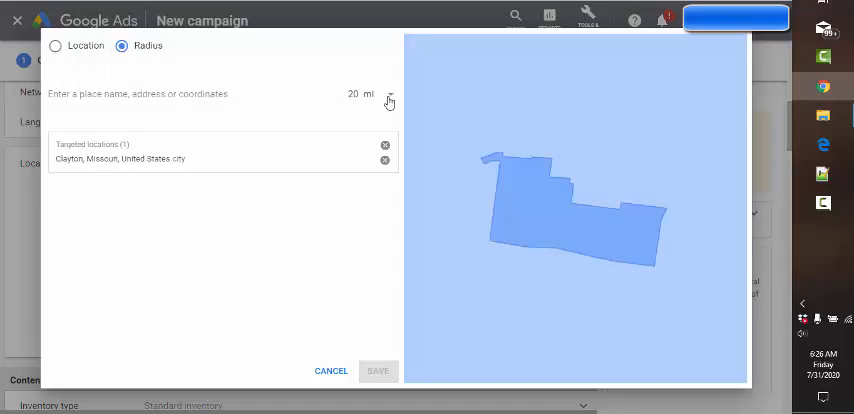
{"action": "left_click", "coordinate": [367, 93]}
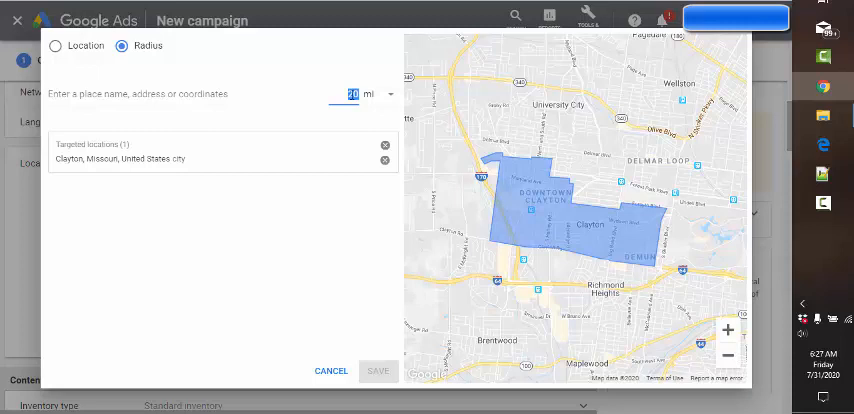
{"action": "type", "text": "30"}
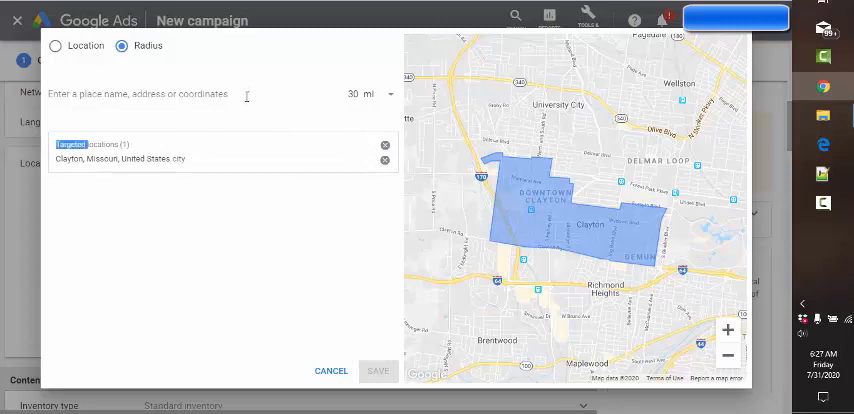
{"action": "type", "text": "saint louis"}
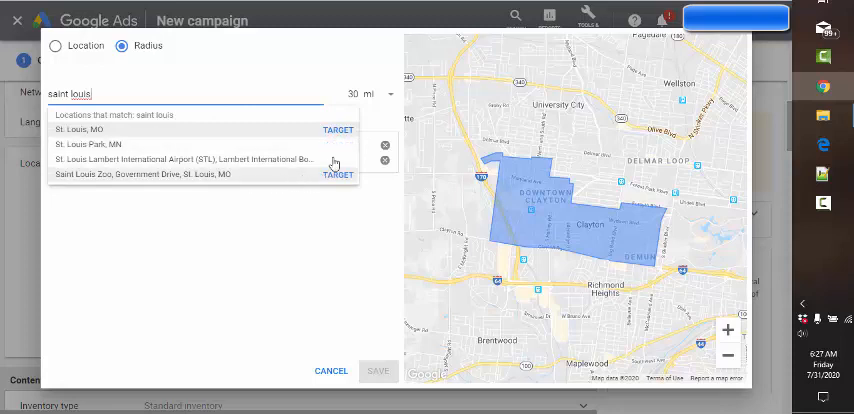
{"action": "left_click", "coordinate": [337, 129]}
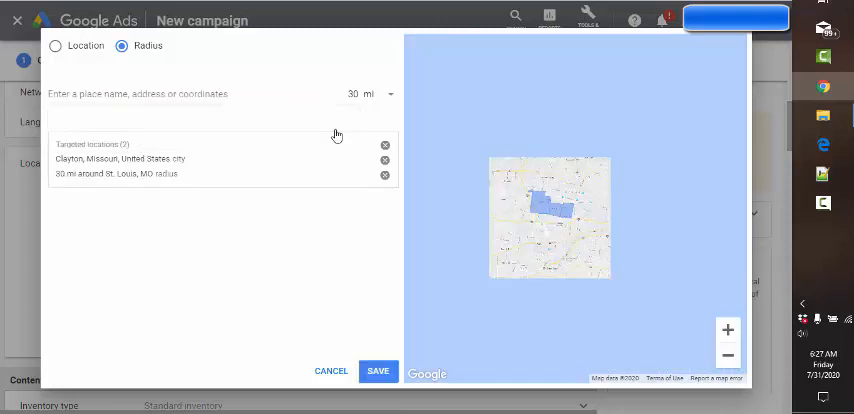
{"action": "left_click", "coordinate": [378, 371]}
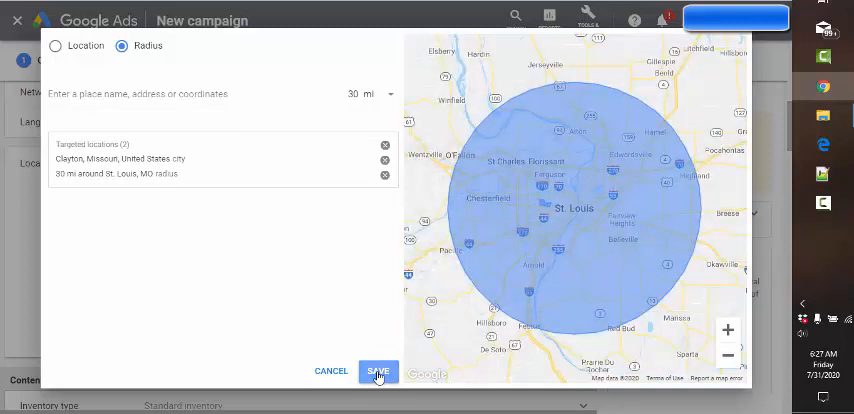
{"action": "left_click", "coordinate": [378, 370]}
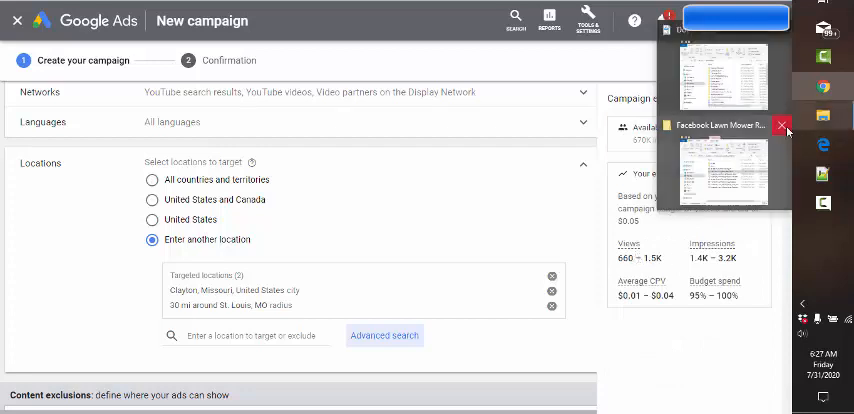
{"action": "left_click", "coordinate": [783, 126]}
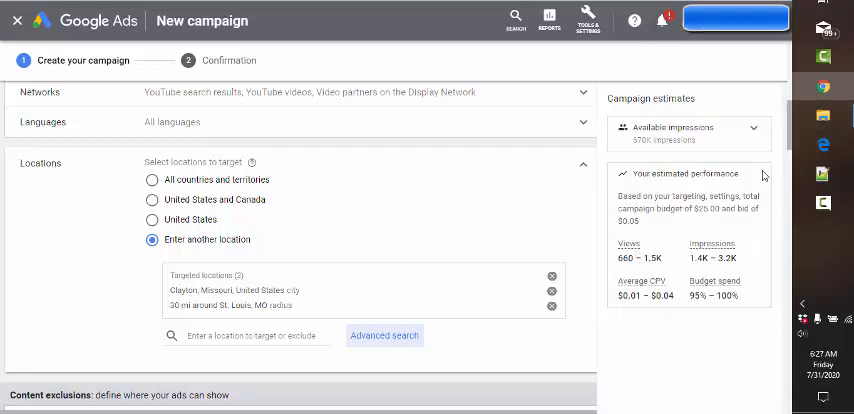
Step: Scroll down past Demographics and Keywords toward the Final URL field
{"action": "scroll", "scroll_direction": "down", "scroll_amount": 3}
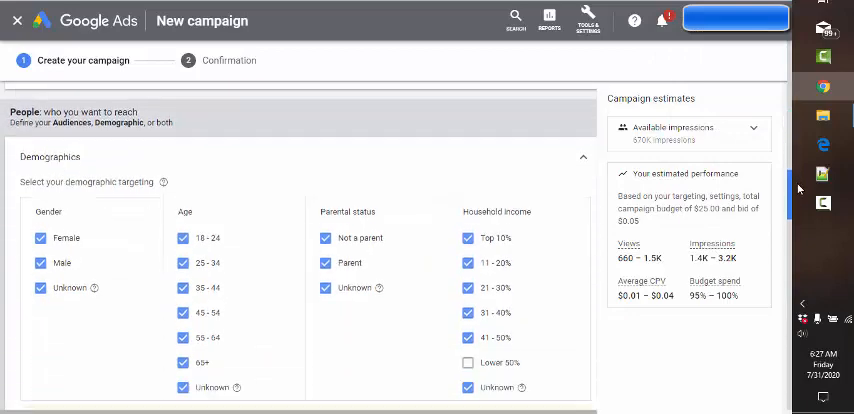
{"action": "scroll", "scroll_direction": "down", "scroll_amount": 3}
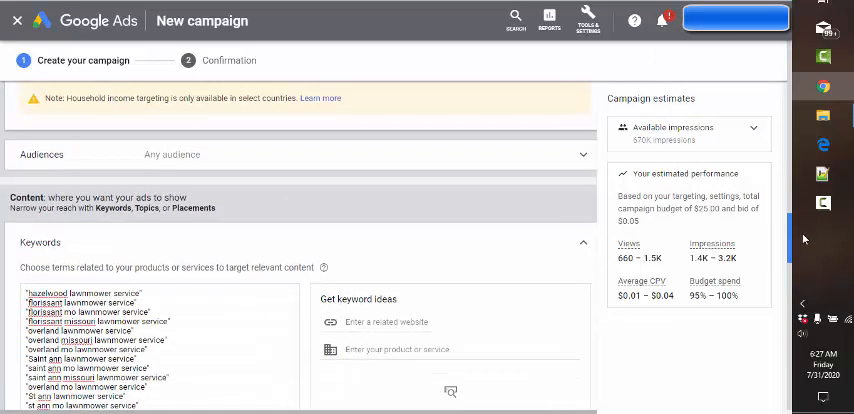
{"action": "scroll", "scroll_direction": "down", "scroll_amount": 3}
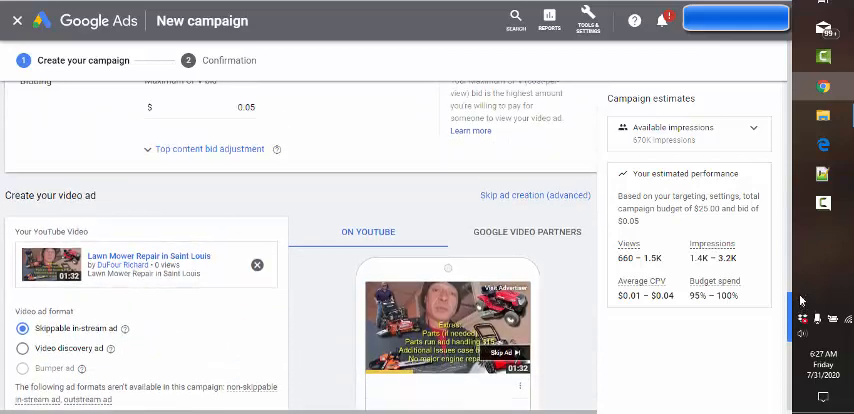
{"action": "scroll", "scroll_direction": "down", "scroll_amount": 3}
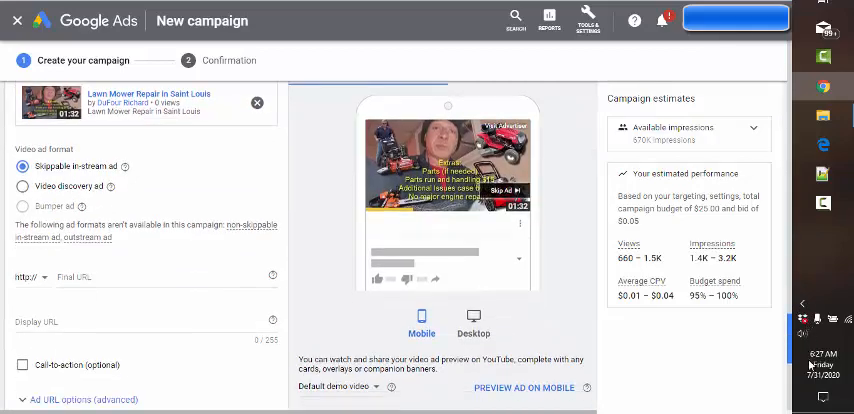
{"action": "scroll", "scroll_direction": "down", "scroll_amount": 3}
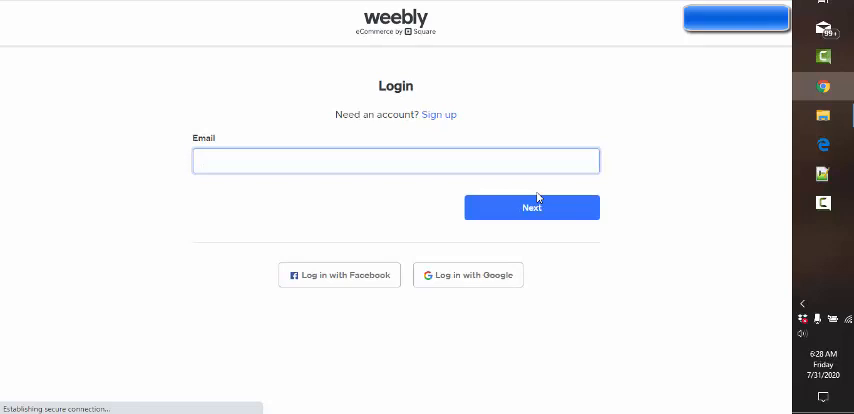
{"action": "left_click", "coordinate": [396, 160]}
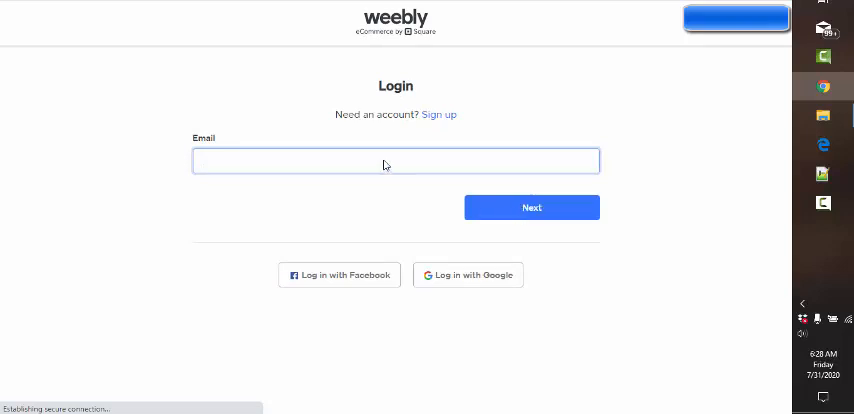
{"action": "left_click", "coordinate": [396, 160]}
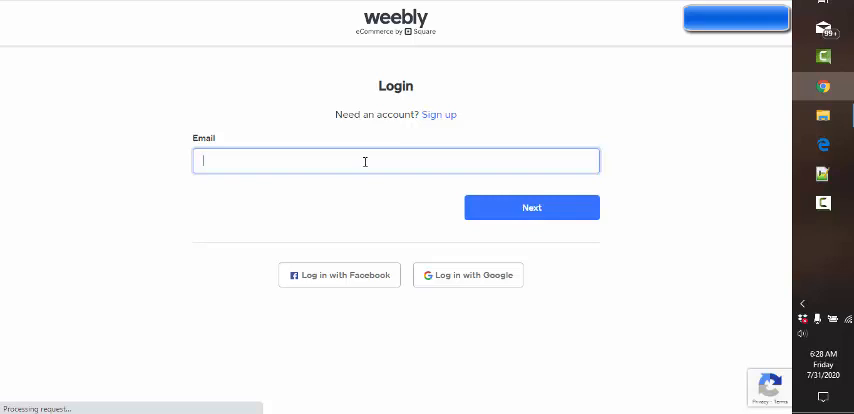
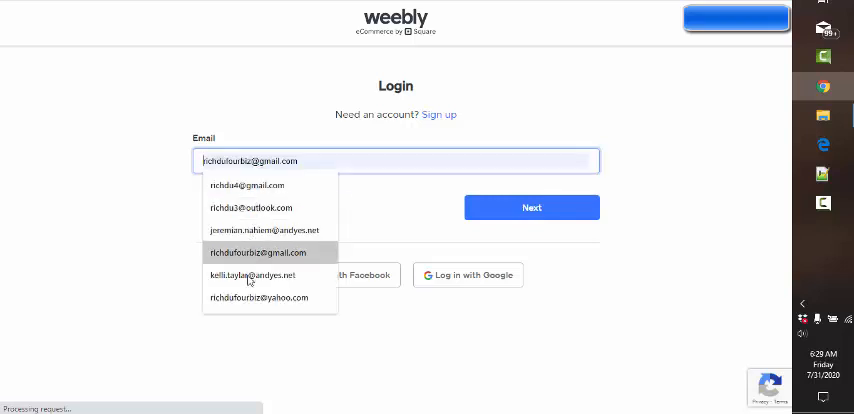
{"action": "left_click", "coordinate": [258, 298]}
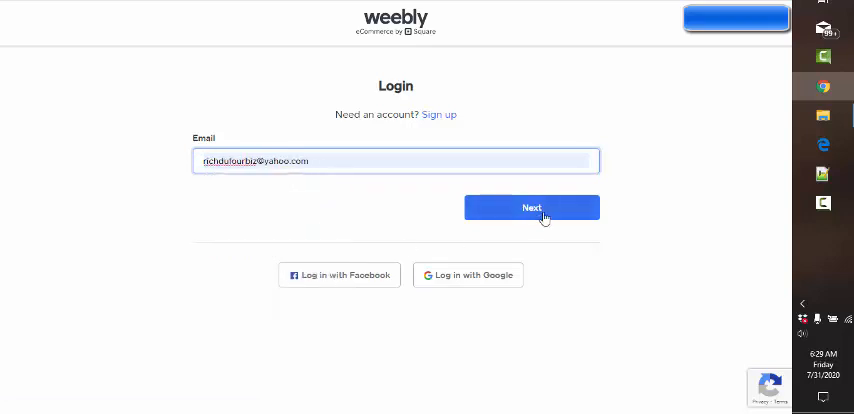
{"action": "left_click", "coordinate": [532, 208]}
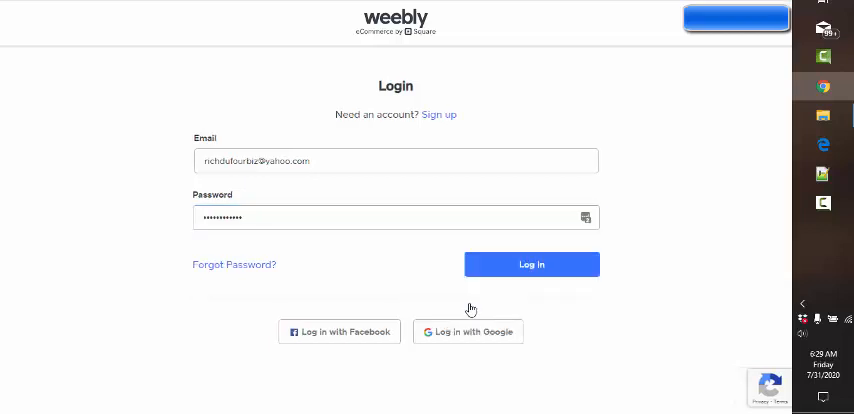
{"action": "left_click", "coordinate": [531, 264]}
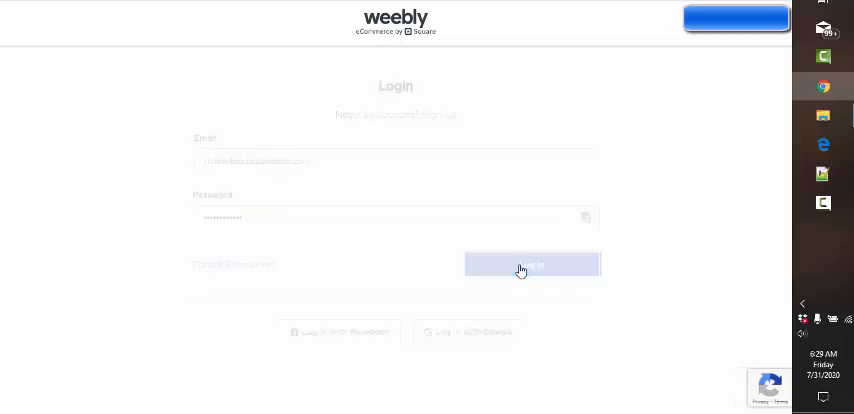
{"action": "left_click", "coordinate": [532, 263]}
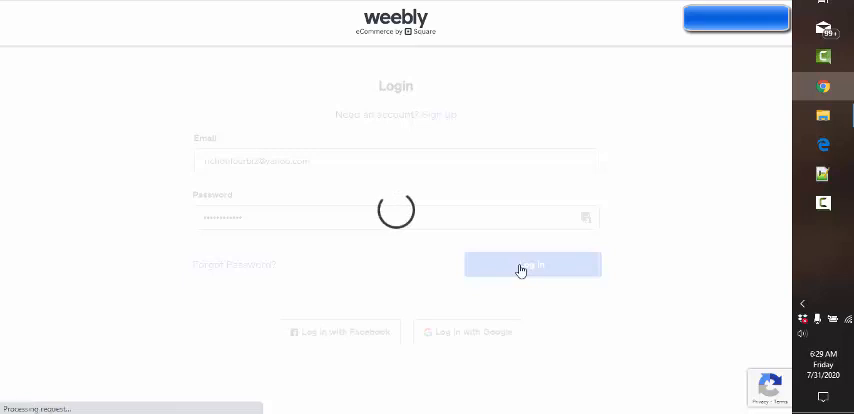
{"action": "left_click", "coordinate": [532, 265]}
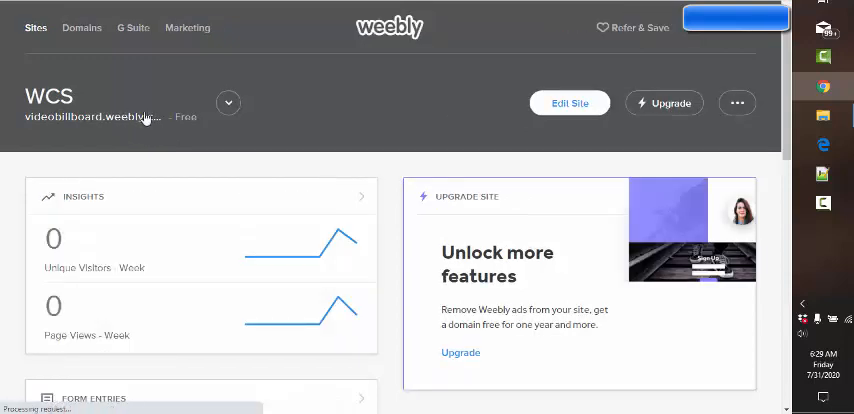
Step: Open the WCS site in the Weebly editor, then return to the Google Ads campaign
{"action": "left_click", "coordinate": [569, 103]}
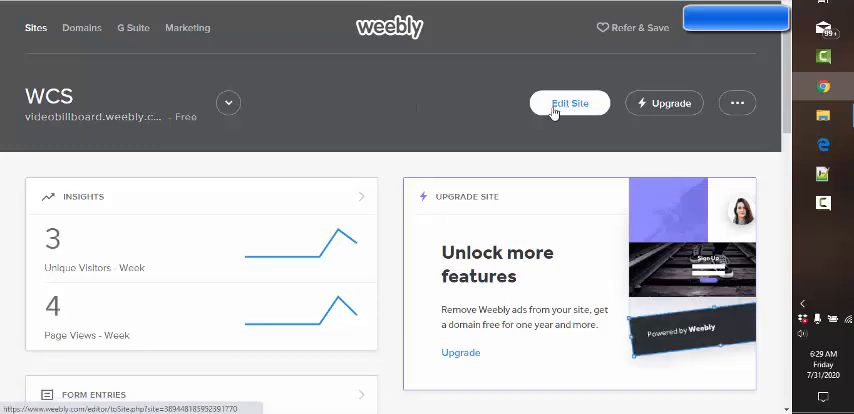
{"action": "left_click", "coordinate": [569, 103]}
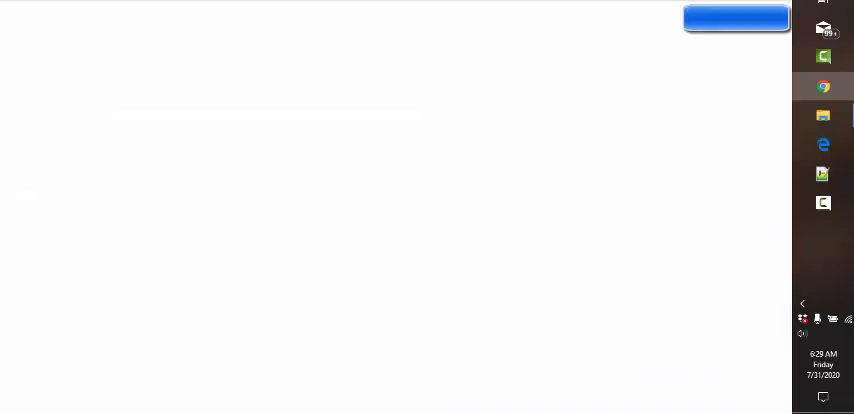
{"action": "left_click", "coordinate": [823, 87]}
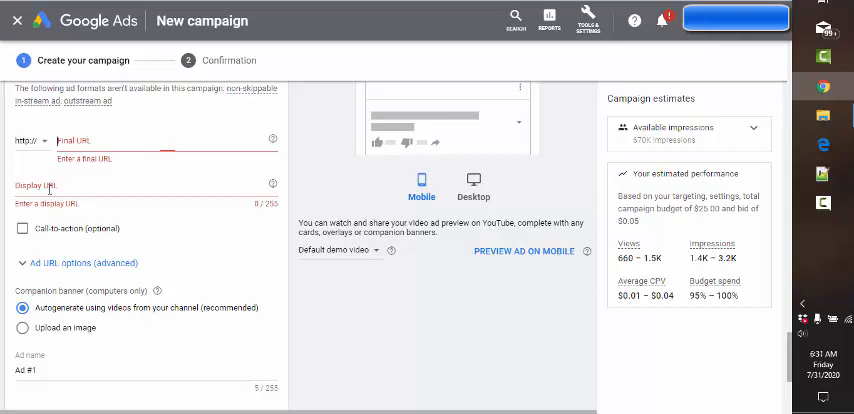
{"action": "mouse_move", "coordinate": [337, 319]}
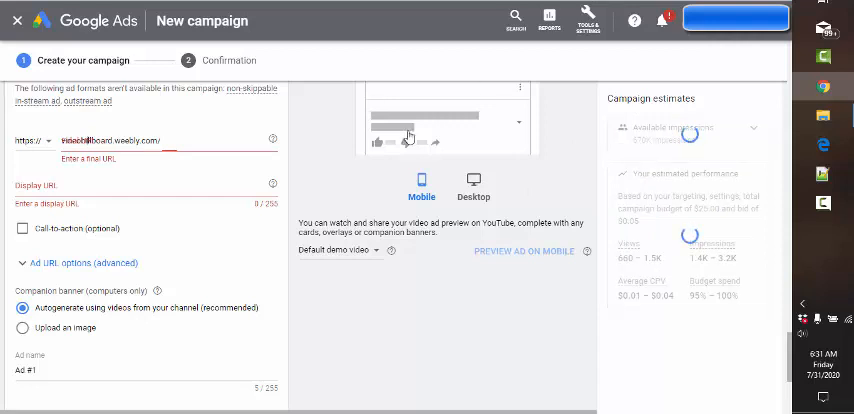
{"action": "type", "text": "videobillboard.weebly.com/"}
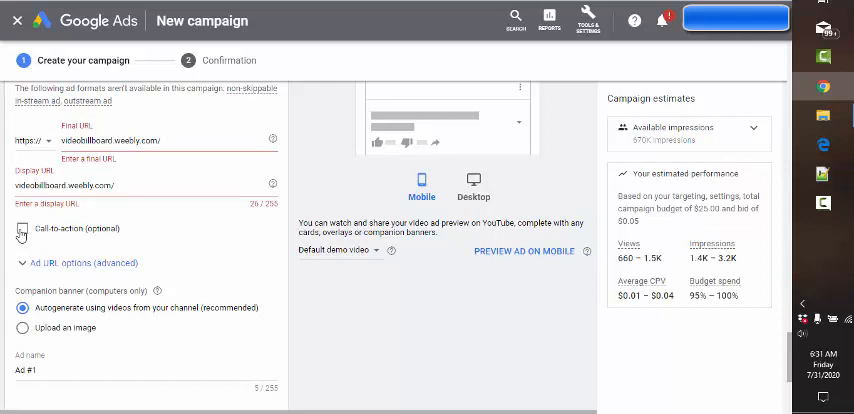
Step: Enable the optional call-to-action with the text 'Call Now', leaving the headline empty
{"action": "left_click", "coordinate": [22, 228]}
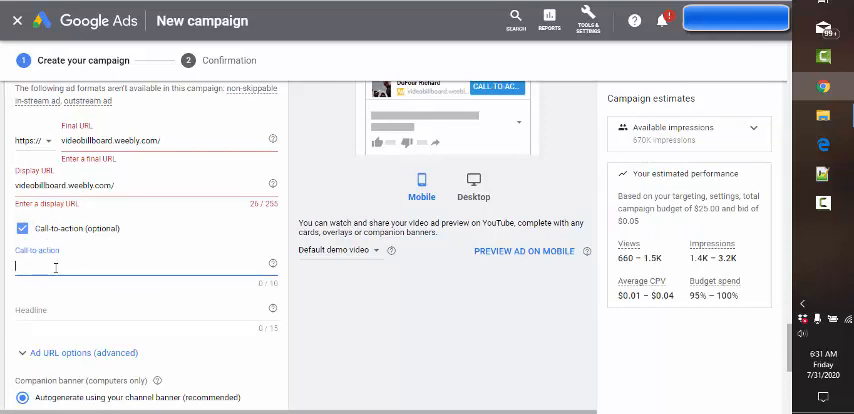
{"action": "type", "text": "Call On"}
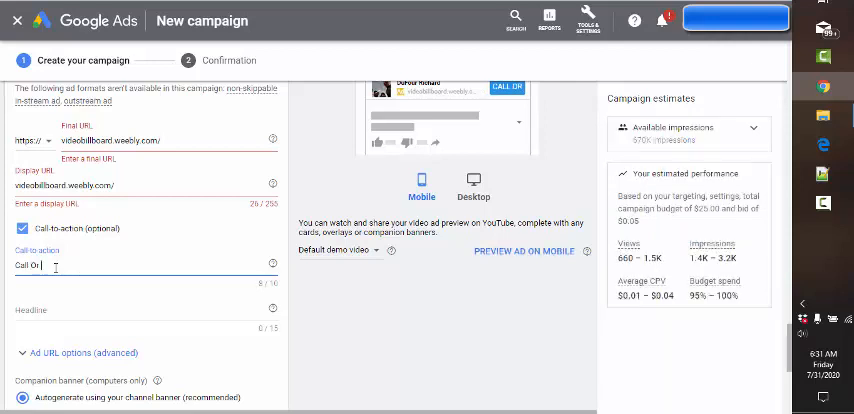
{"action": "type", "text": "TXT"}
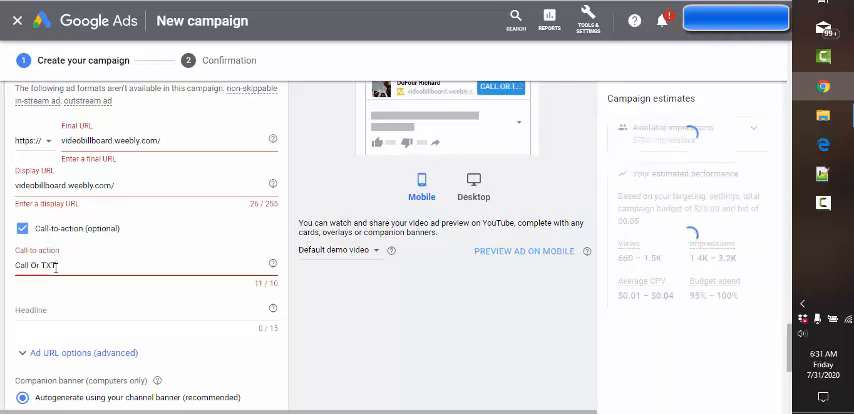
{"action": "type", "text": "Toda"}
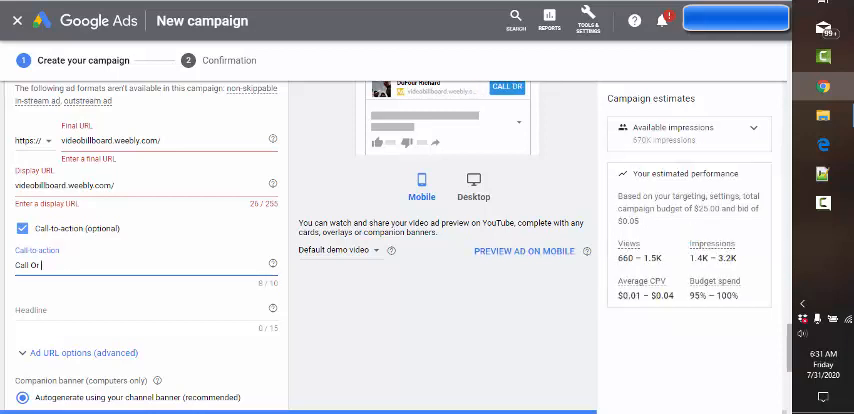
{"action": "key", "text": "BackSpace"}
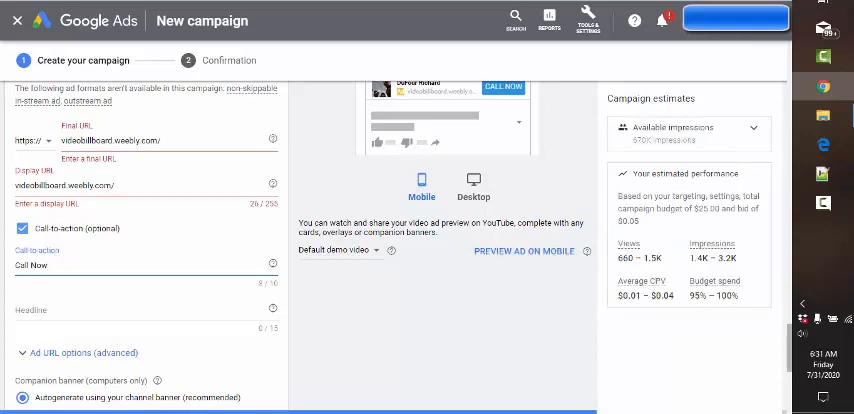
{"action": "left_click", "coordinate": [88, 265]}
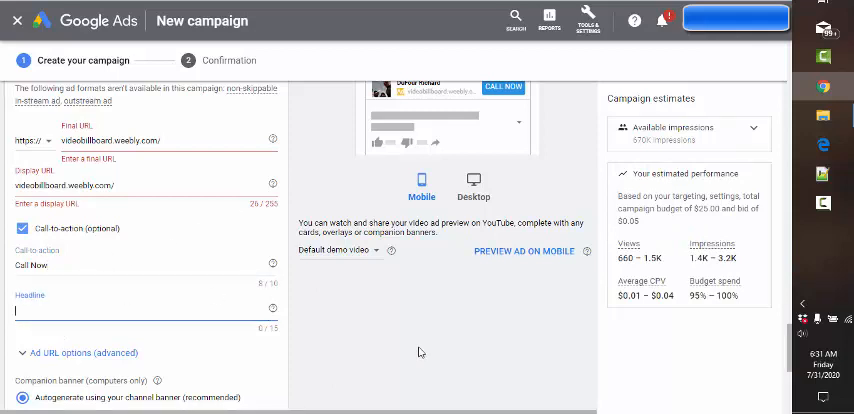
{"action": "mouse_move", "coordinate": [422, 262]}
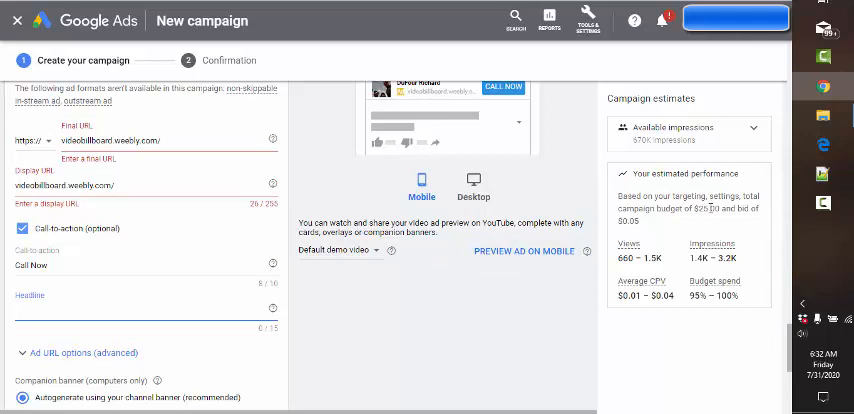
Step: Replace the default 'Ad #1' name with 'Saint louis lawn mower repair'
{"action": "scroll", "scroll_direction": "down", "scroll_amount": 3}
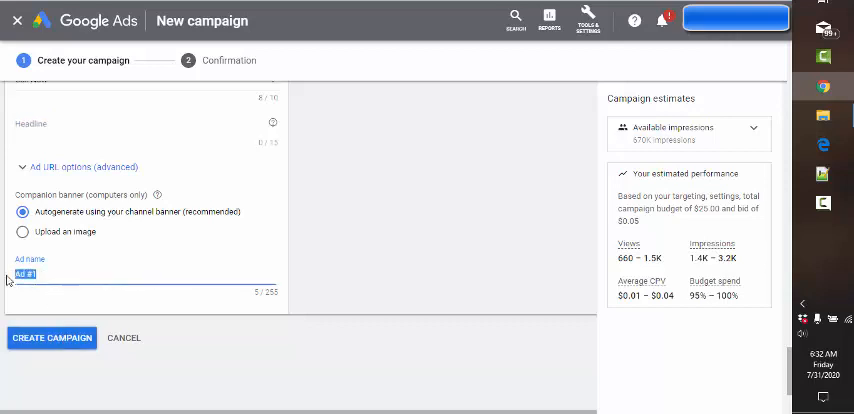
{"action": "type", "text": "https://videobillboard.weebly.com/"}
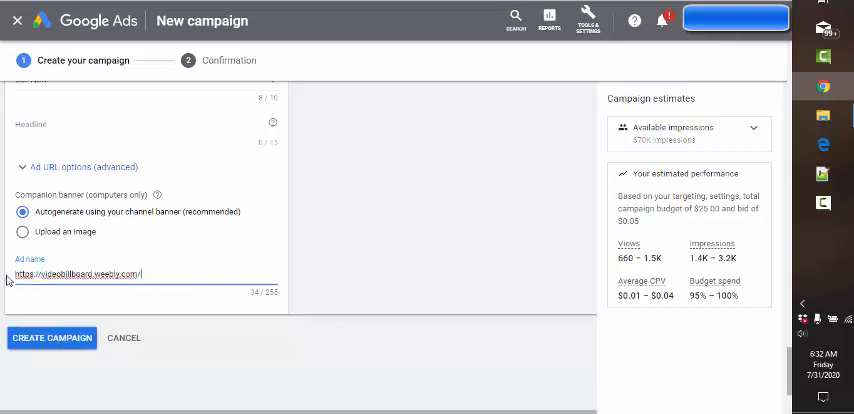
{"action": "triple_click", "coordinate": [78, 274]}
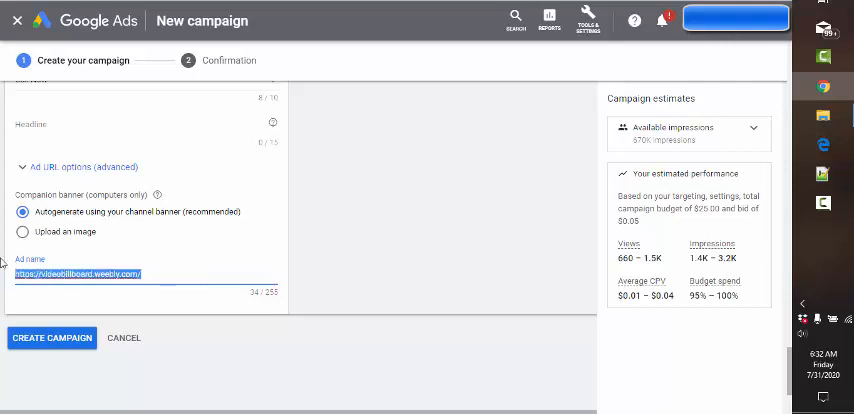
{"action": "type", "text": "Saint louis lawn mowe"}
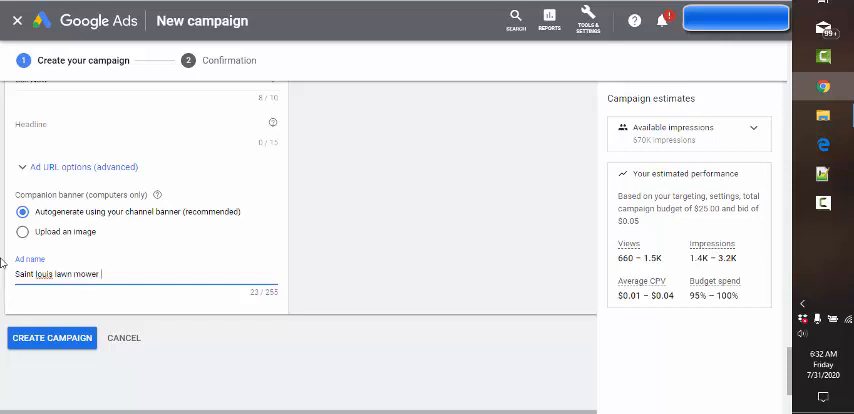
{"action": "type", "text": "repair"}
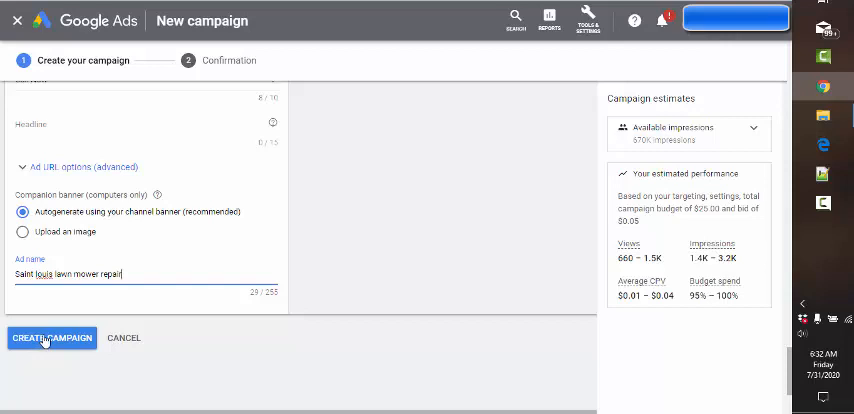
Step: Create the campaign and review its Aug 4–6, 2020 Clayton and St. Louis confirmation
{"action": "left_click", "coordinate": [51, 337]}
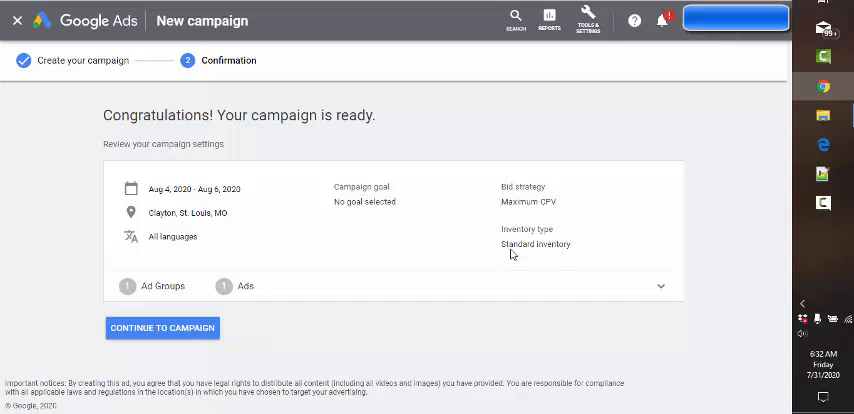
{"action": "mouse_move", "coordinate": [664, 121]}
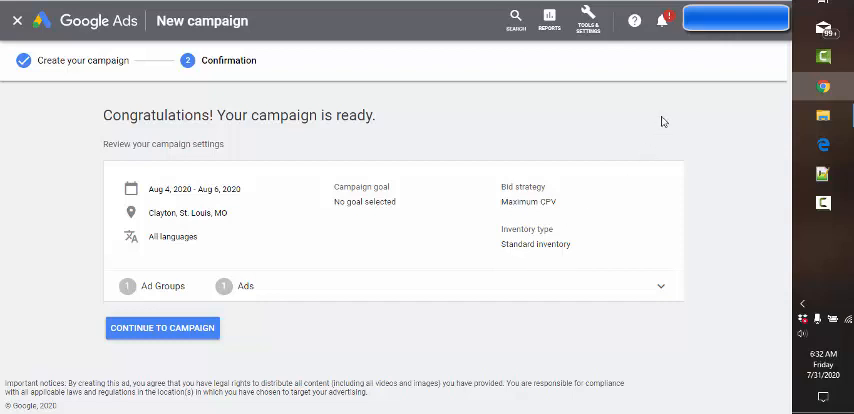